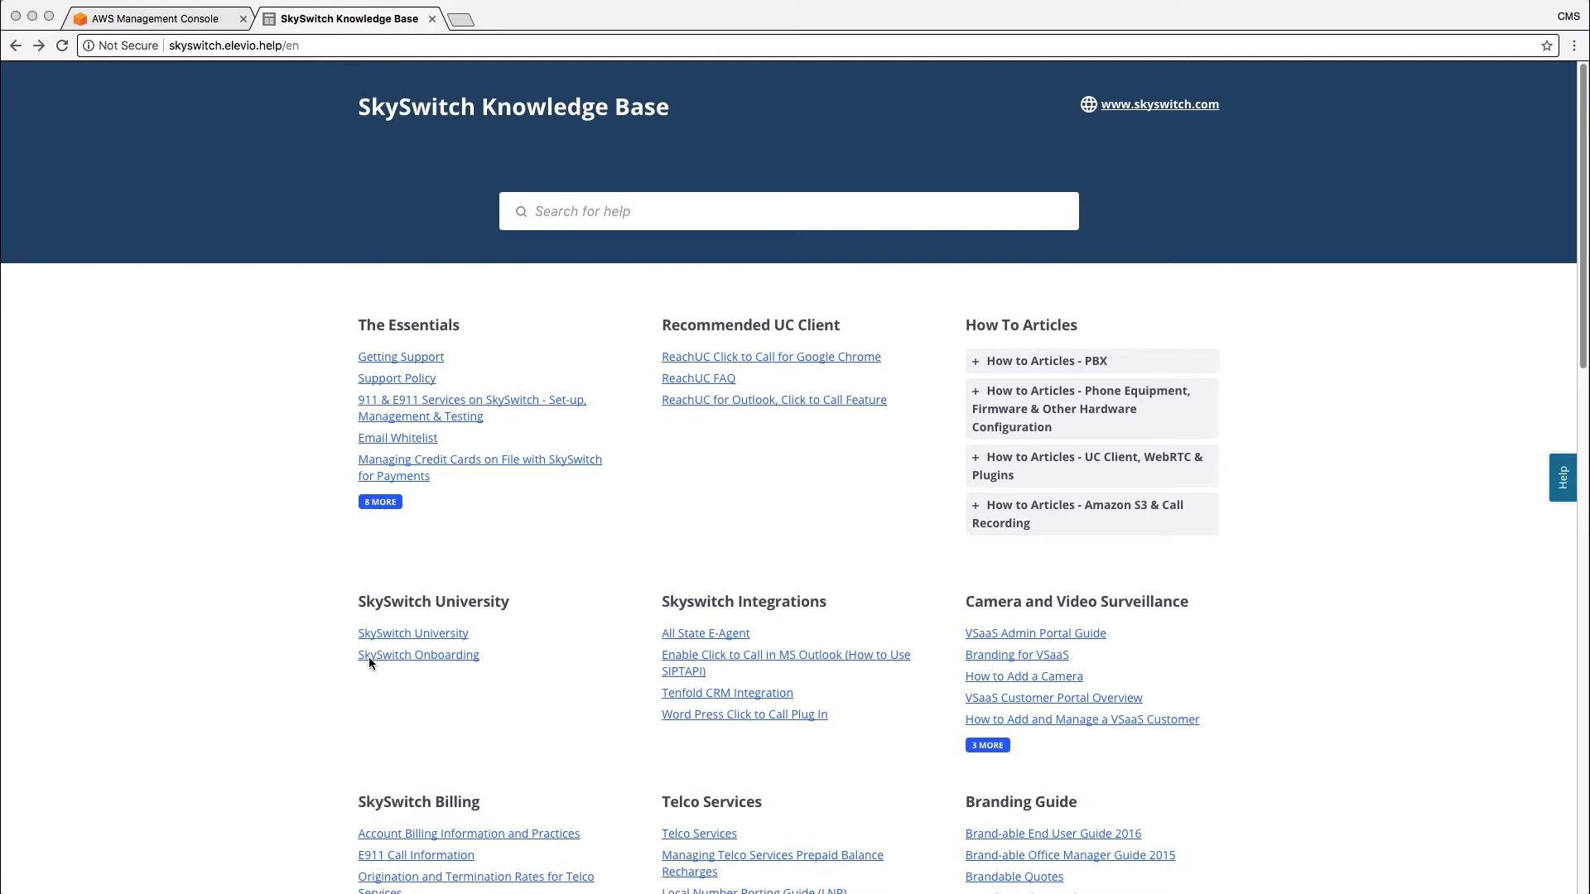
pyautogui.moveTo(644, 318)
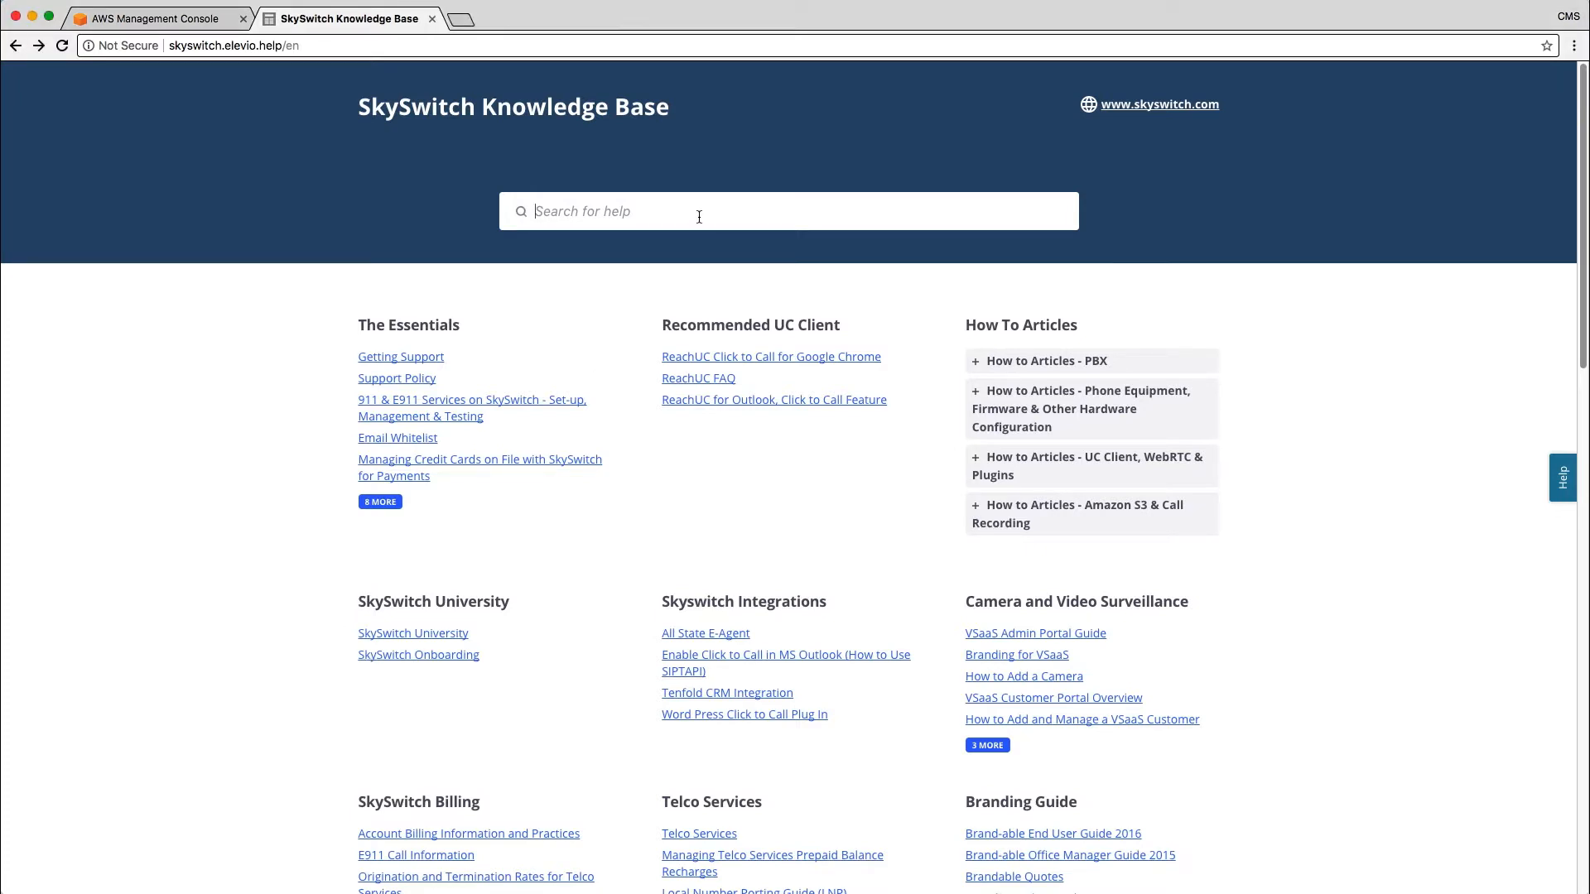
# Search the knowledge base for 's3' and open the Amazon S3 bucket provisioning article
pyautogui.write('s3')
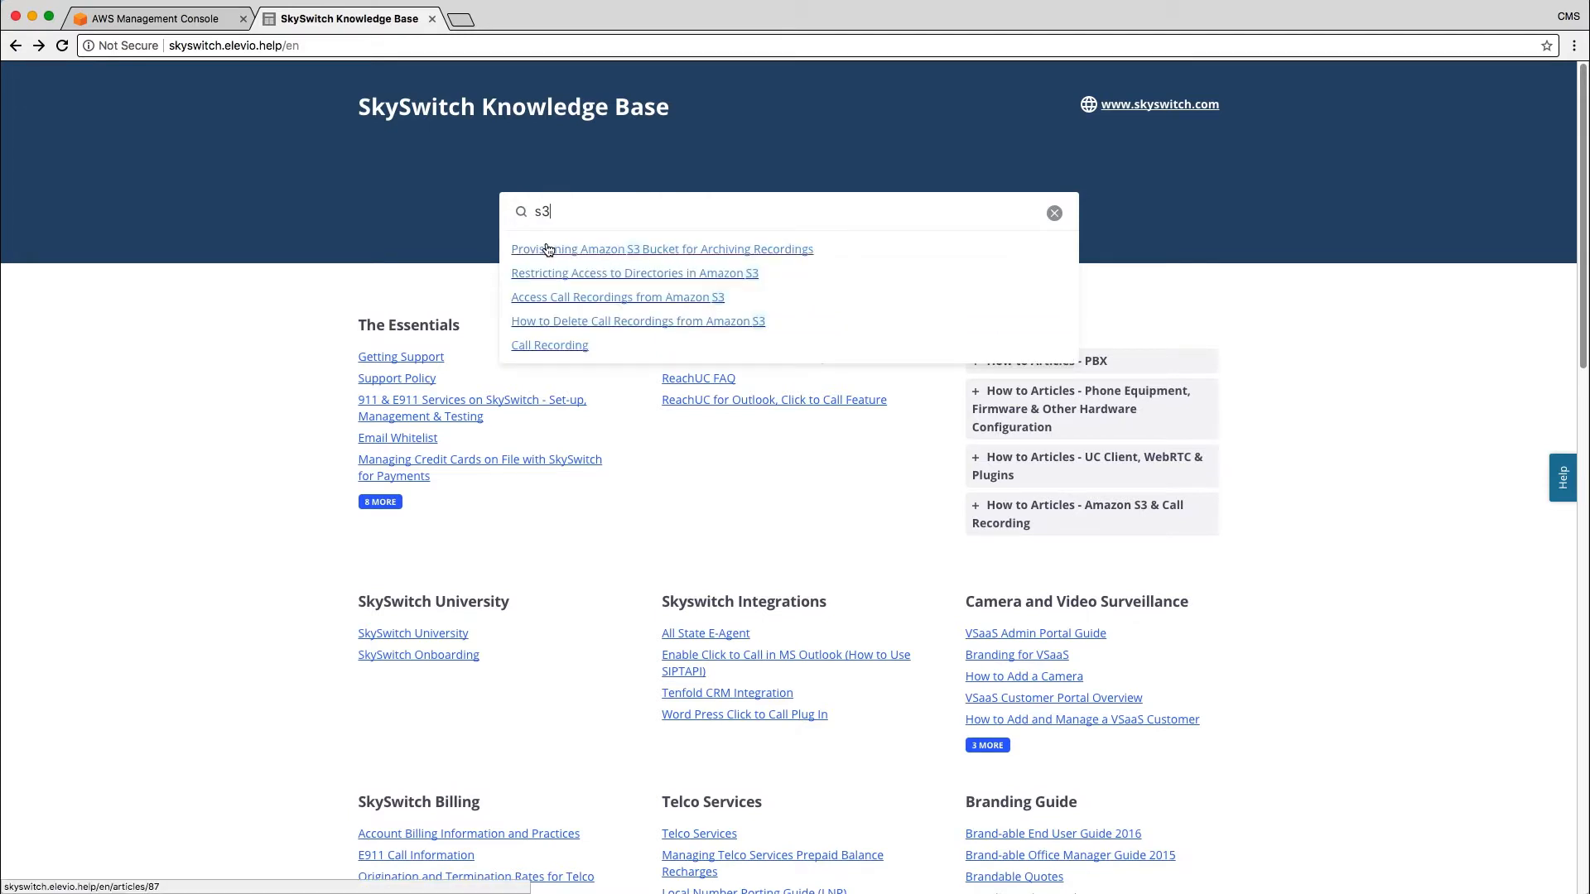
pyautogui.click(660, 248)
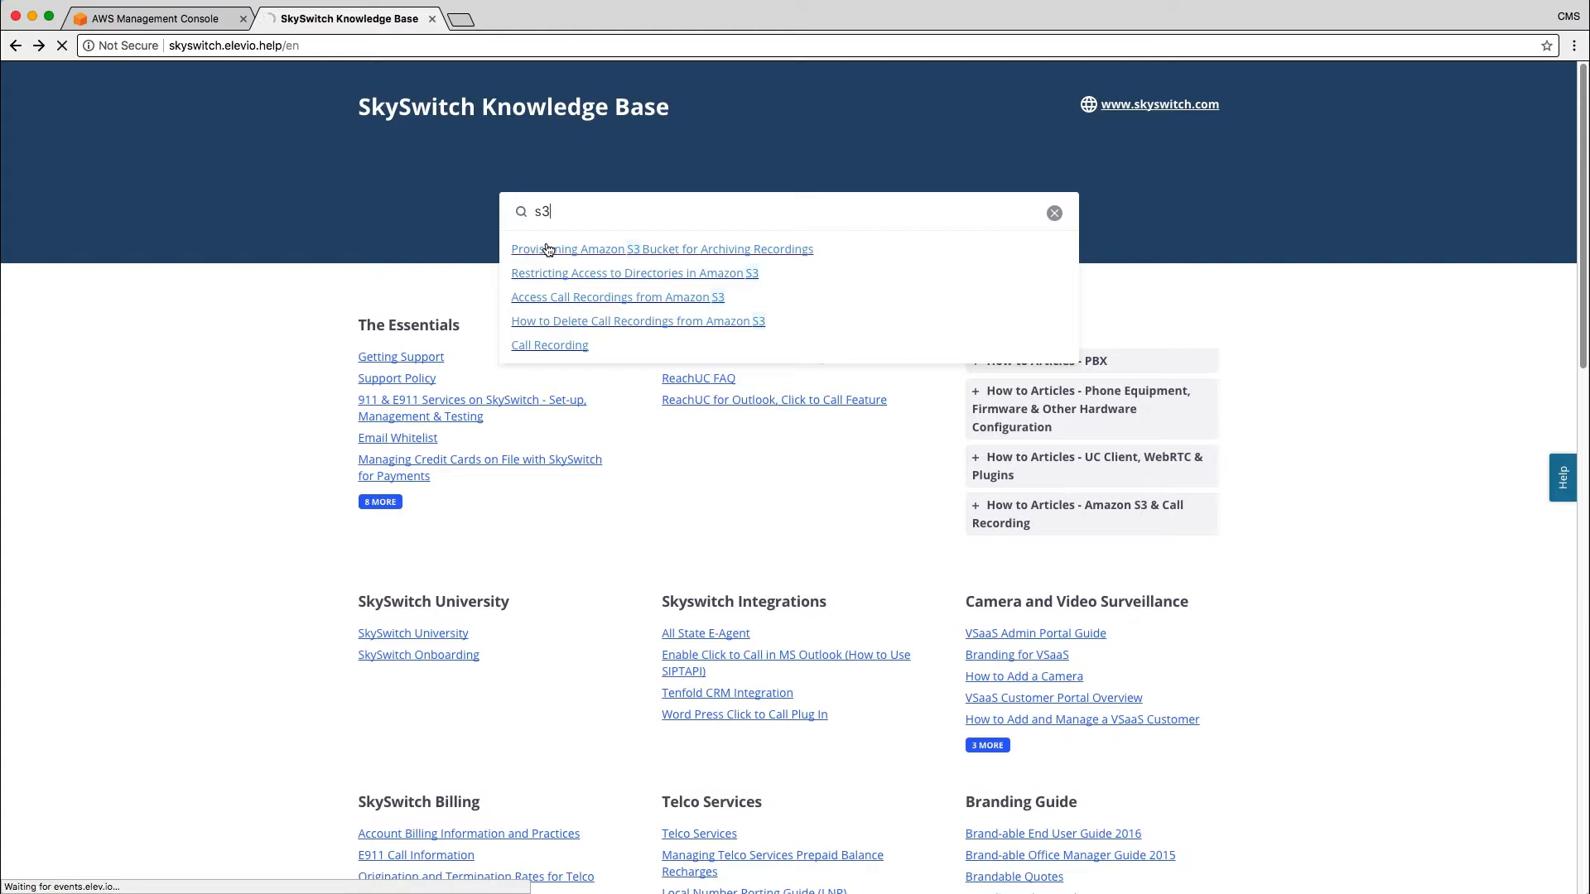
# Read down the S3 provisioning article to its example IAM Policy JSON block
pyautogui.click(663, 249)
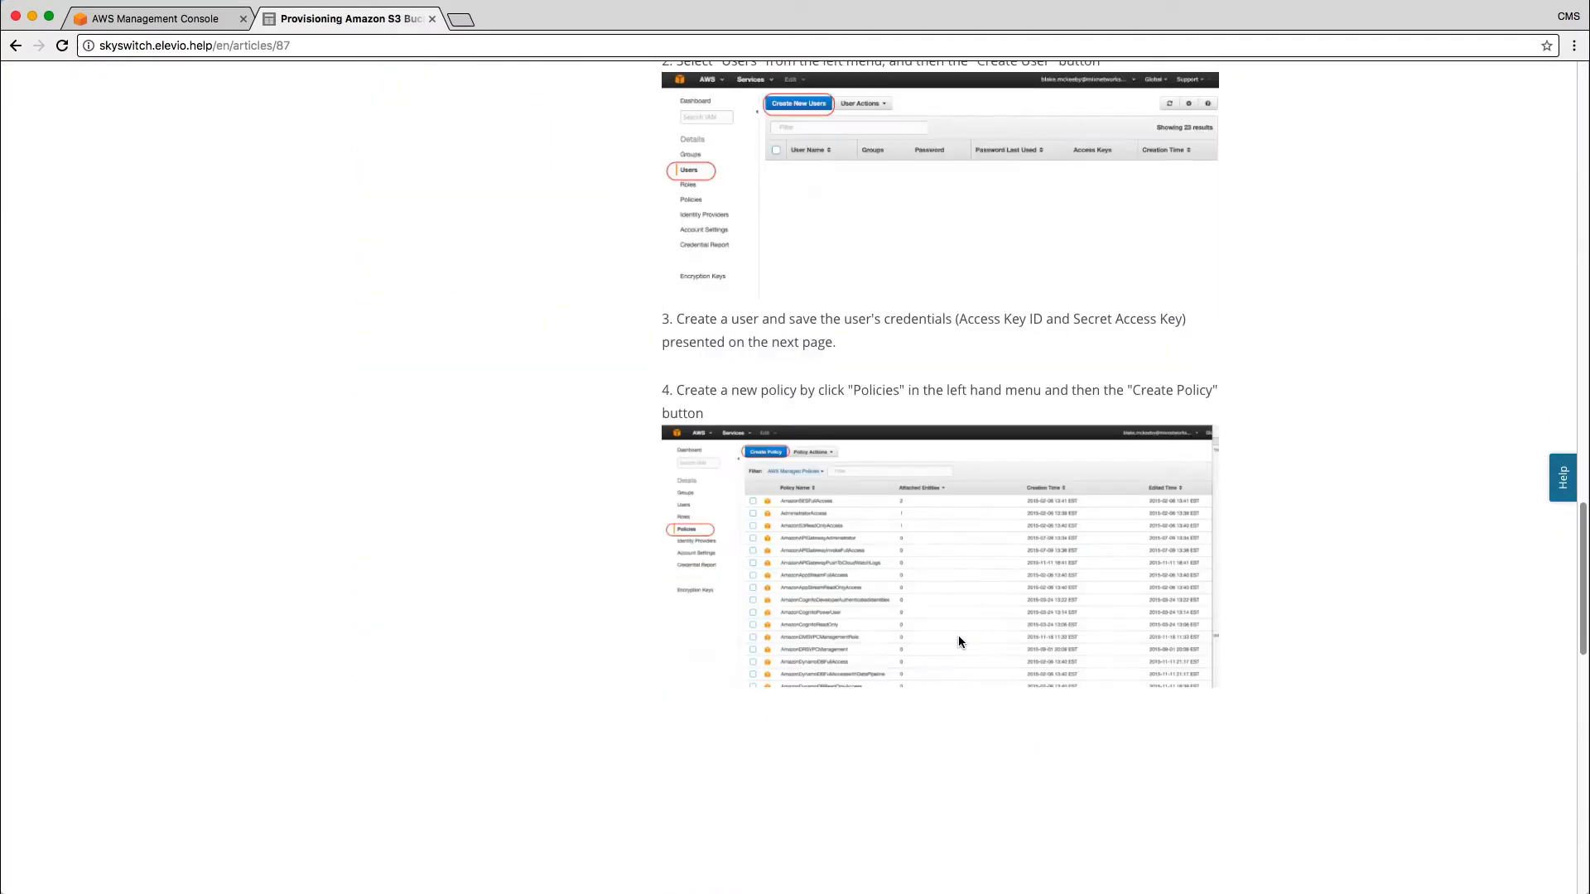
pyautogui.scroll(-3)
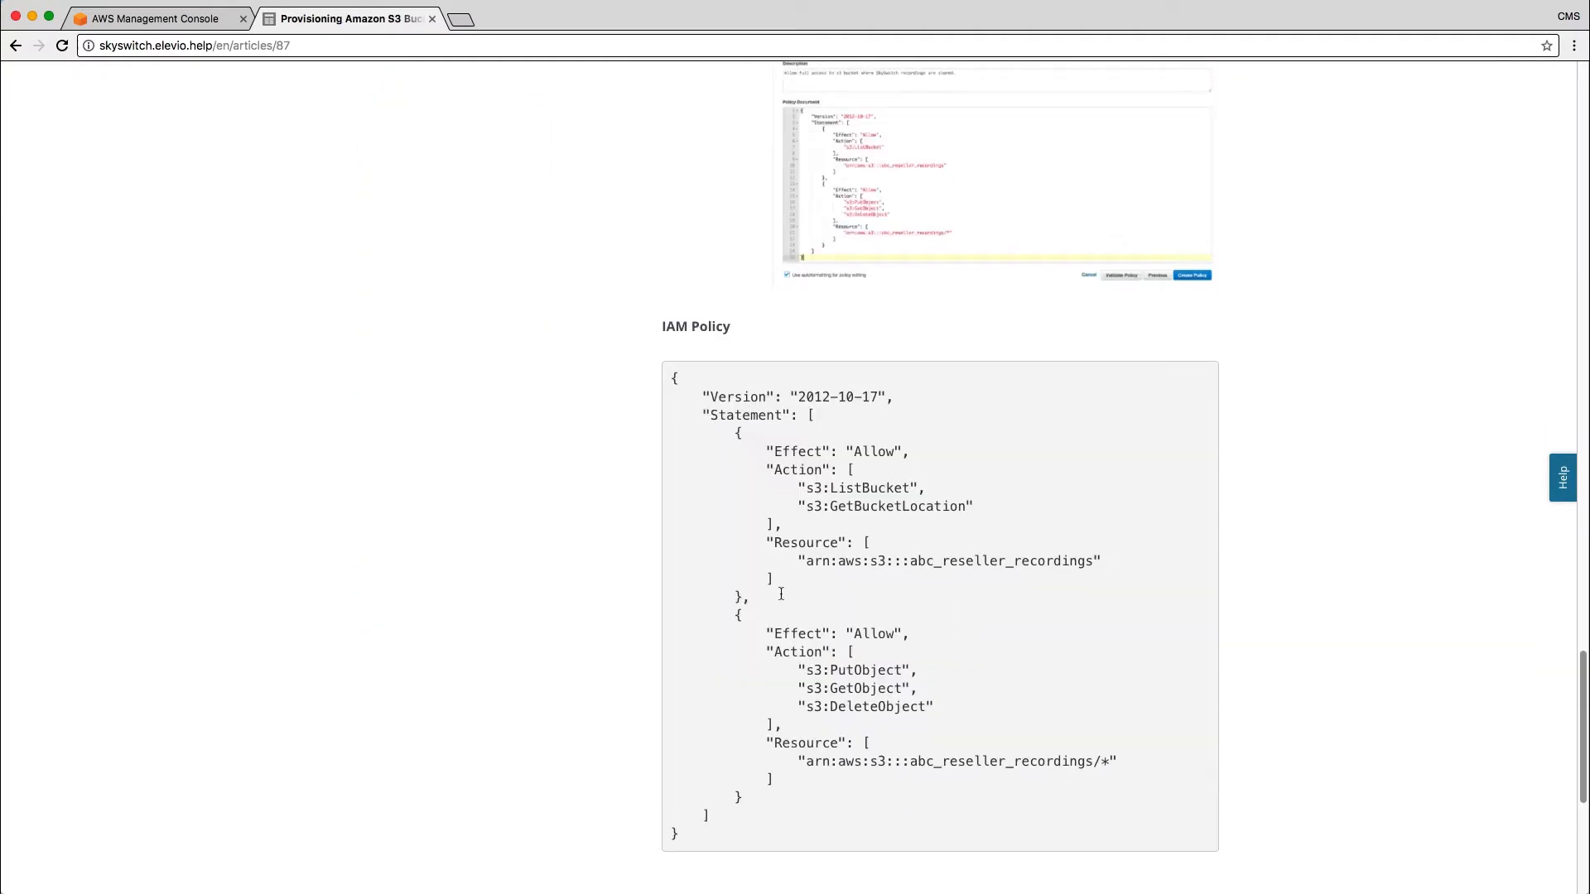
pyautogui.moveTo(668, 381)
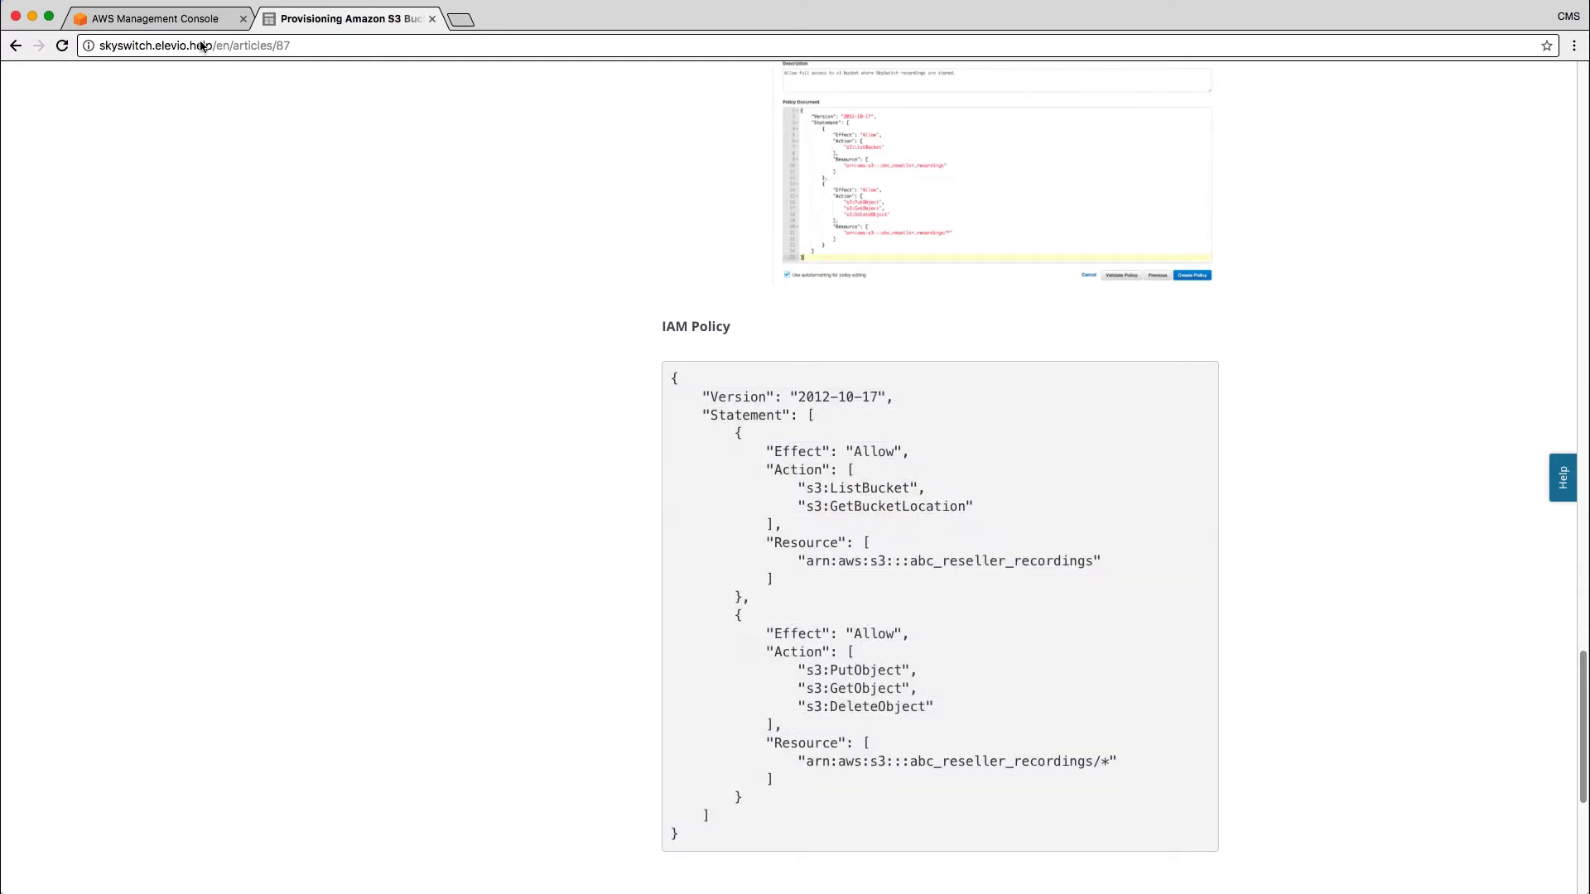
# Return to the AWS console and open the S3 service from the Services menu
pyautogui.click(152, 18)
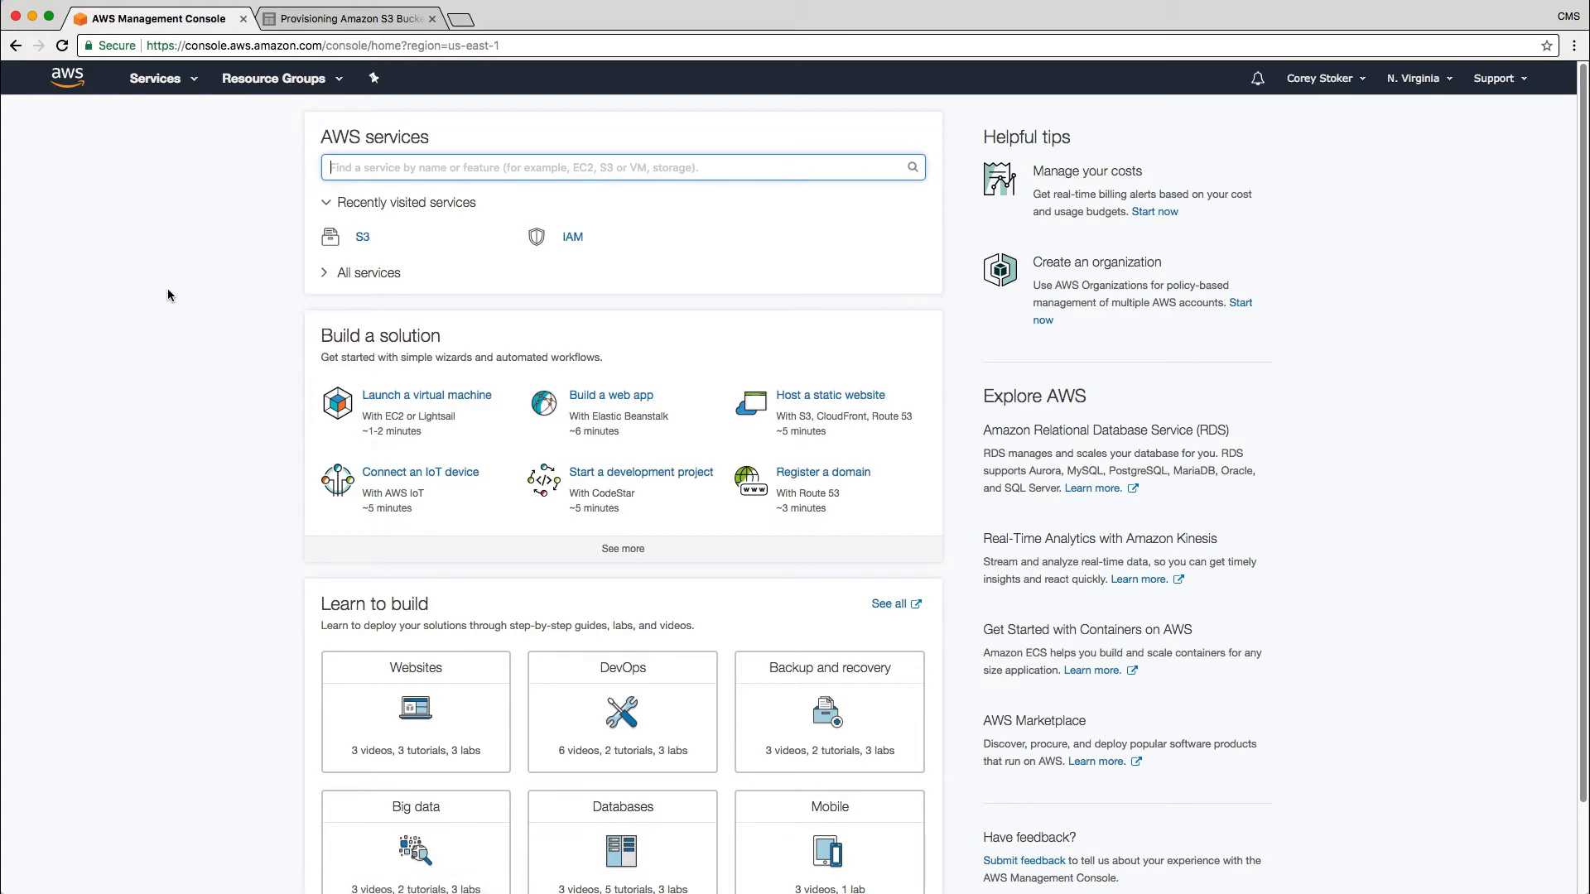
pyautogui.moveTo(154, 78)
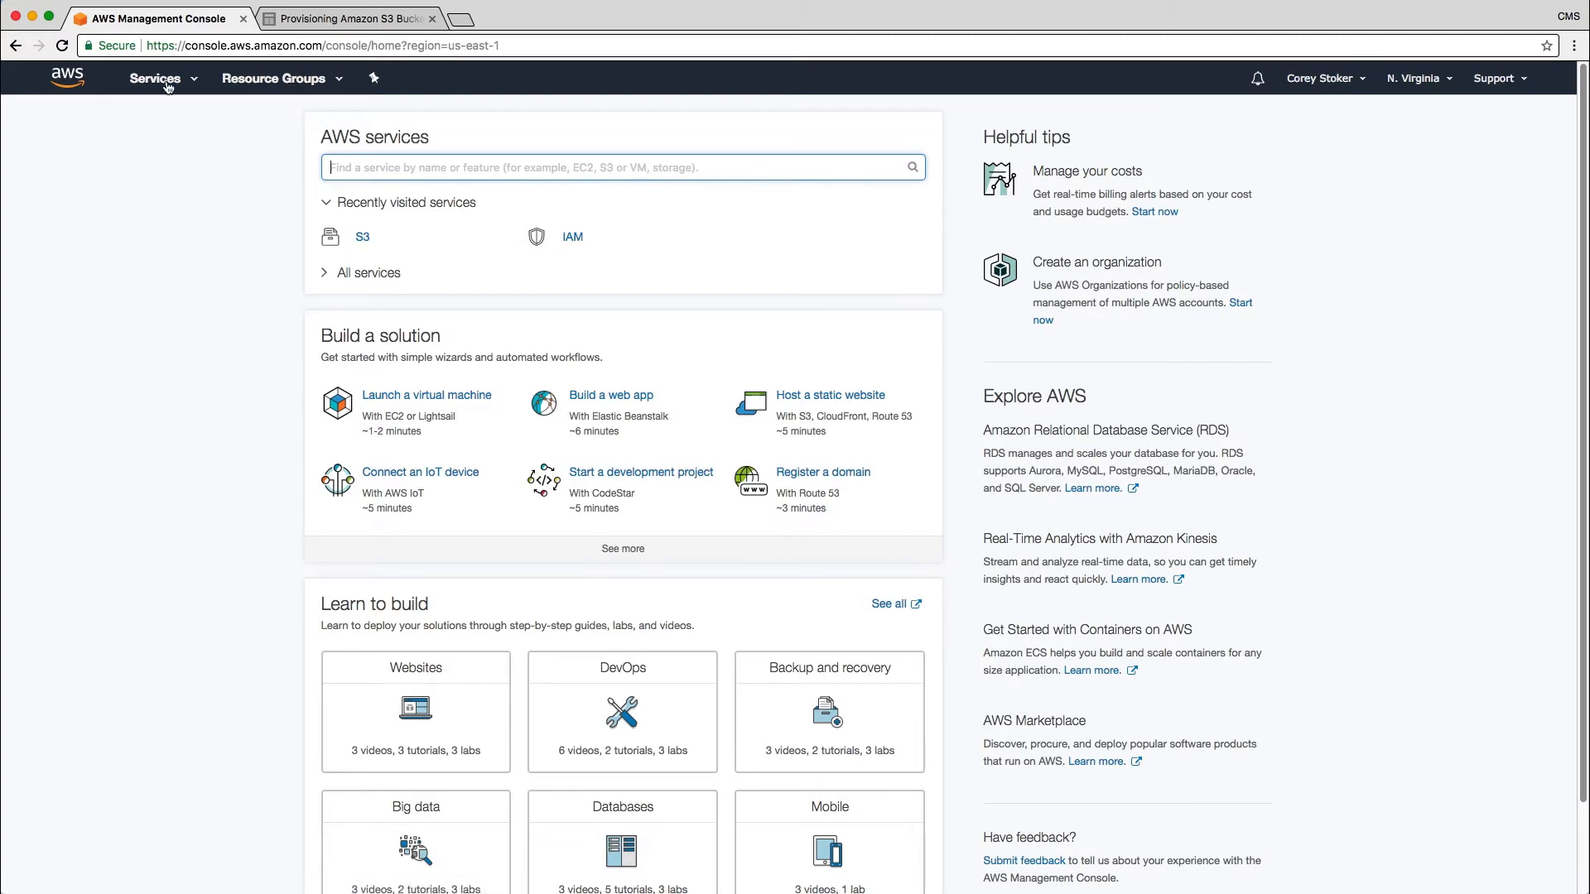
pyautogui.click(154, 78)
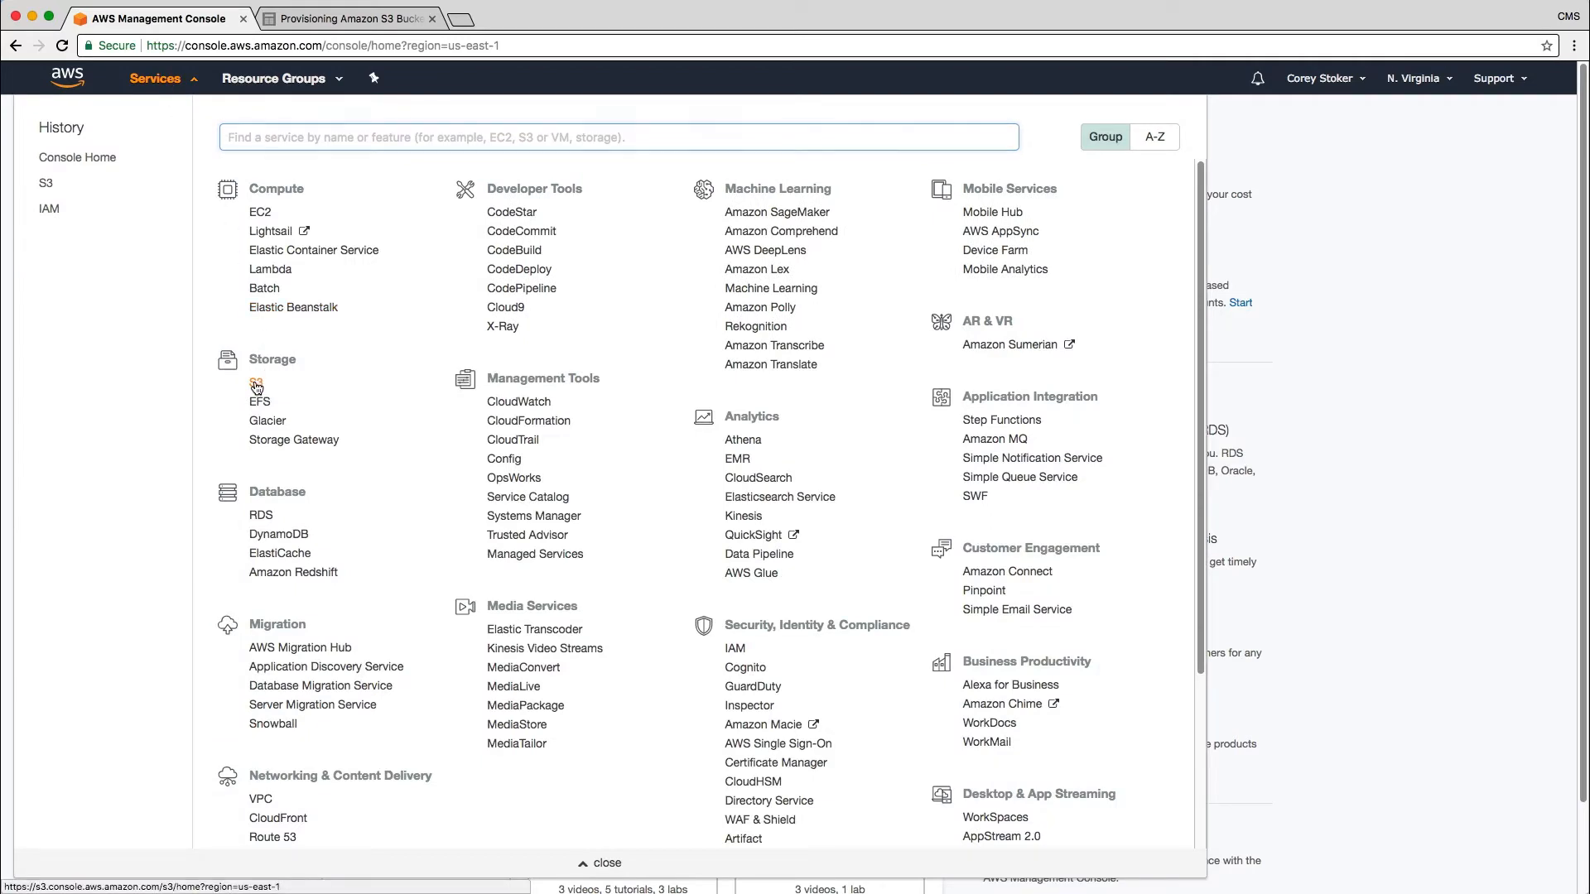
pyautogui.click(255, 382)
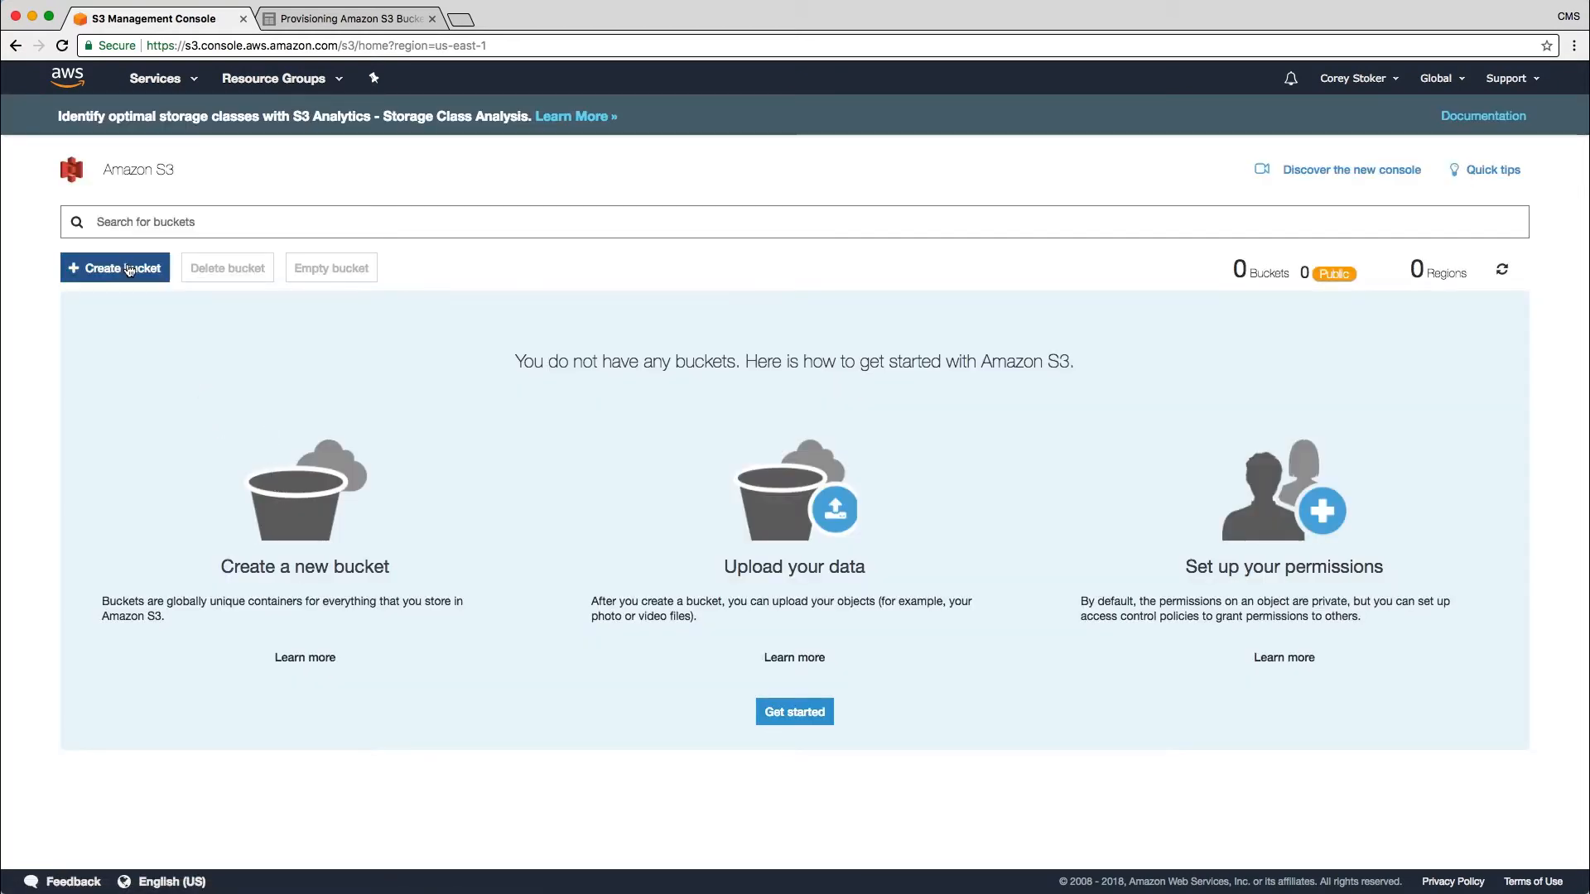
# Create an S3 bucket named s3skyswitch in US East (N. Virginia) with default settings
pyautogui.click(114, 268)
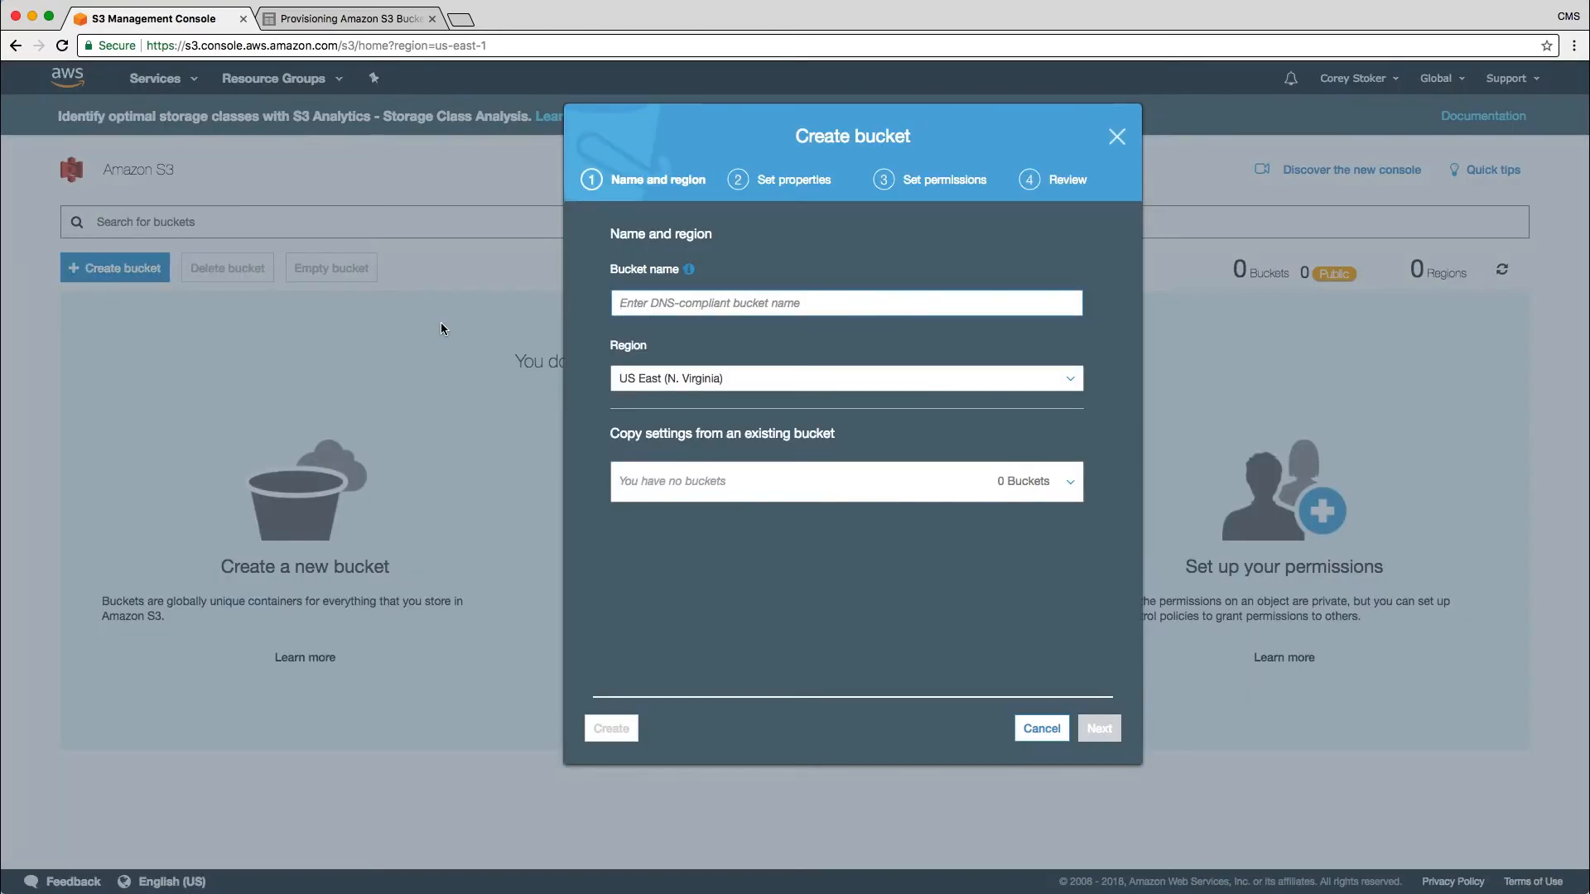
pyautogui.click(846, 303)
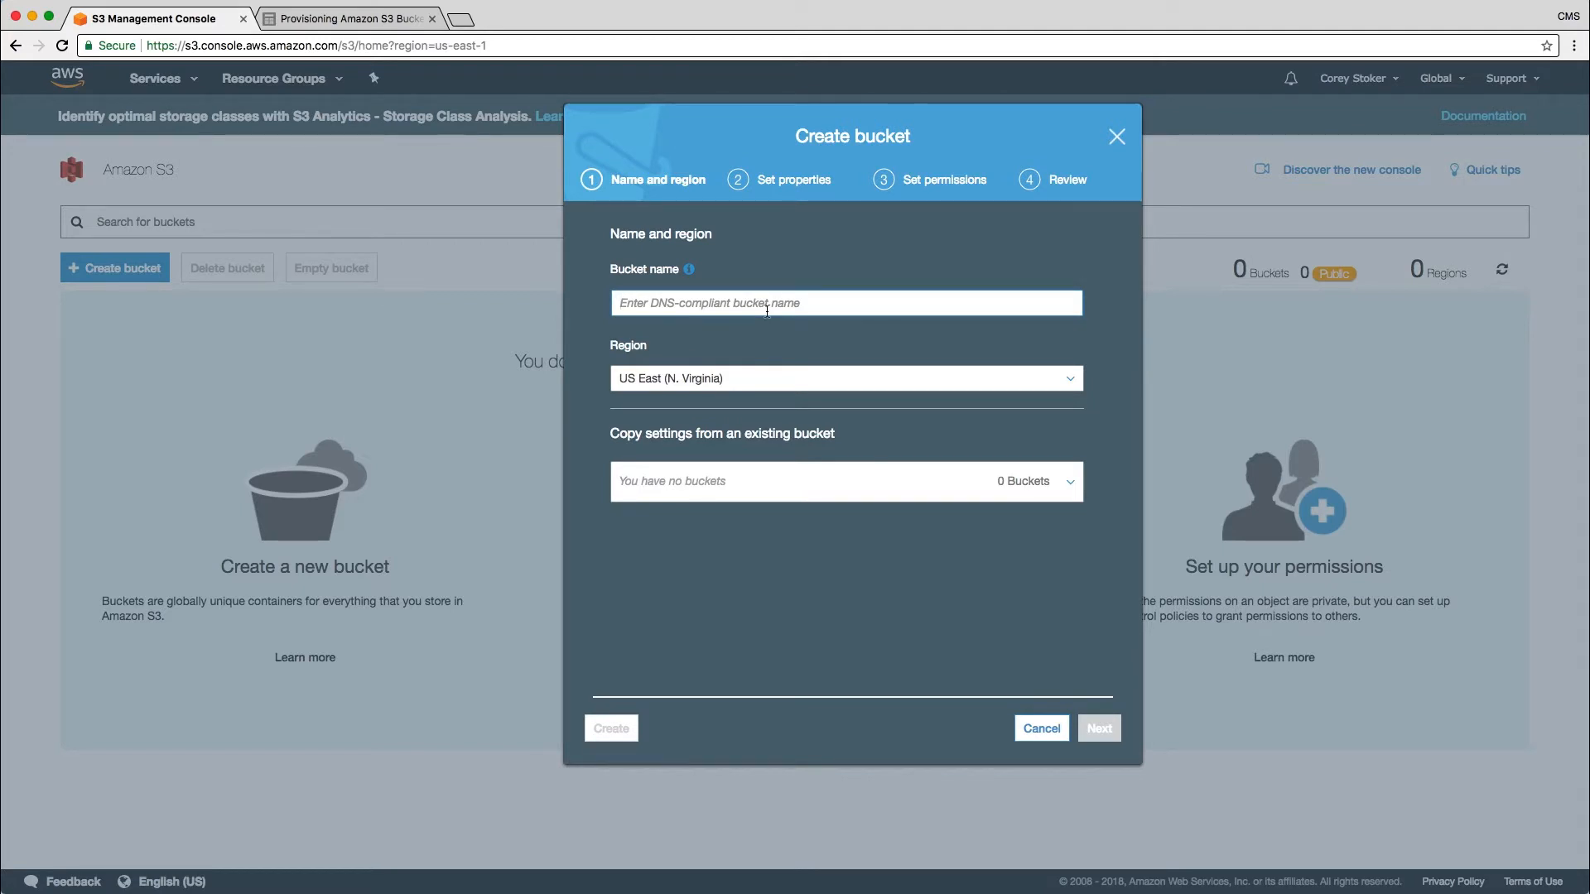
pyautogui.write('s3skyswitch')
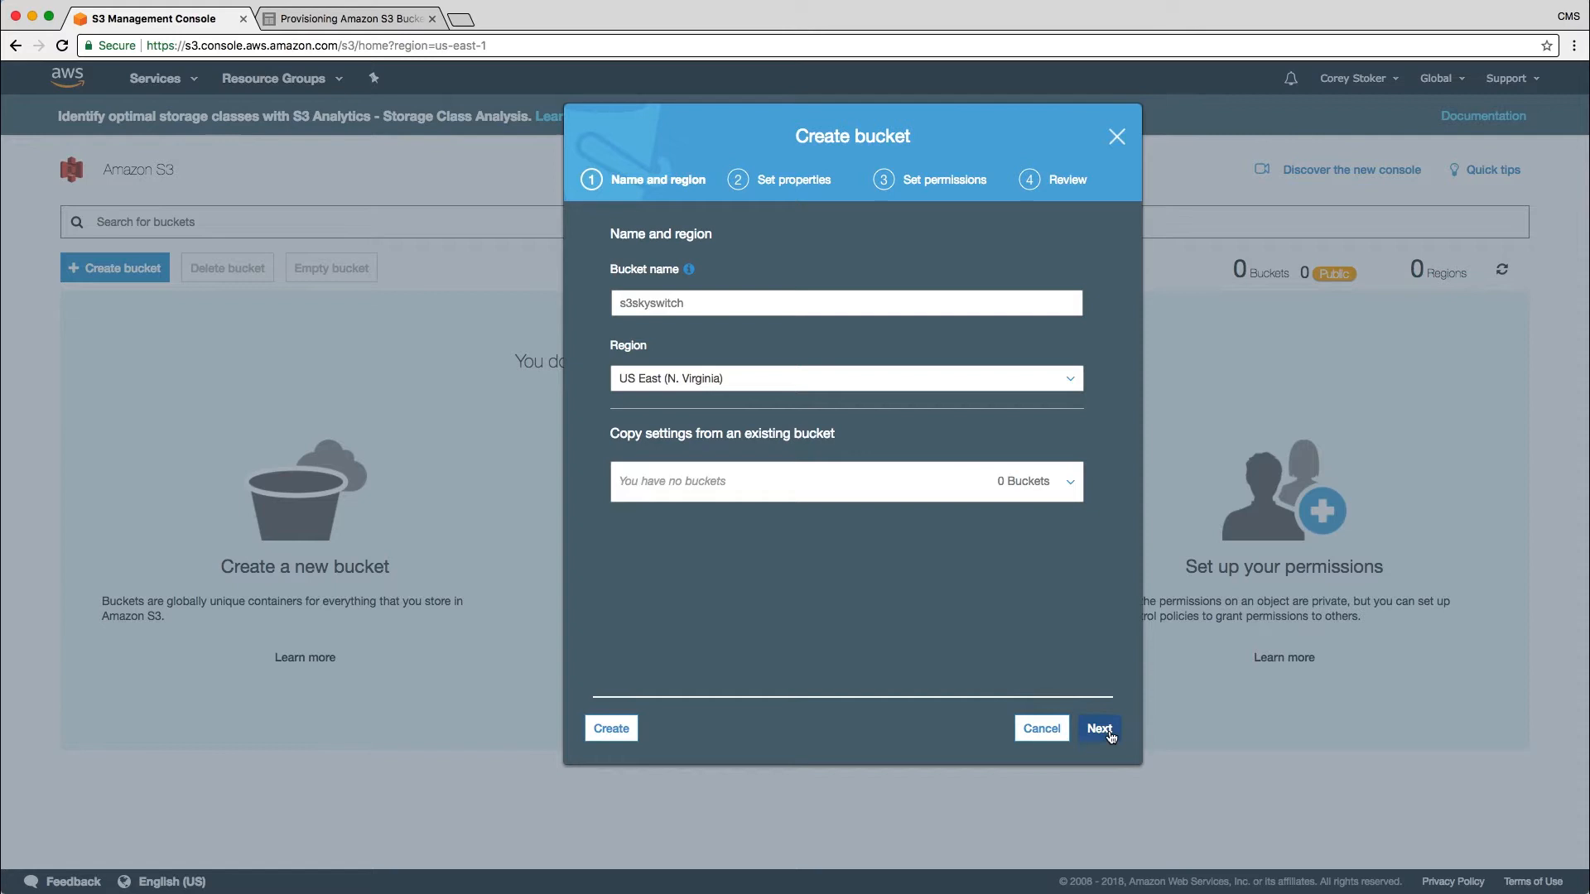
pyautogui.click(1098, 729)
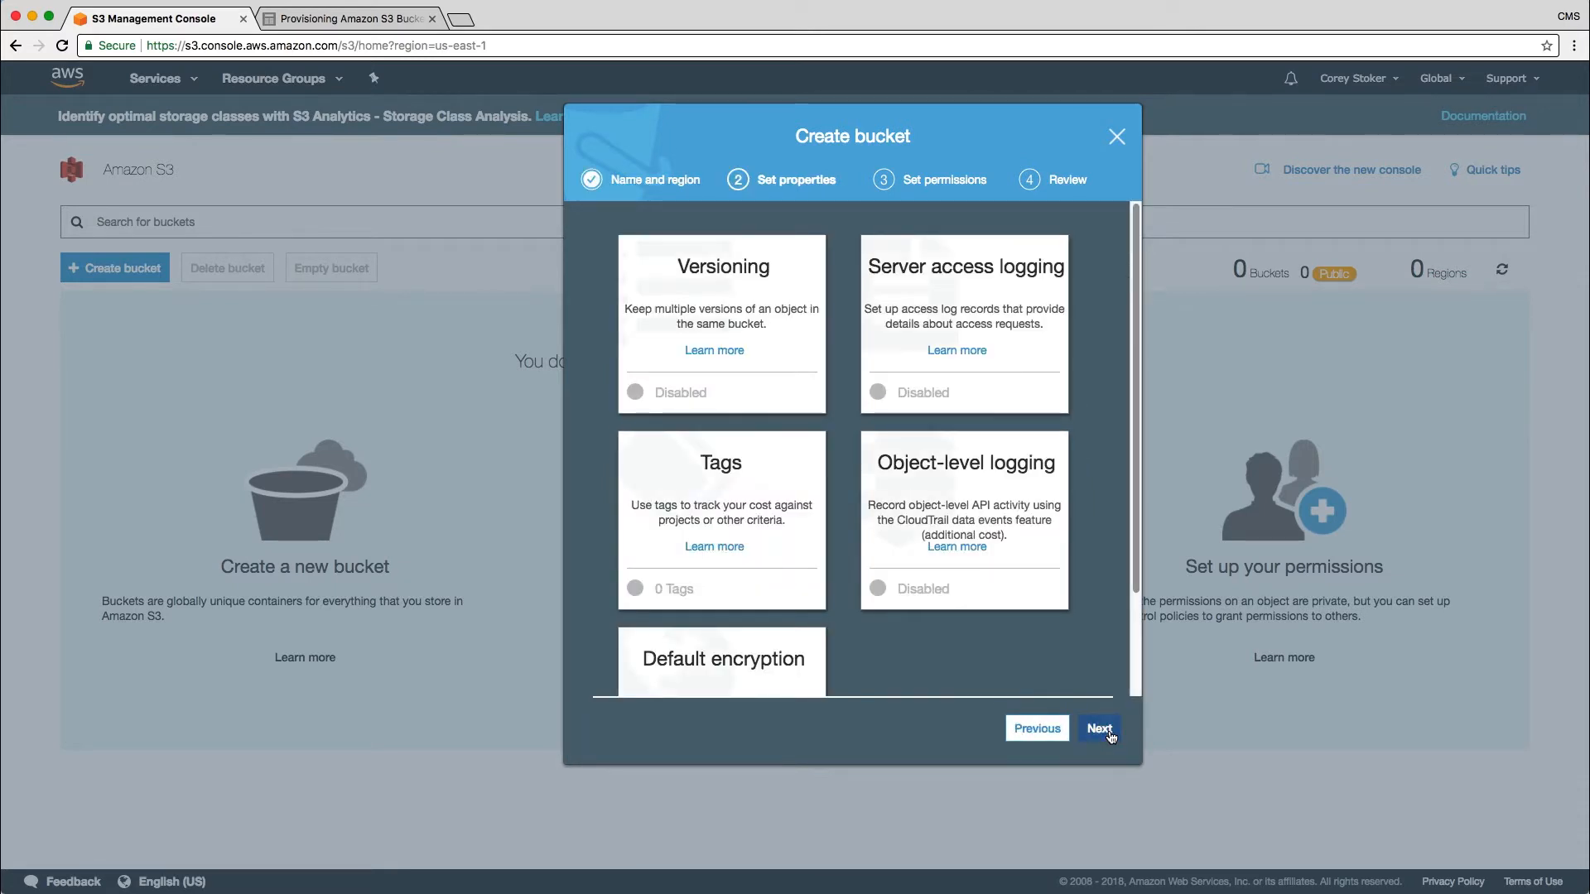
pyautogui.click(1098, 728)
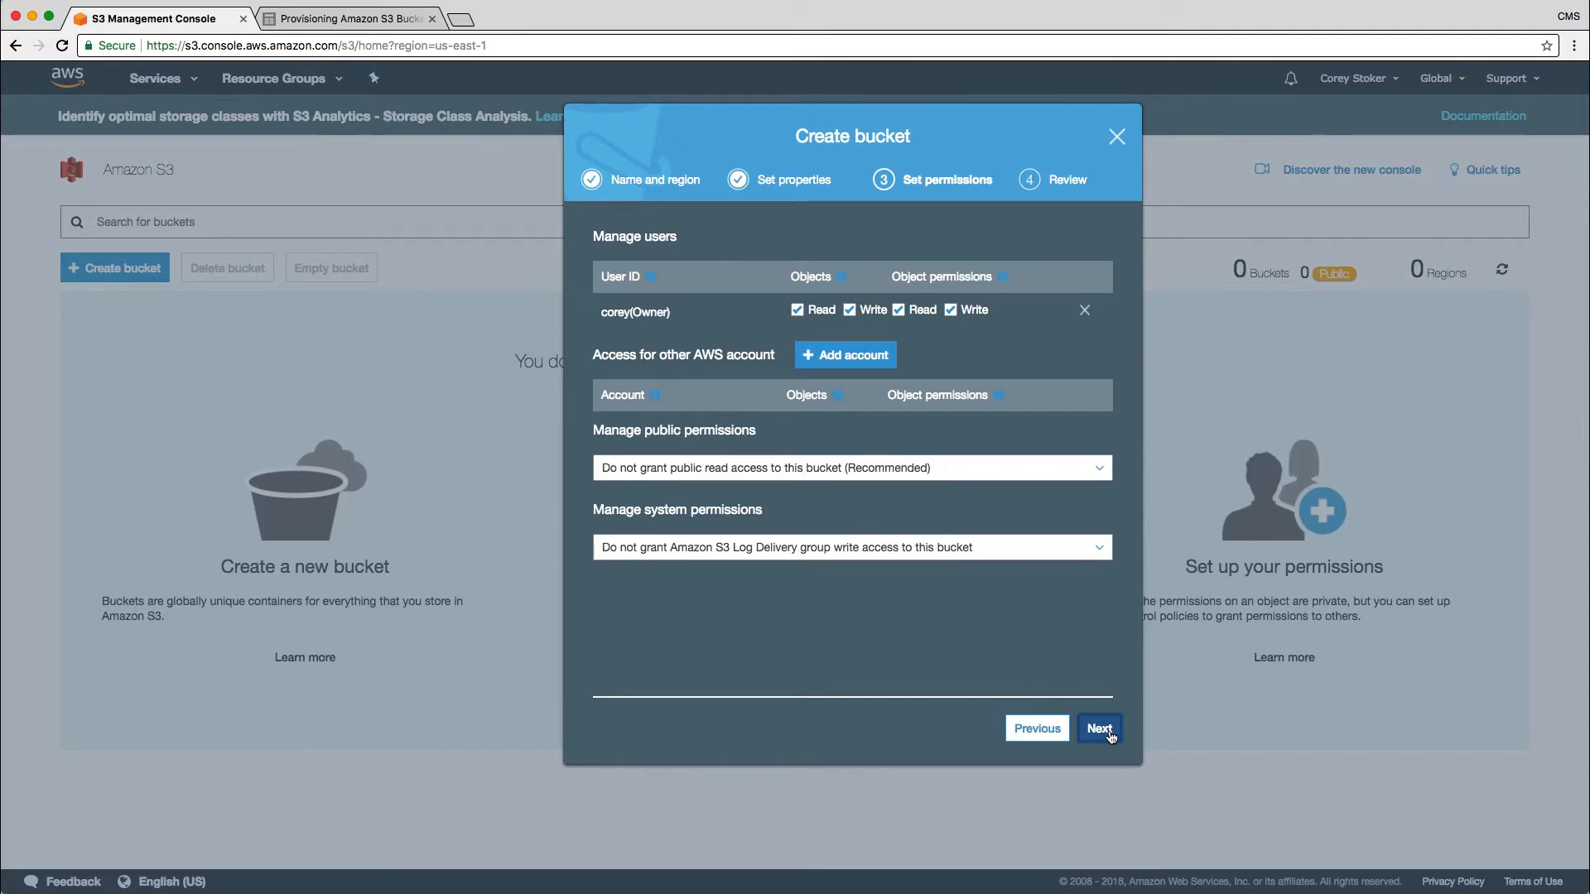
pyautogui.click(1100, 729)
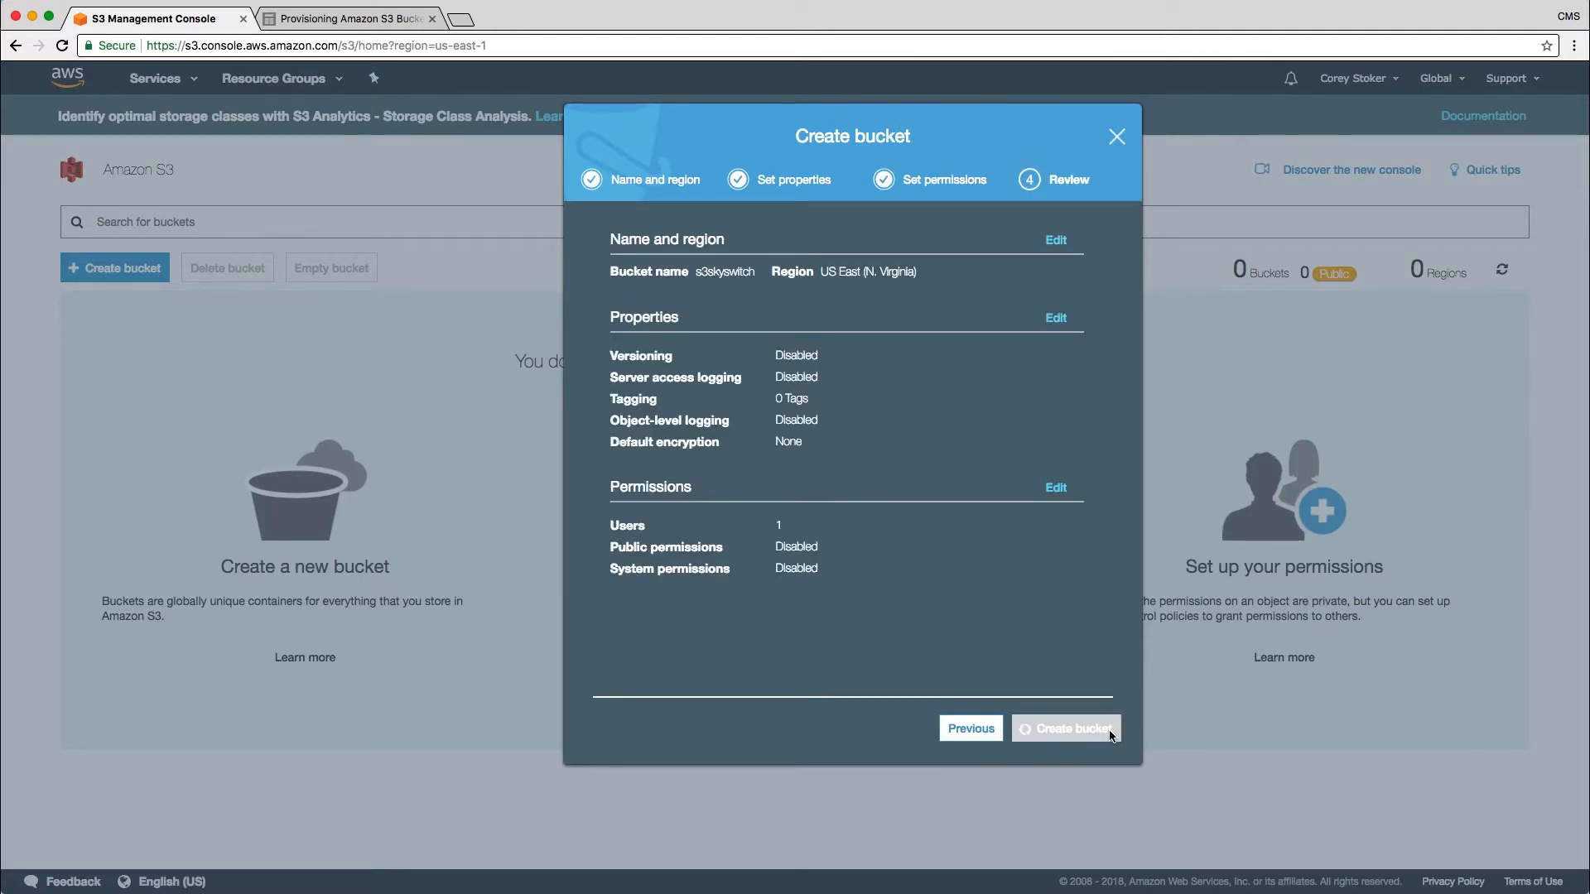
pyautogui.click(1064, 729)
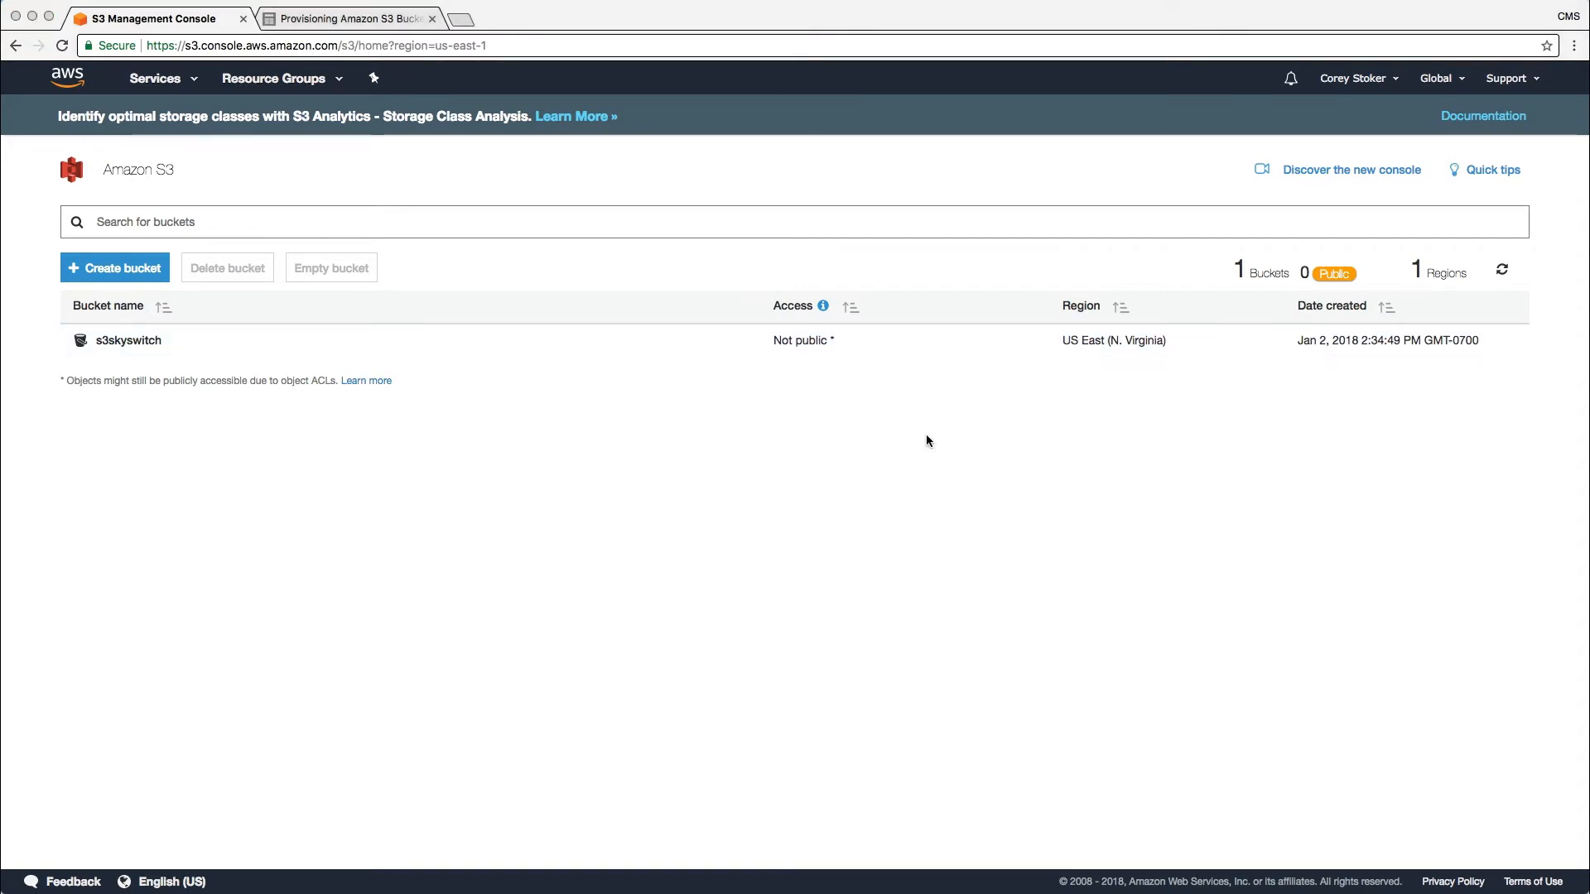
pyautogui.moveTo(917, 435)
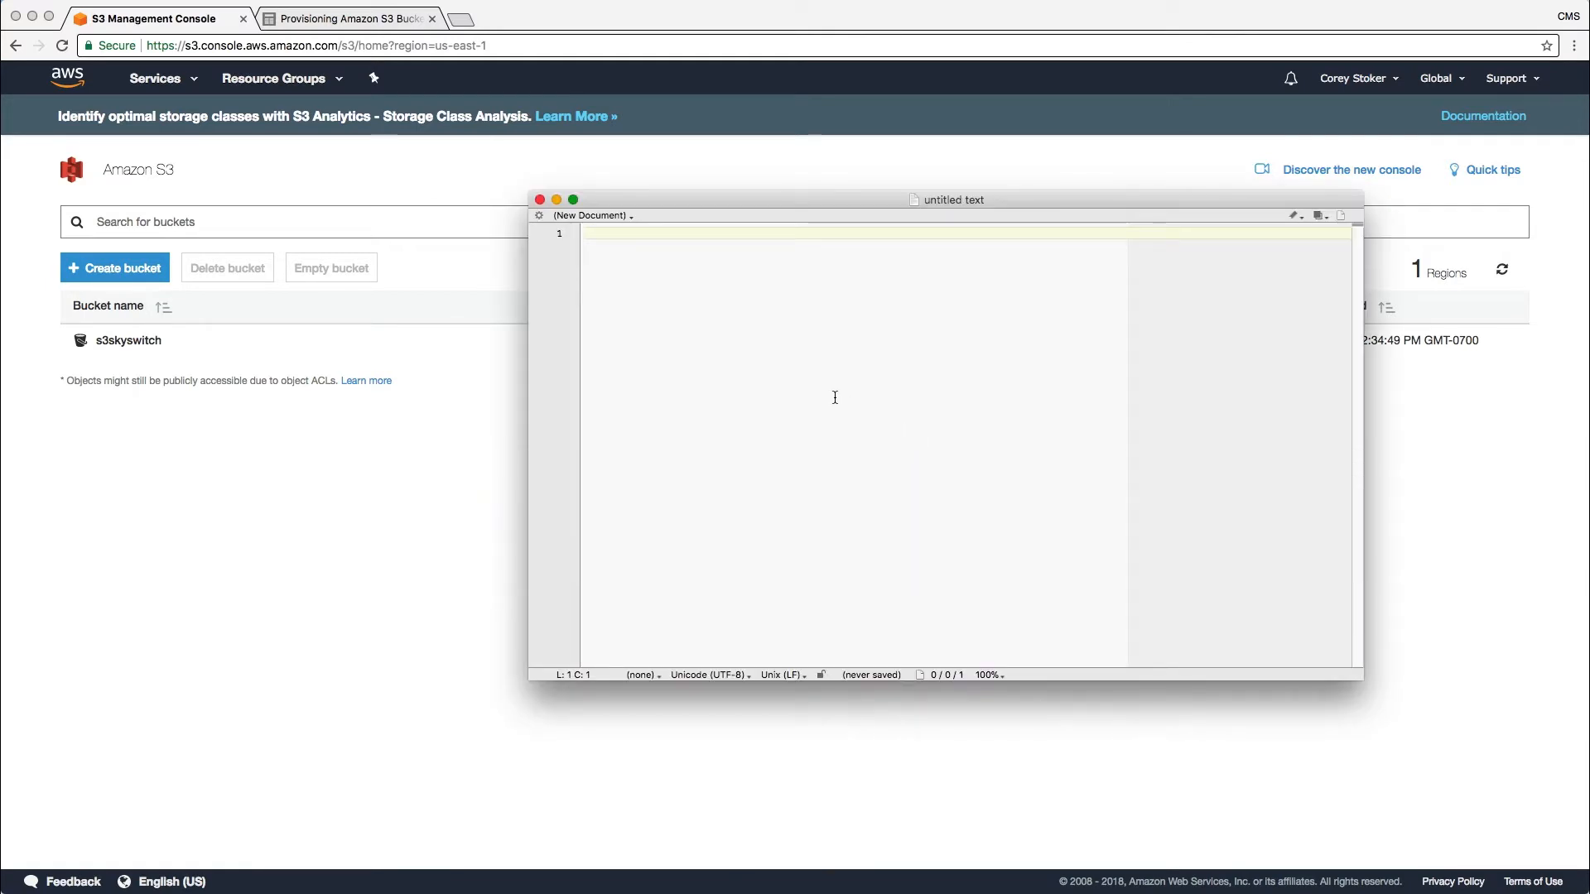
# Note the bucket name s3skyswitch in a new TextWrangler document
pyautogui.write('s3skyswitch')
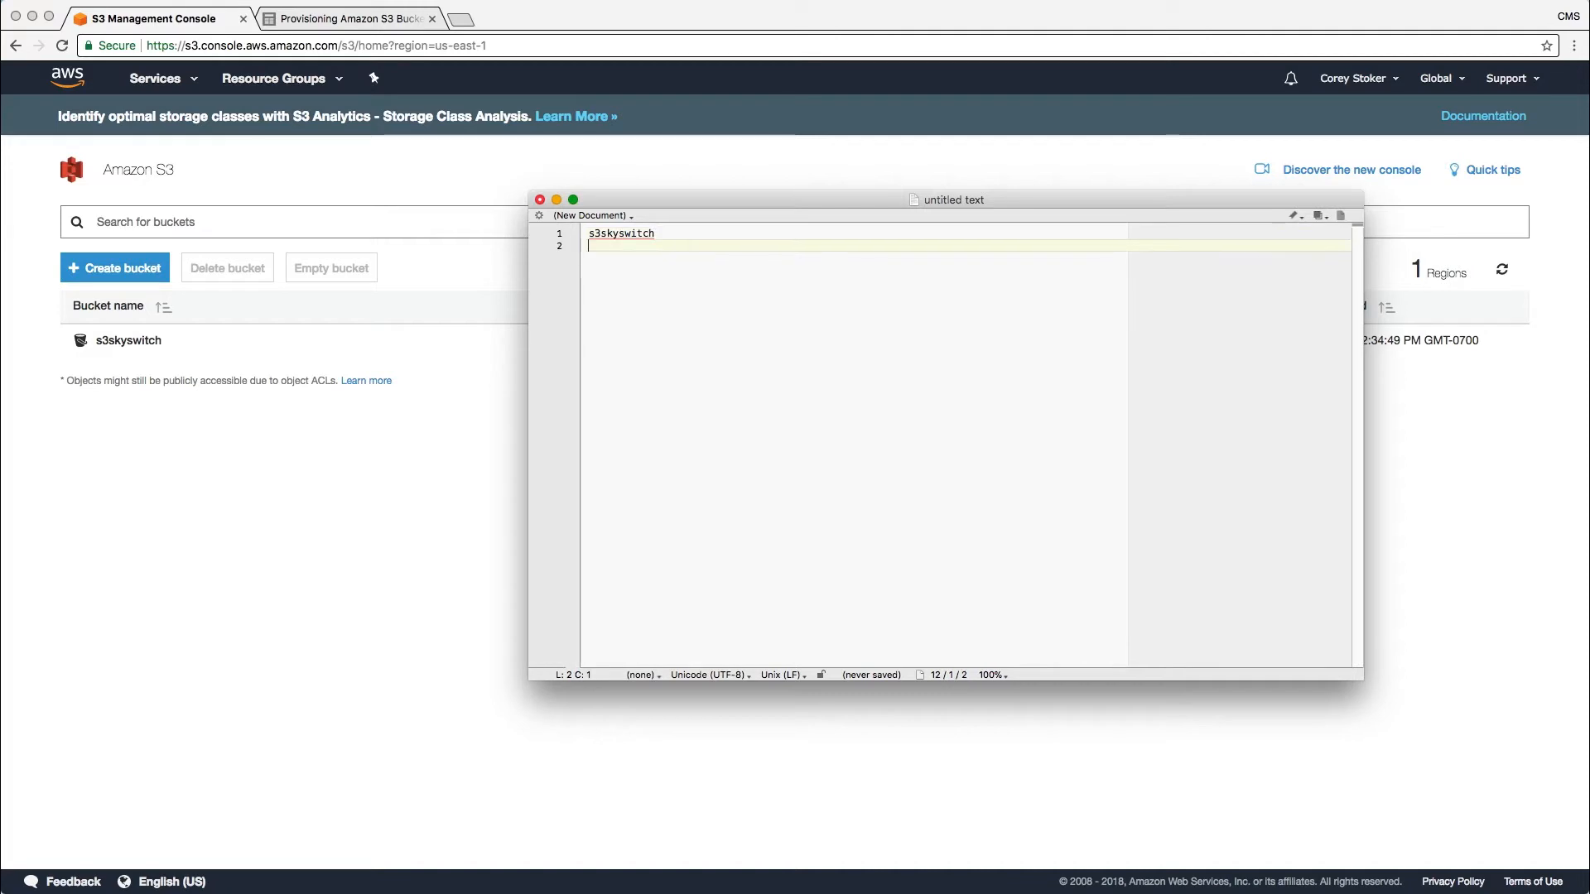
pyautogui.moveTo(359, 584)
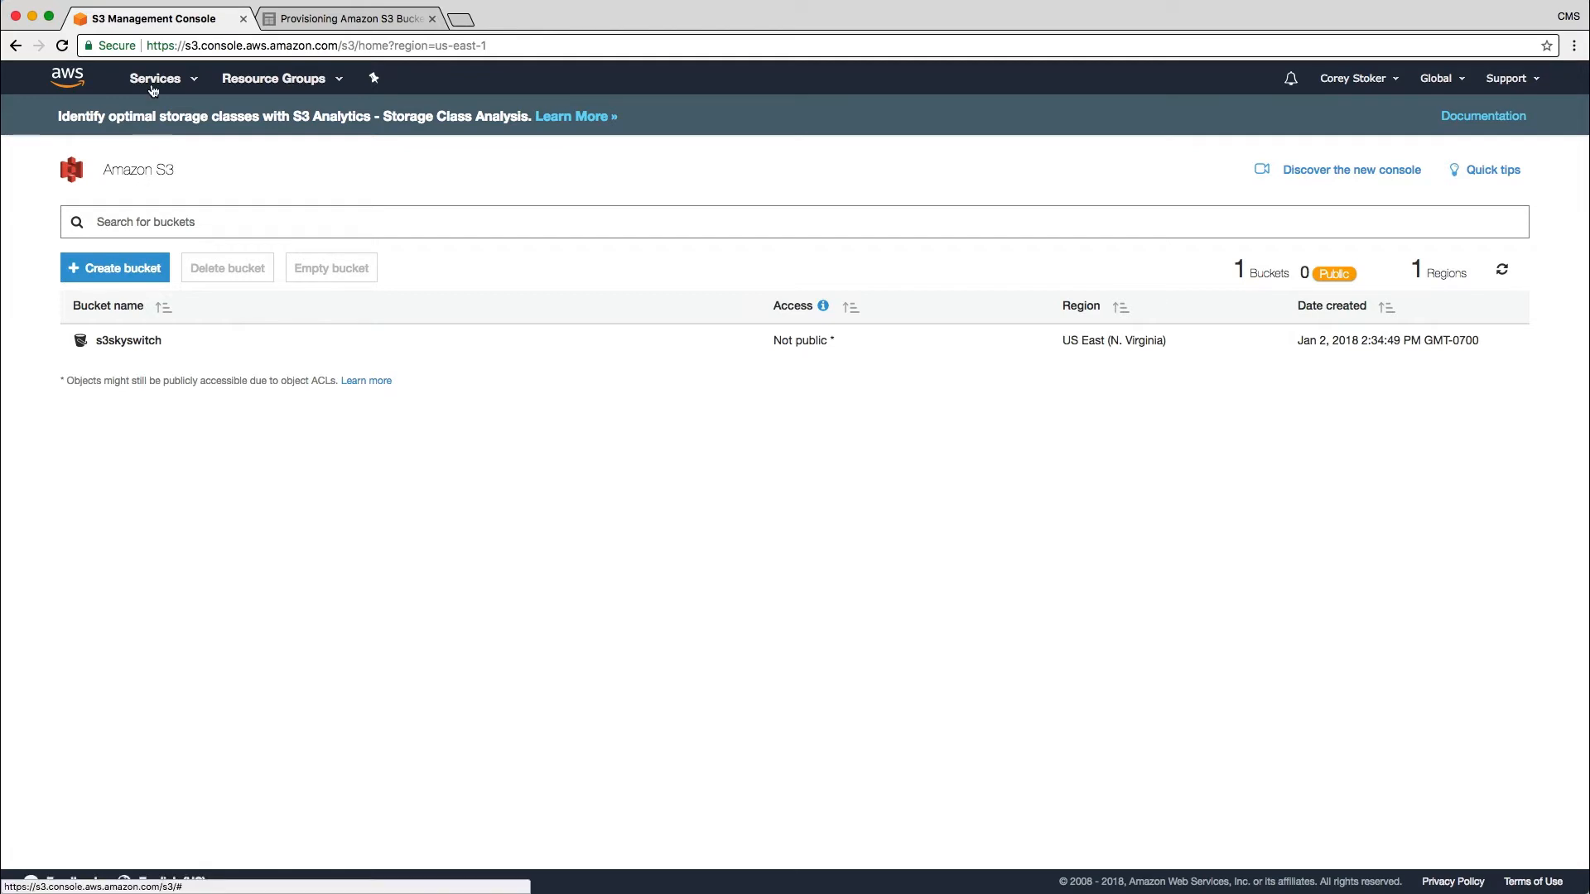
# Open IAM from the Services menu, go to the empty Users list and start adding a user
pyautogui.click(155, 78)
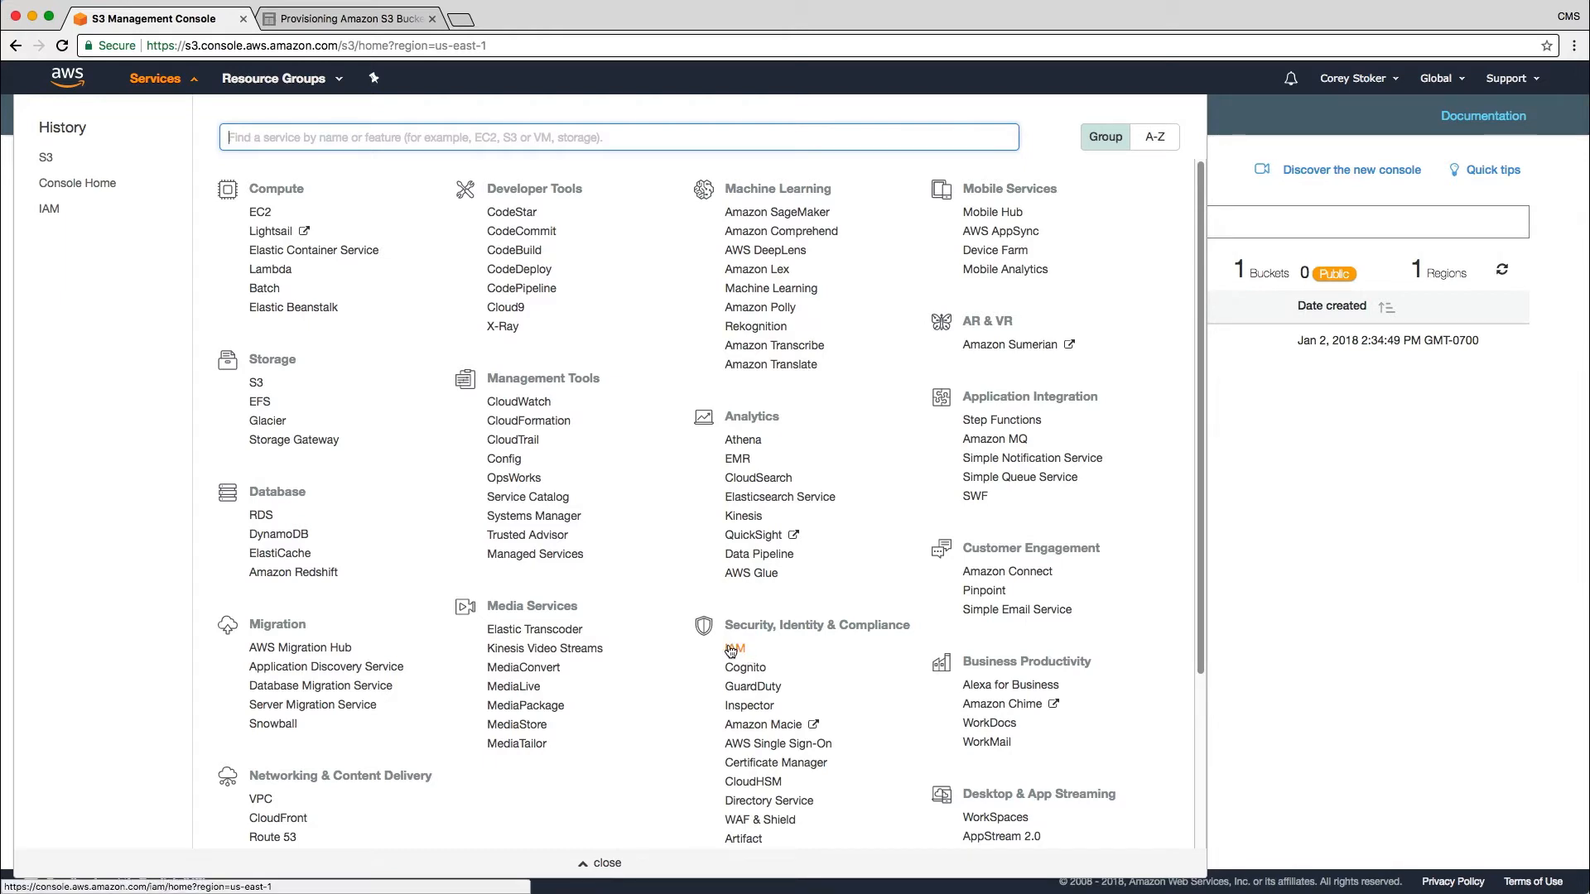
pyautogui.click(734, 649)
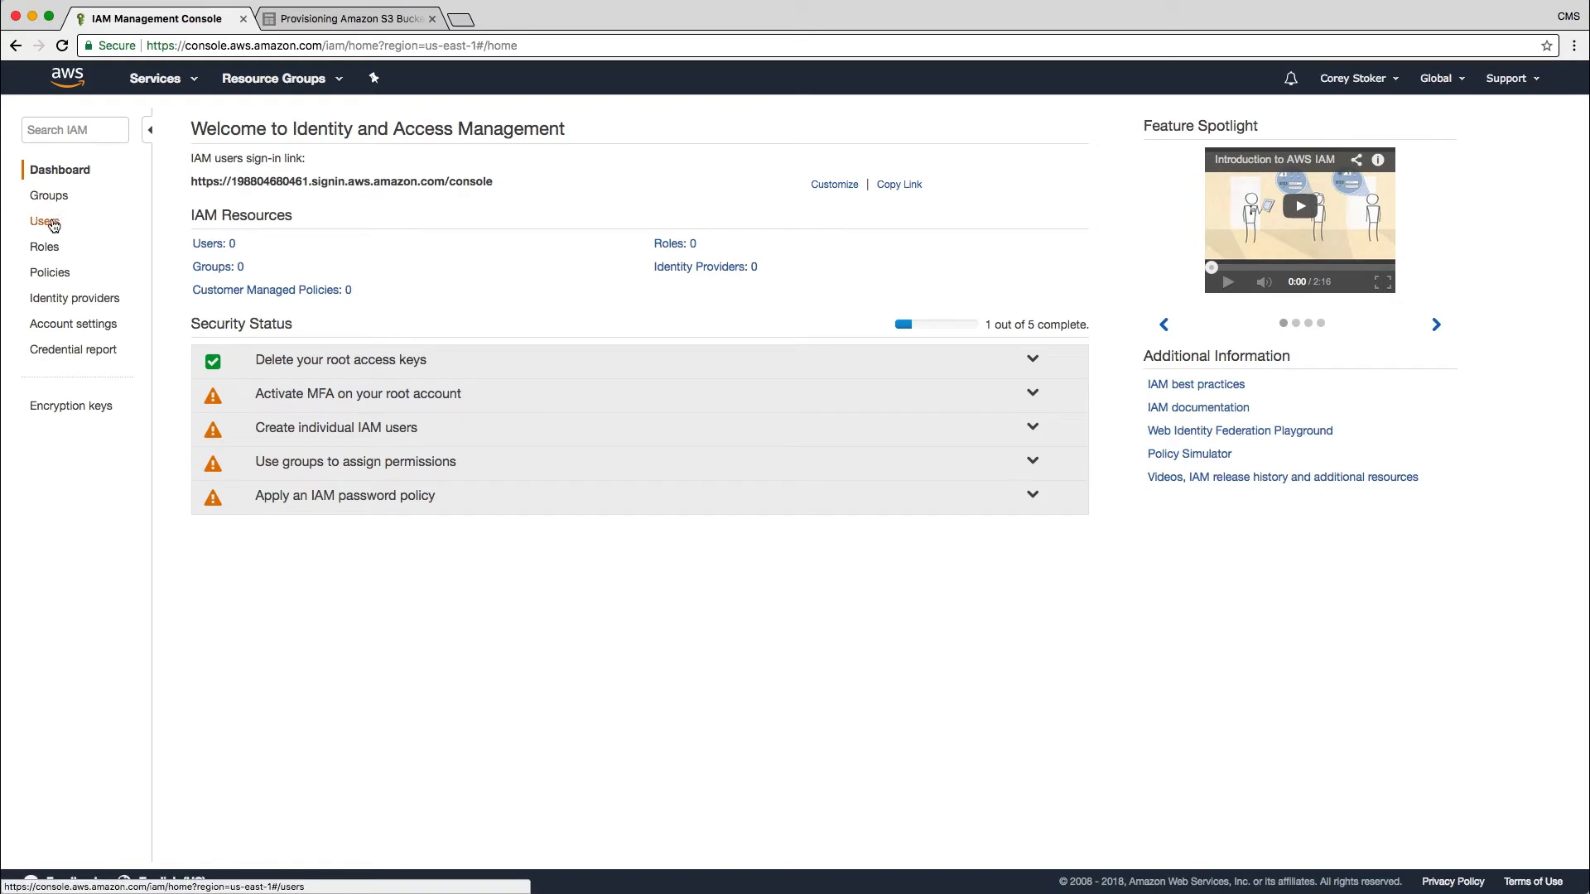
pyautogui.click(46, 220)
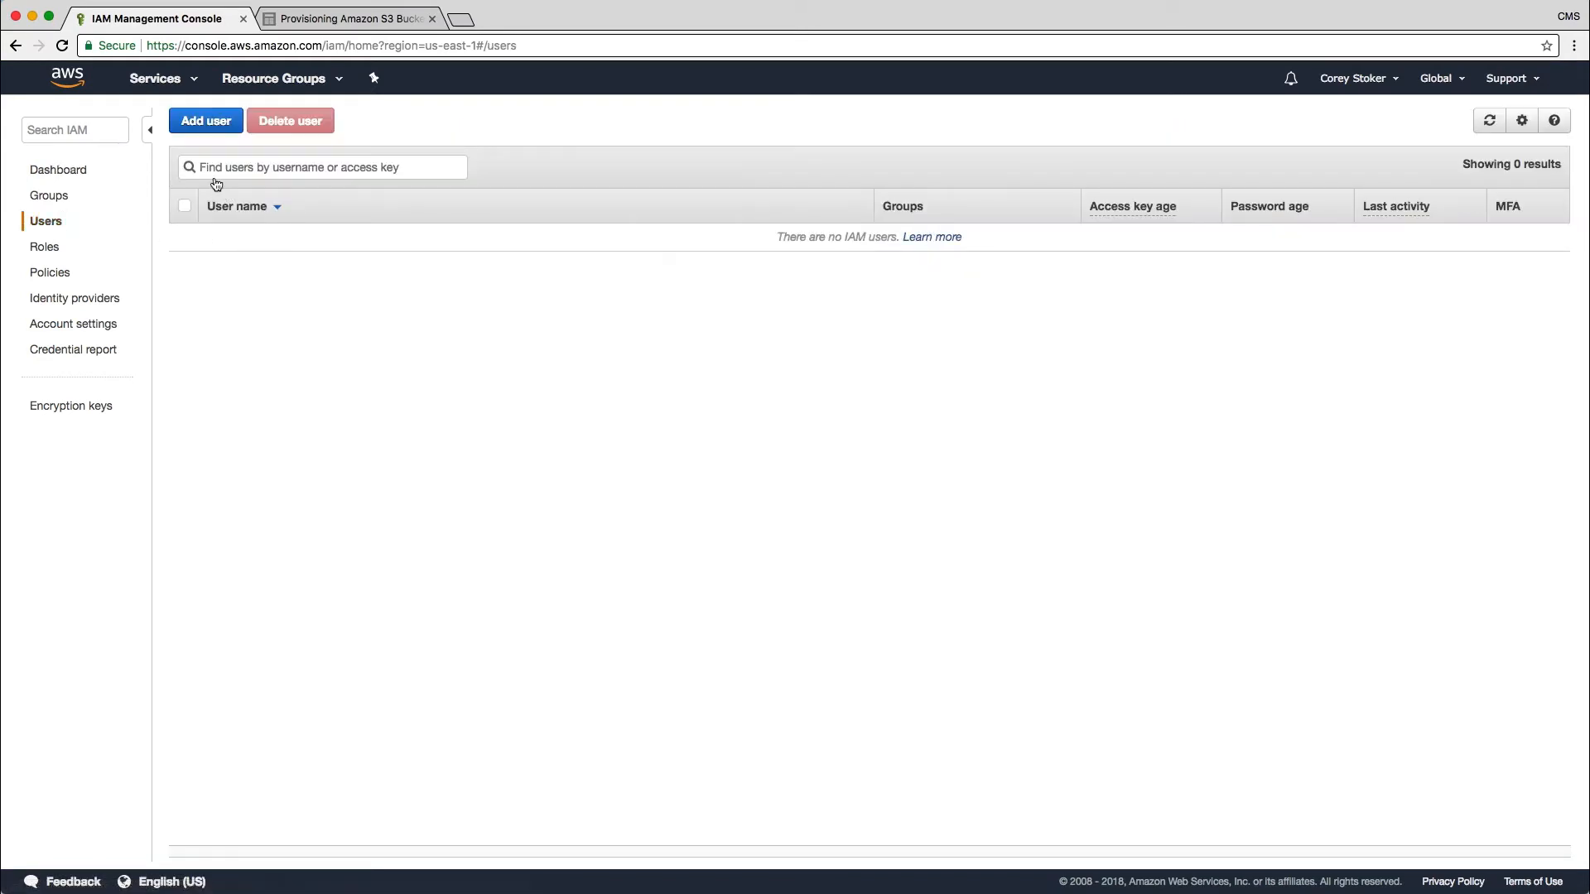
pyautogui.click(205, 120)
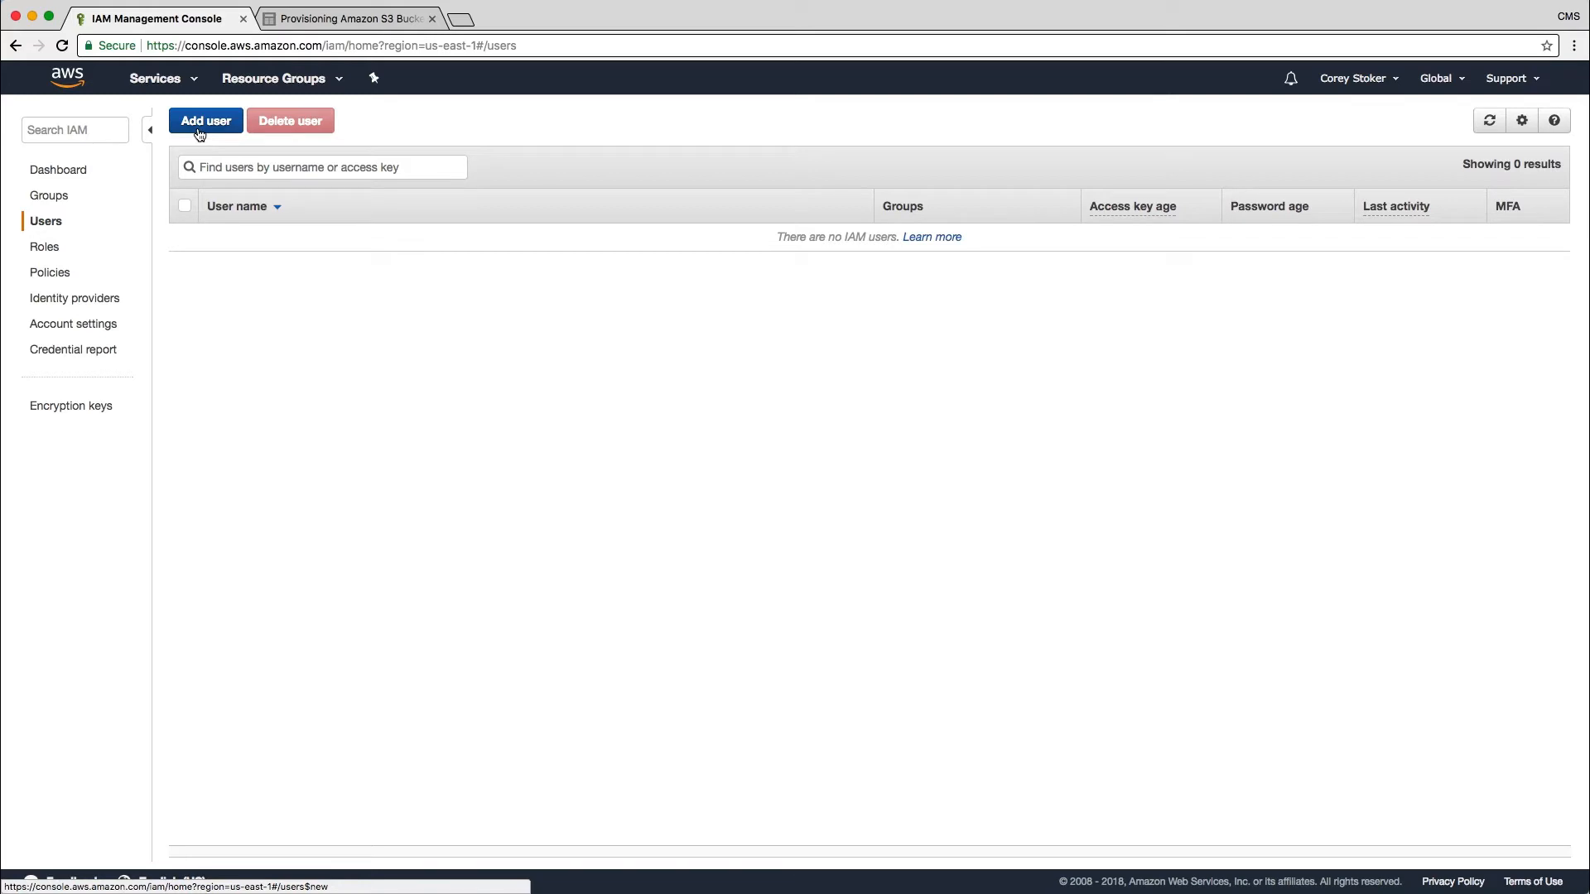
# Name the new IAM user skyswitchuser, enable programmatic access and continue to permissions
pyautogui.click(205, 121)
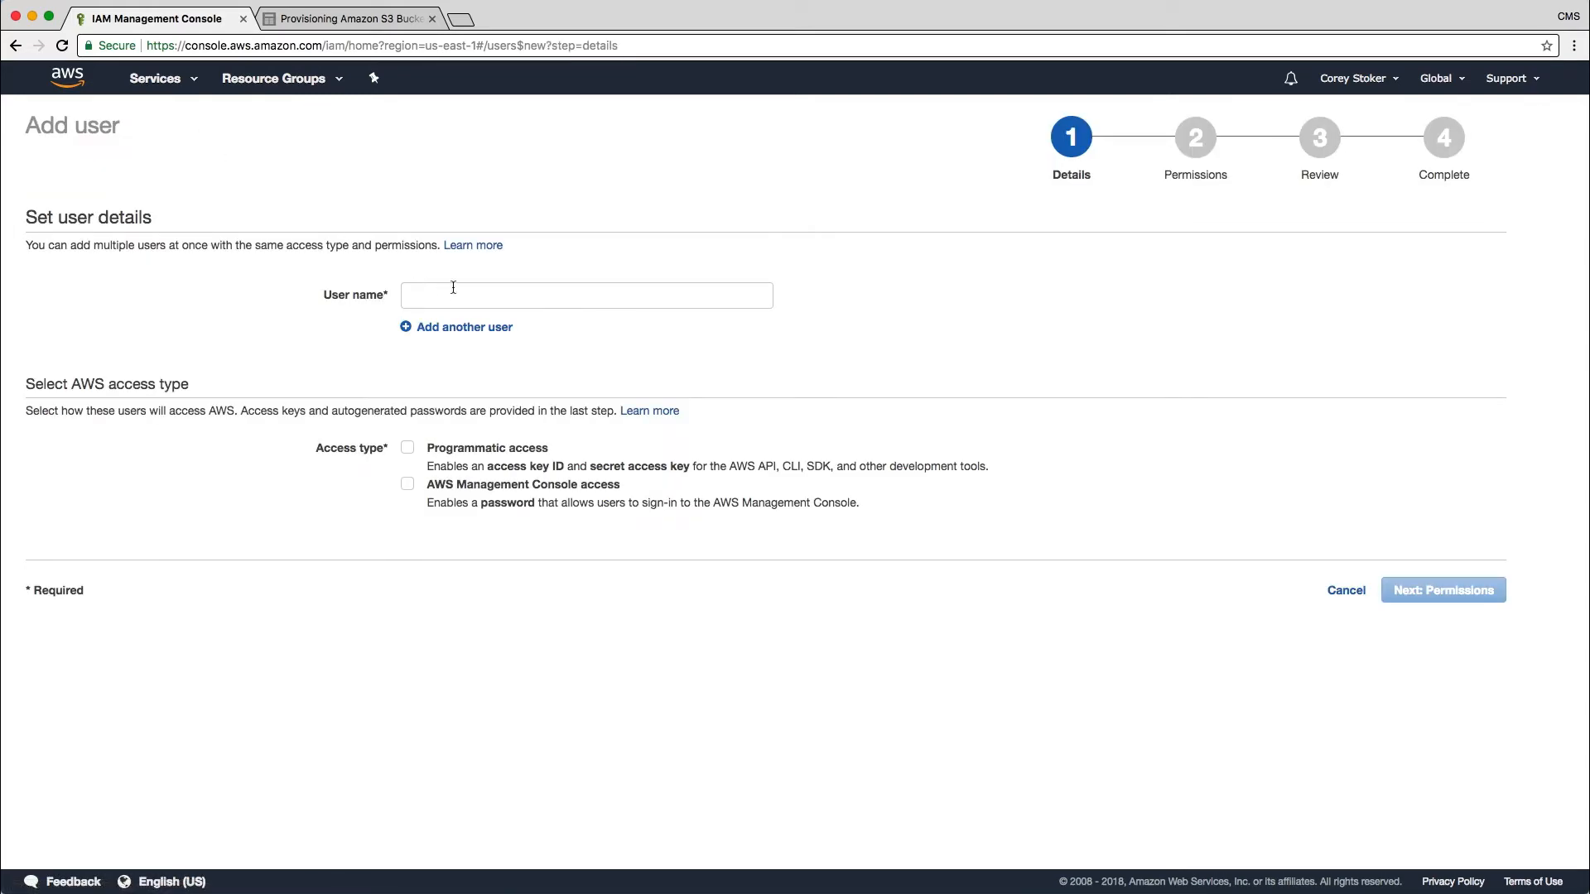
pyautogui.click(584, 295)
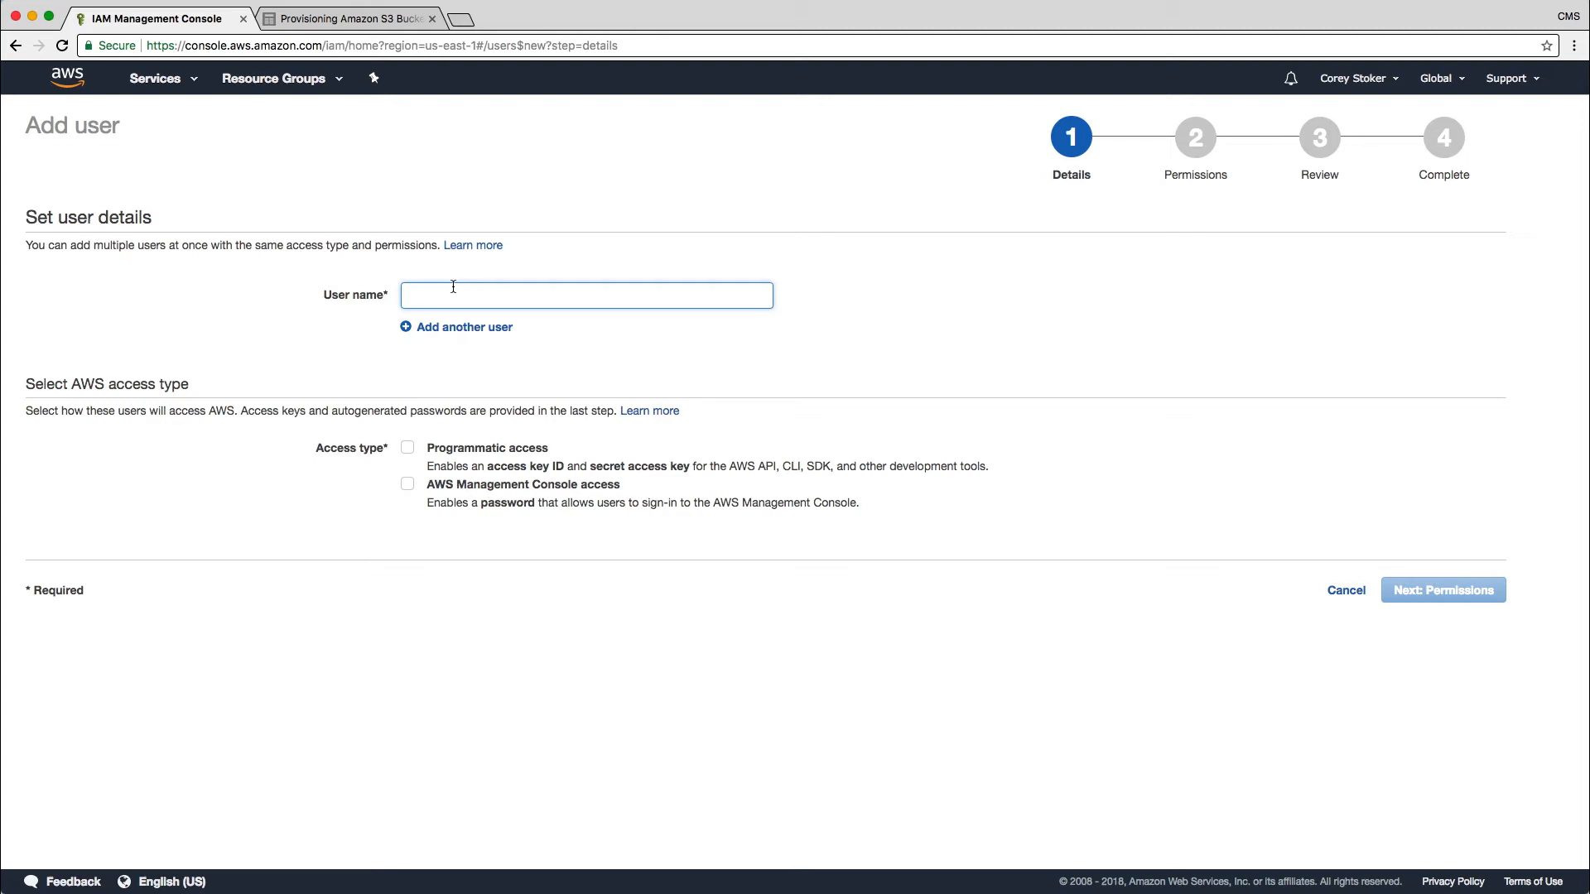
pyautogui.write('sdk')
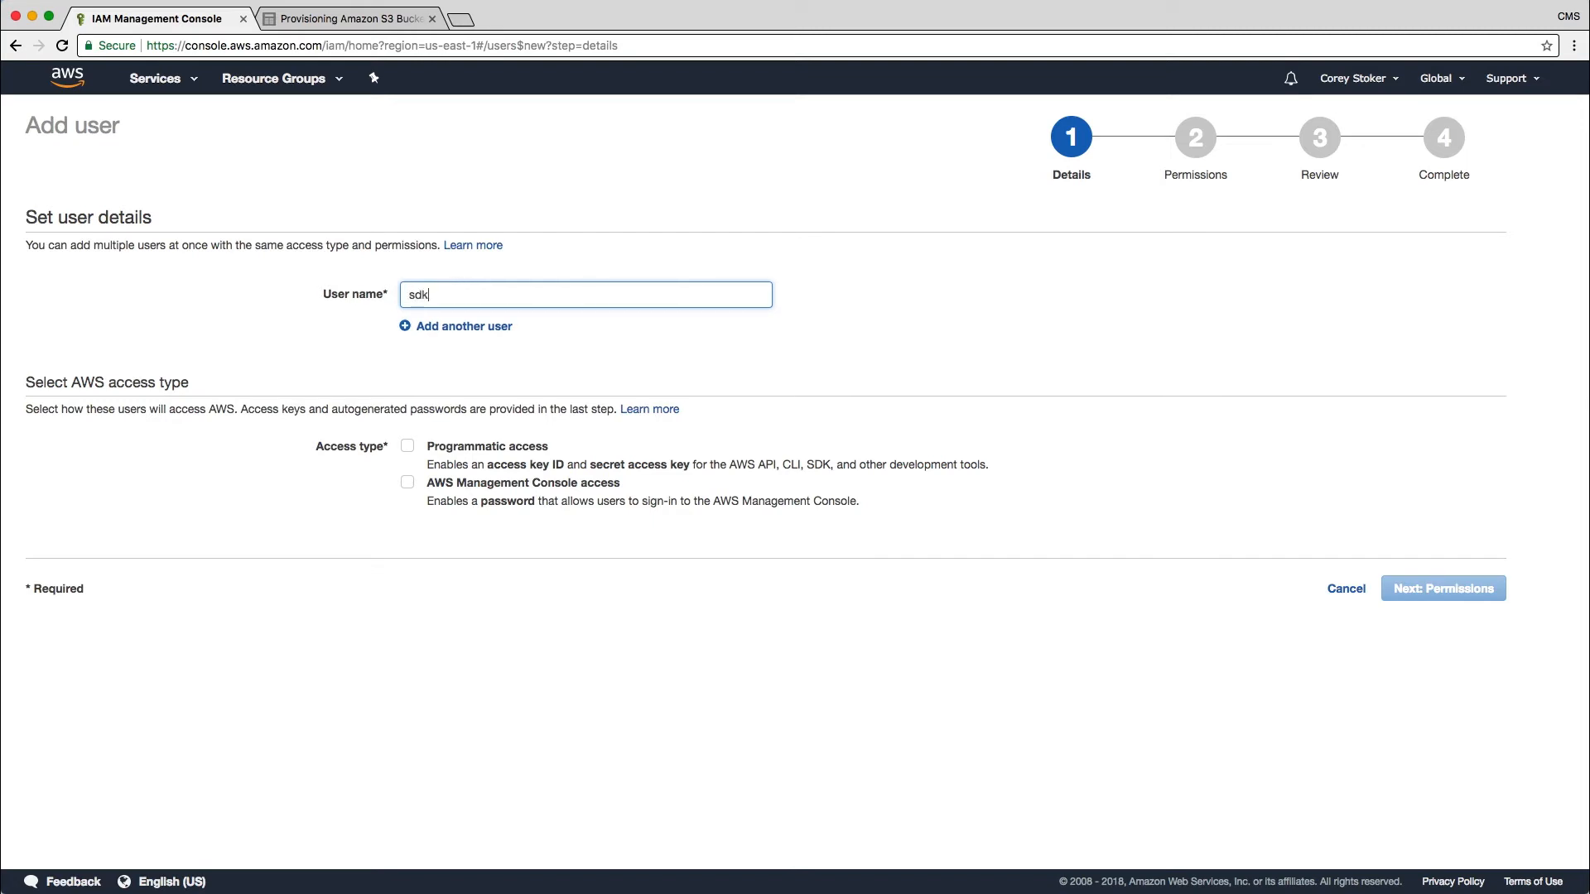
pyautogui.write('skyswitchuser')
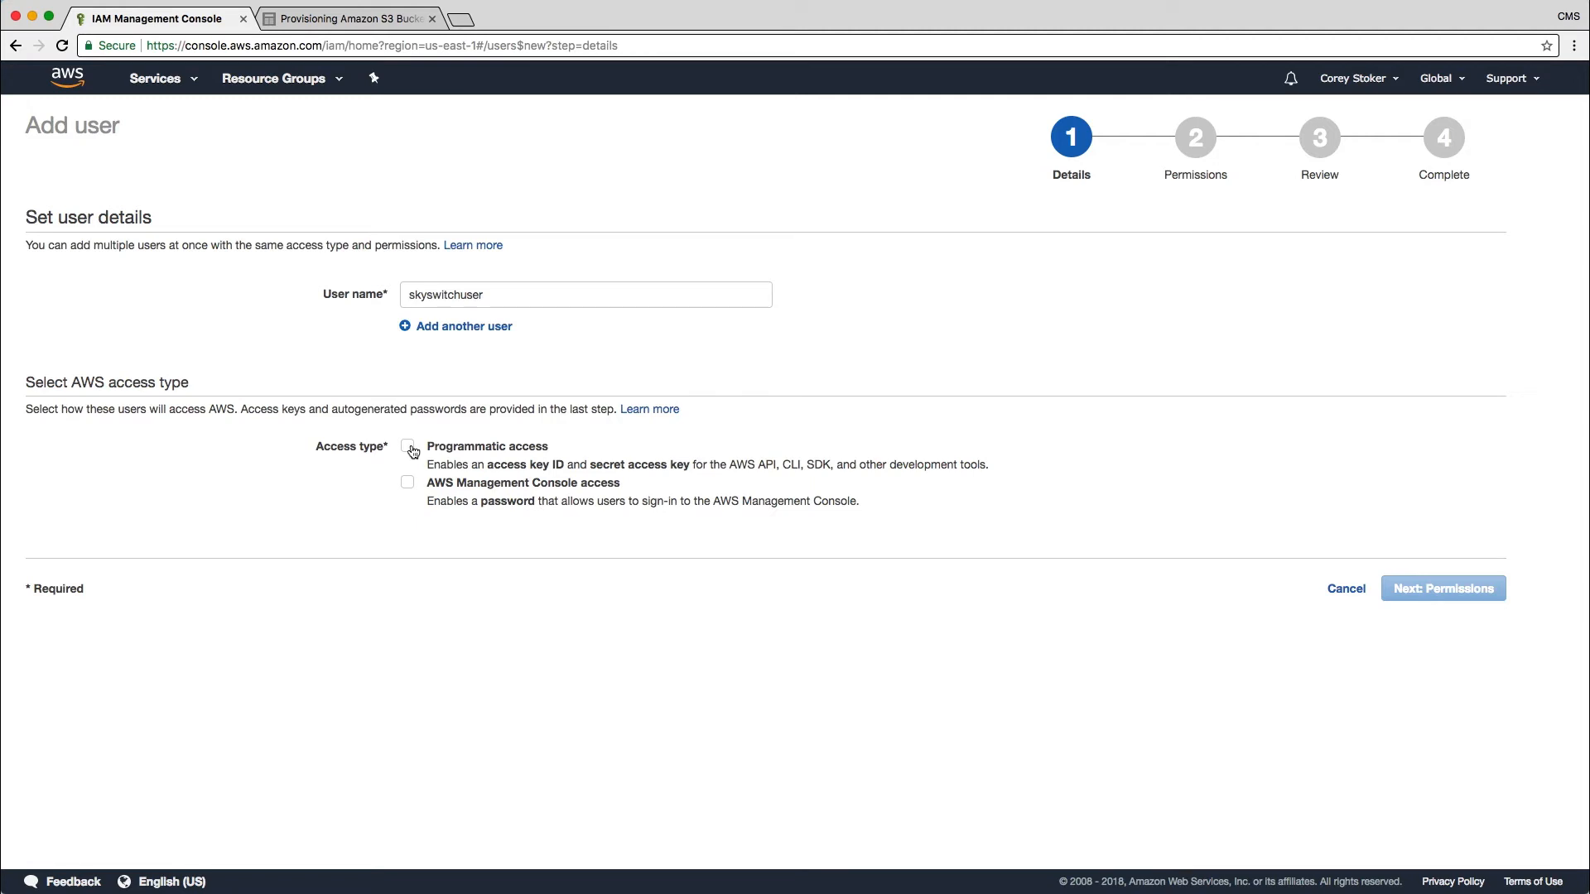
pyautogui.click(408, 445)
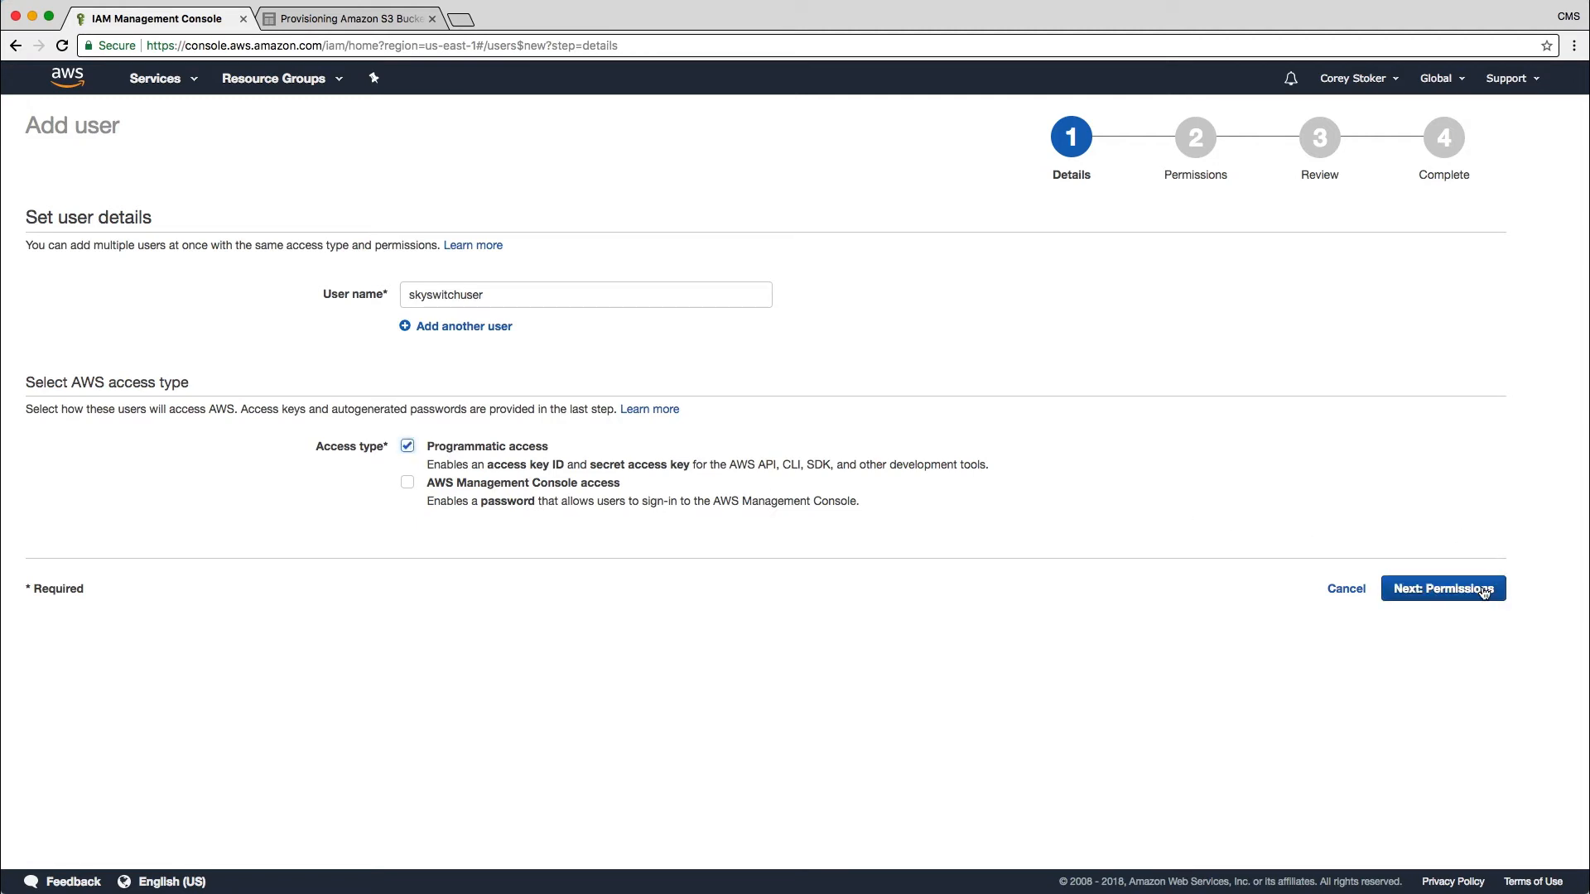
pyautogui.click(1442, 588)
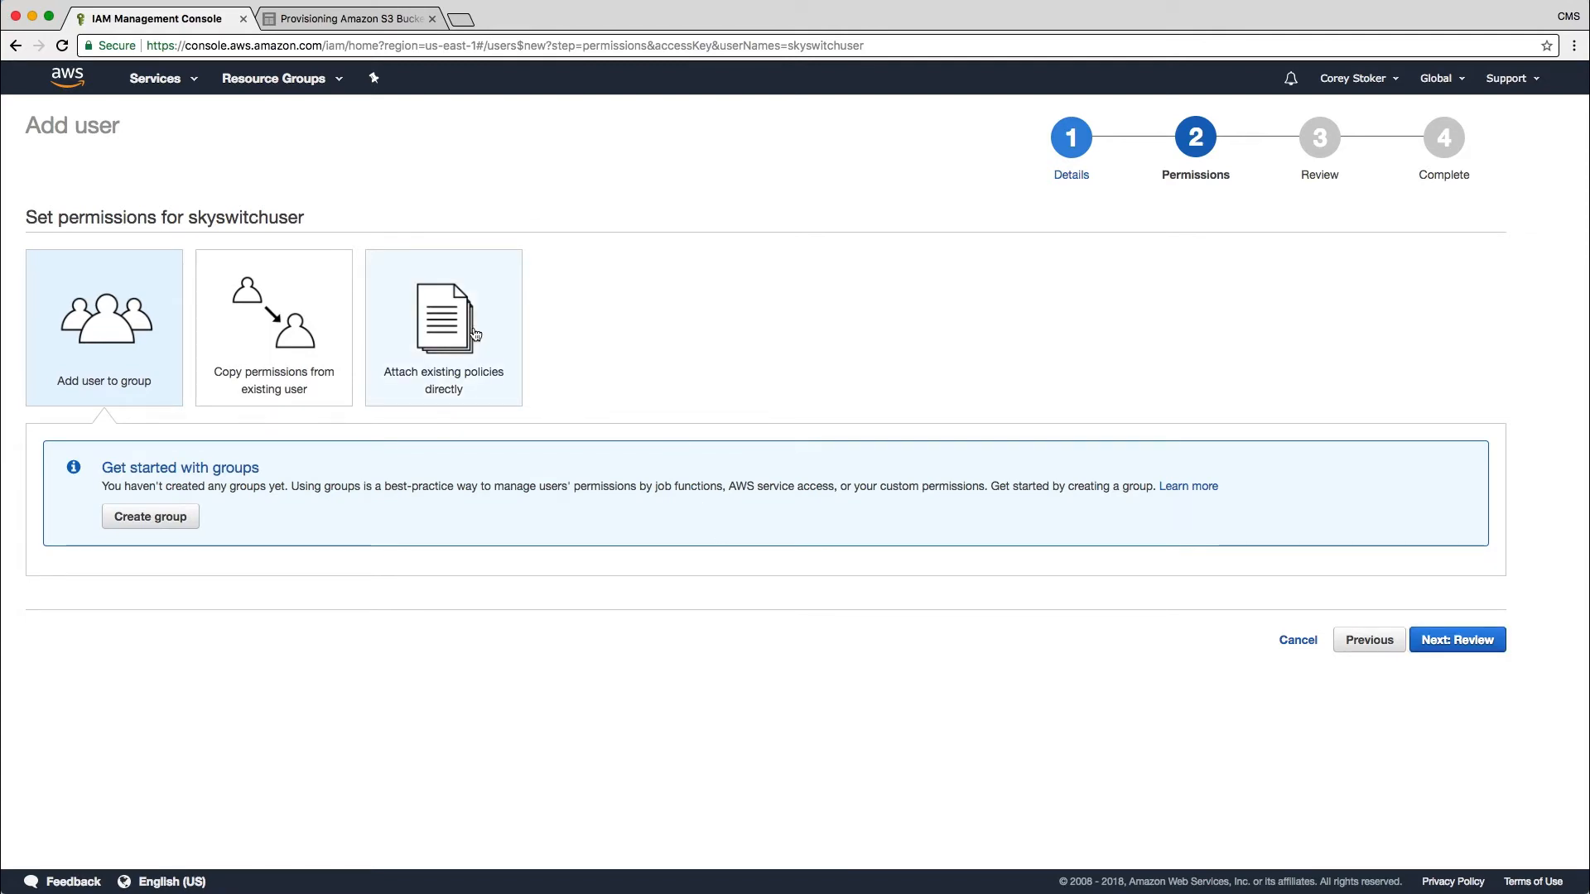
# Choose Attach existing policies directly and start creating a new custom policy
pyautogui.click(444, 328)
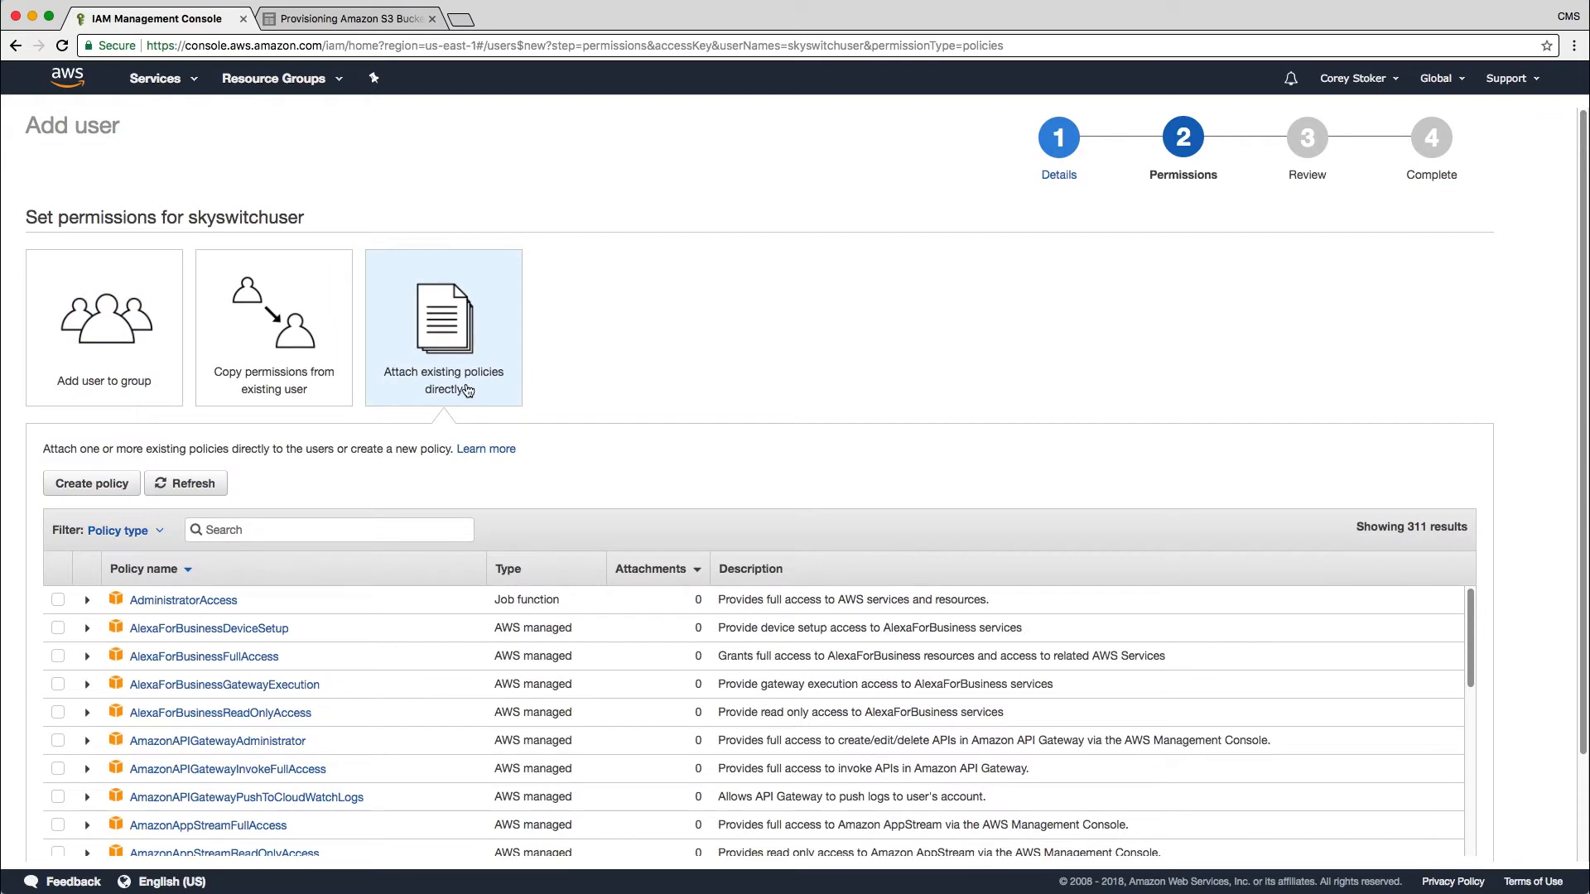
pyautogui.click(91, 482)
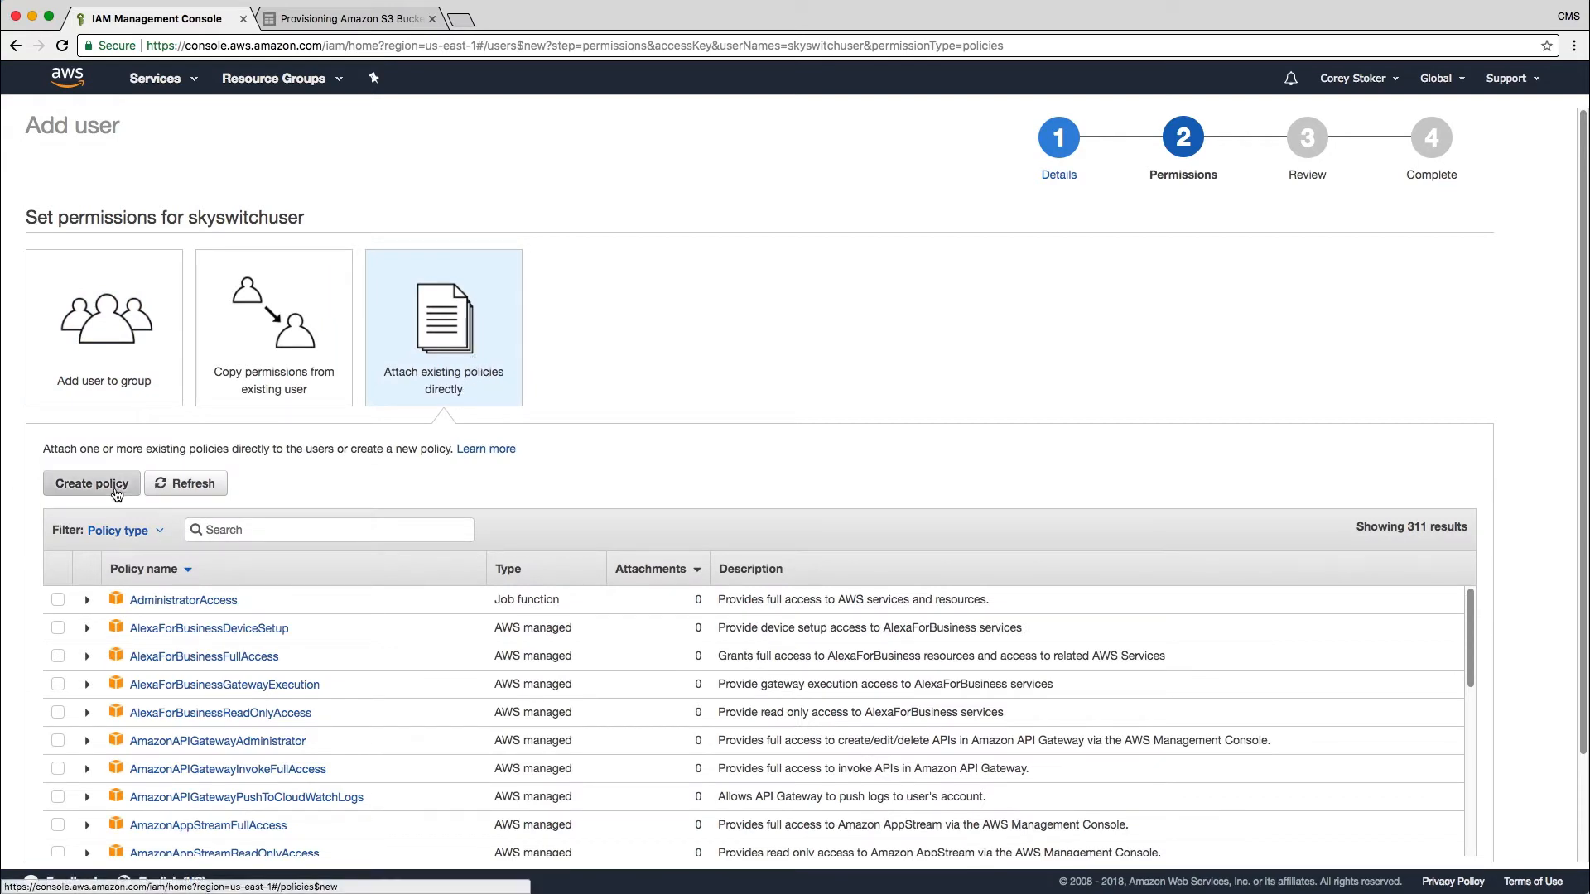
pyautogui.click(91, 482)
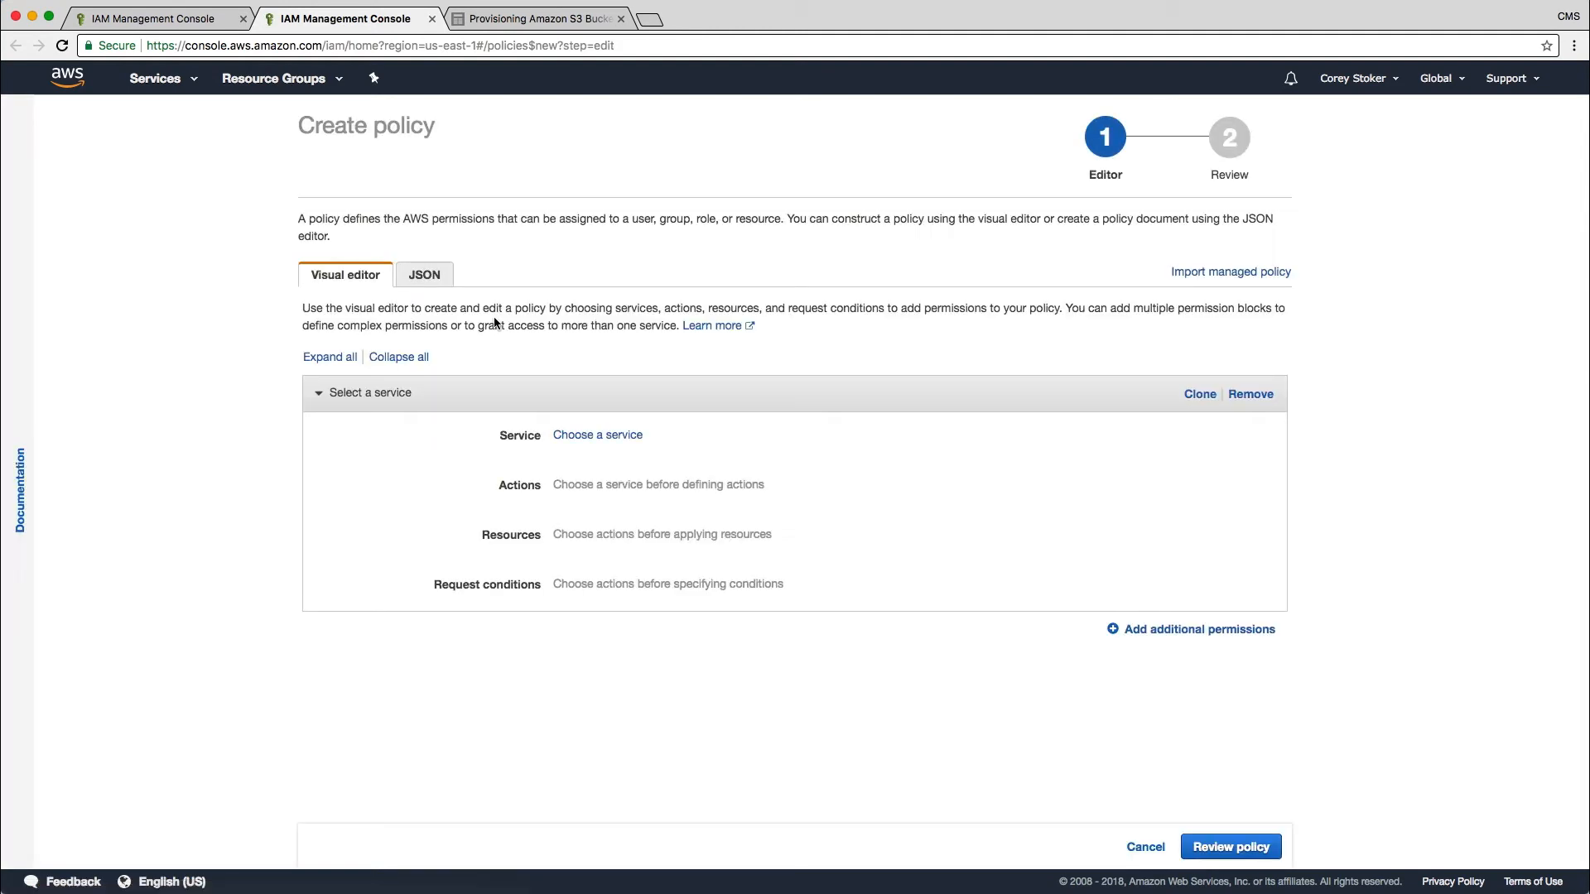
# Paste the policy JSON, point both resources at the s3skyswitch bucket and proceed to review
pyautogui.click(424, 273)
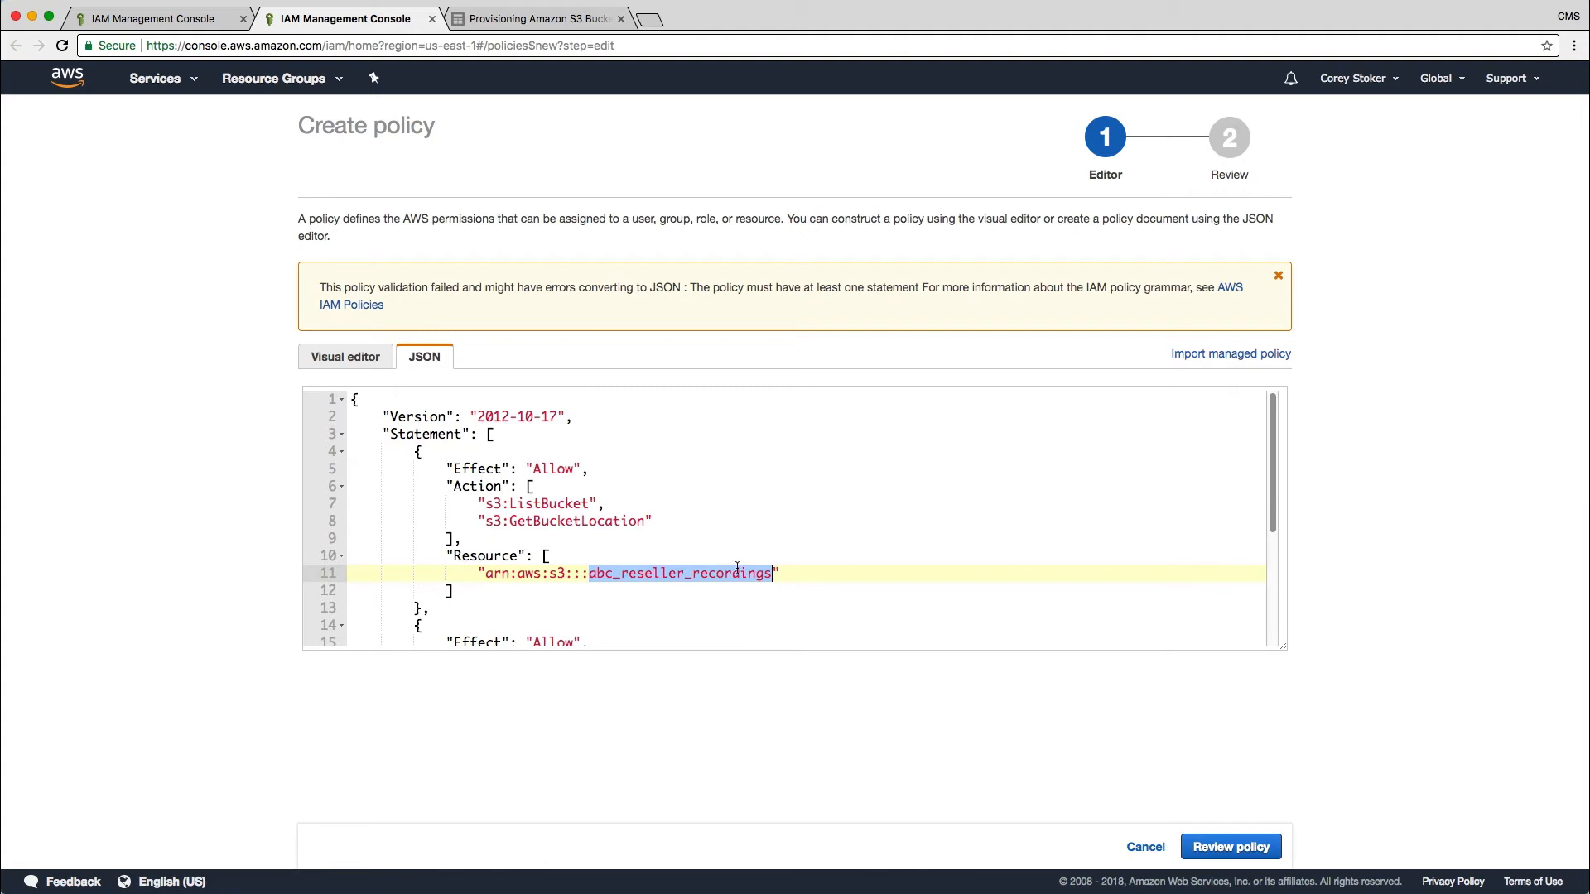
pyautogui.moveTo(889, 545)
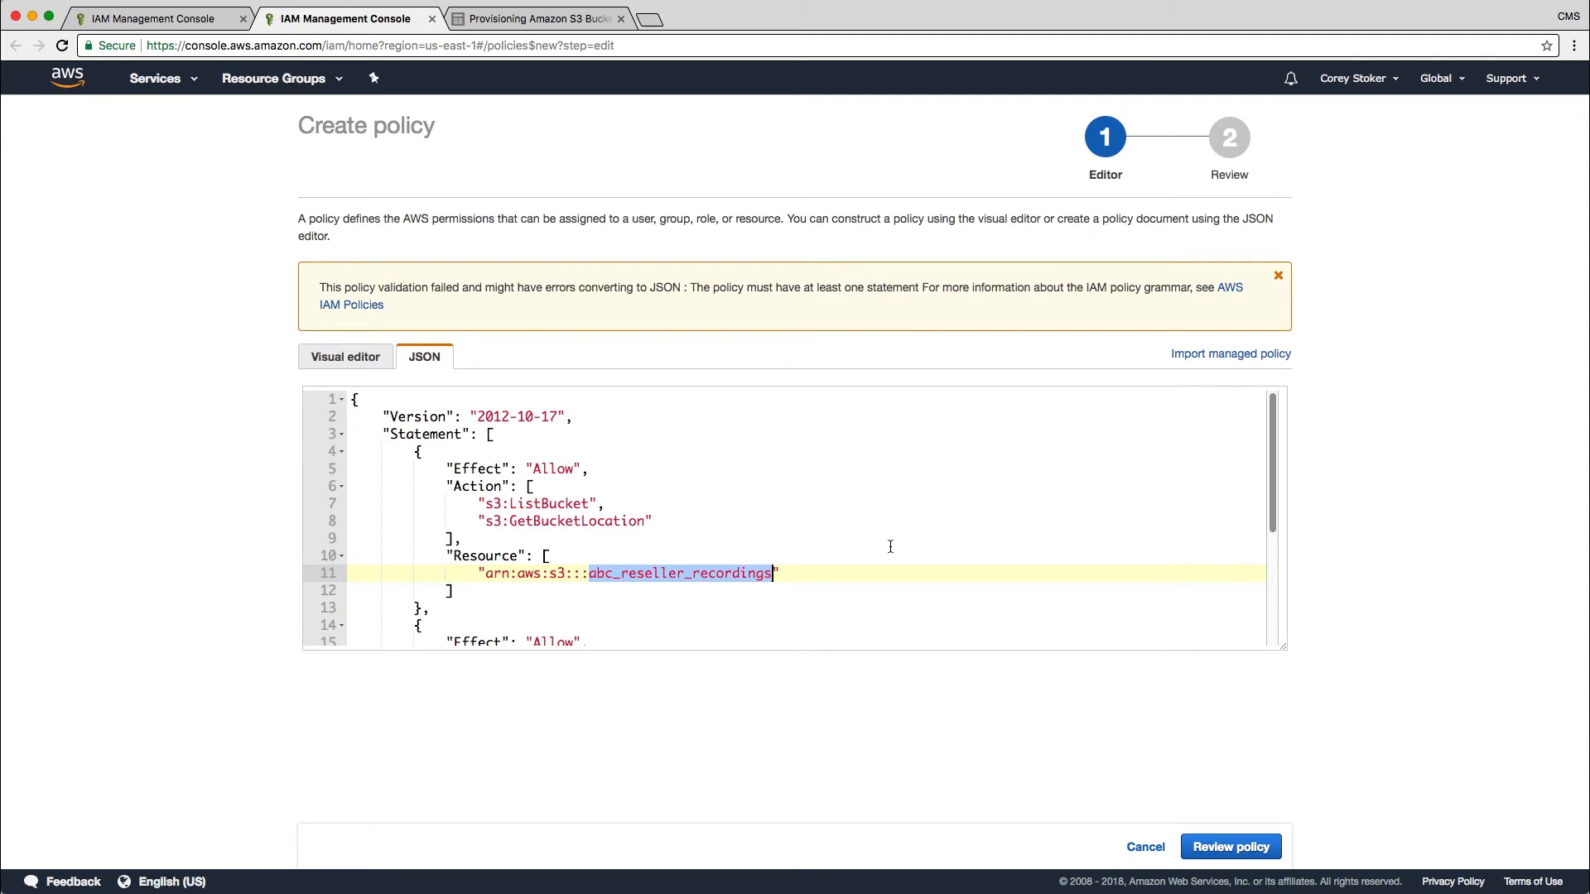
pyautogui.write('s3s"')
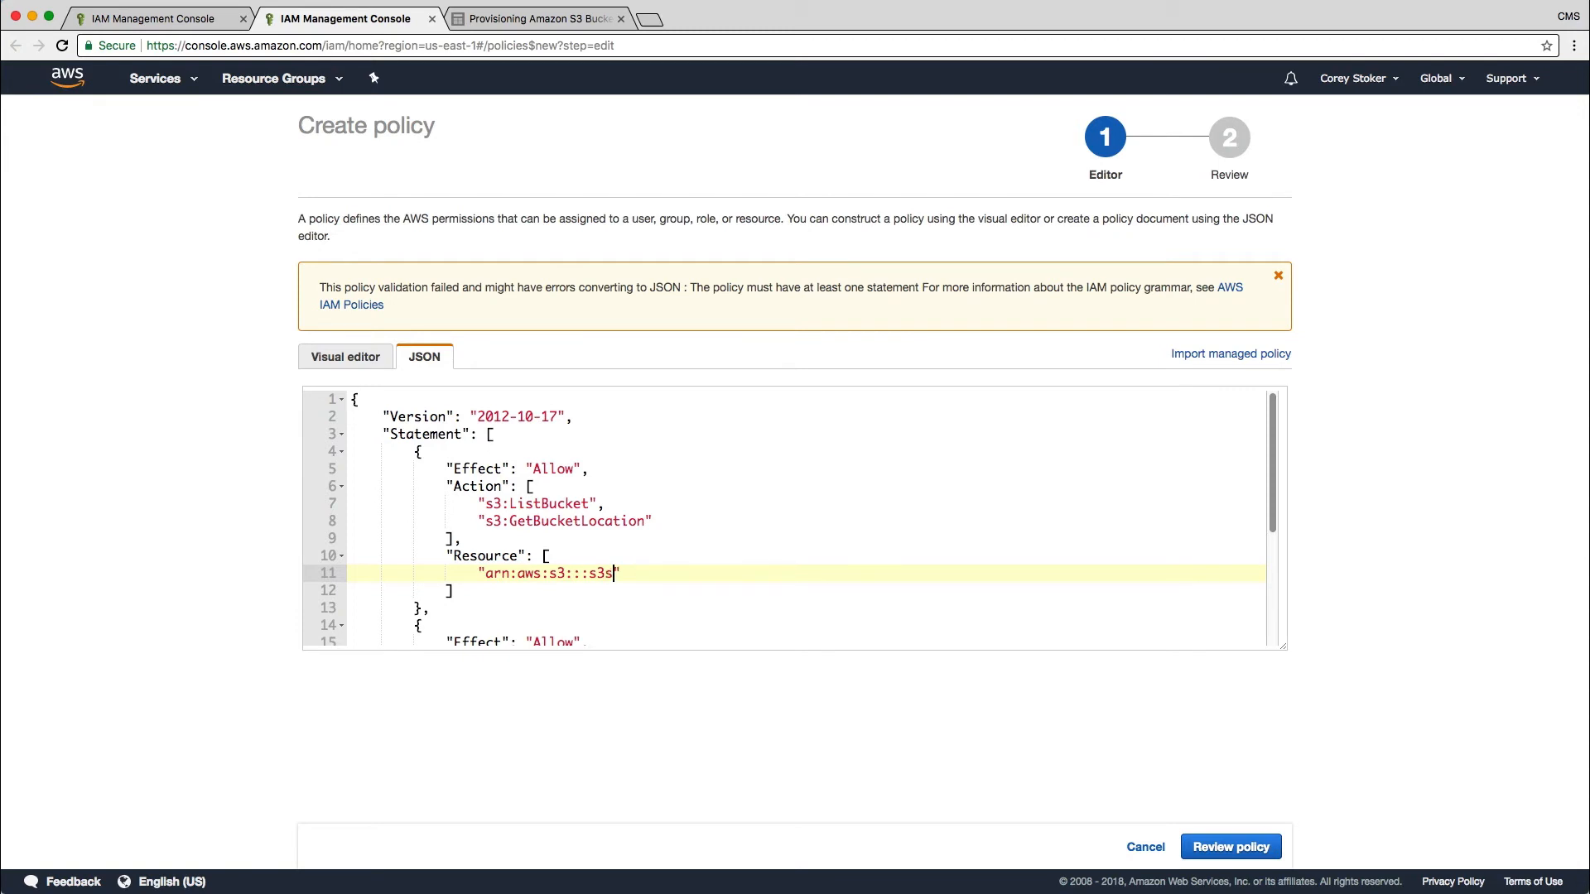
pyautogui.write('kyswitch')
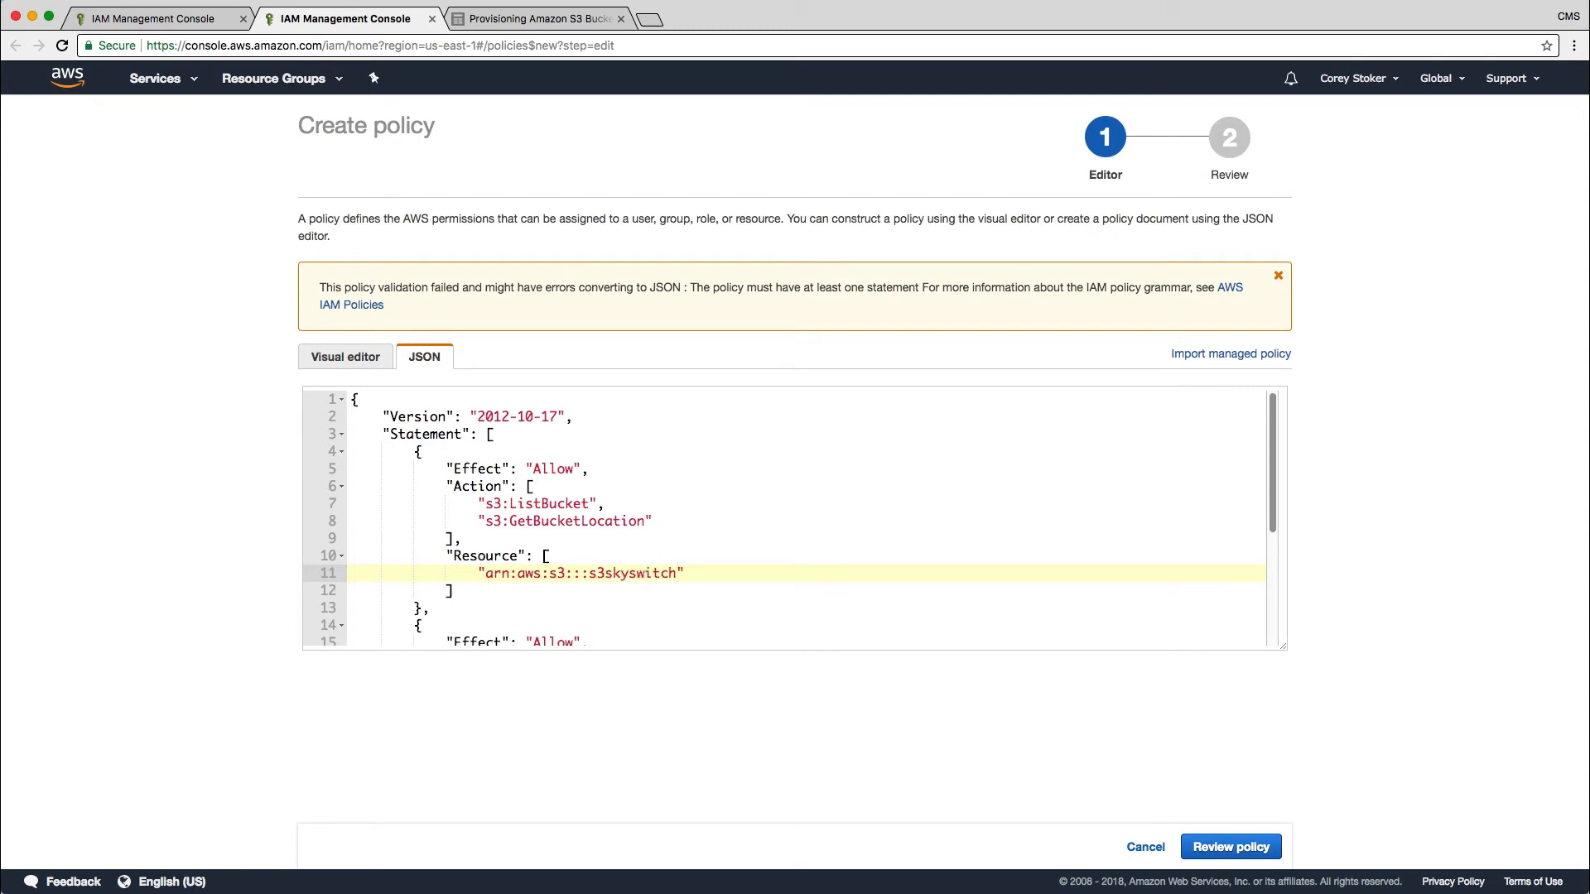
pyautogui.scroll(-3)
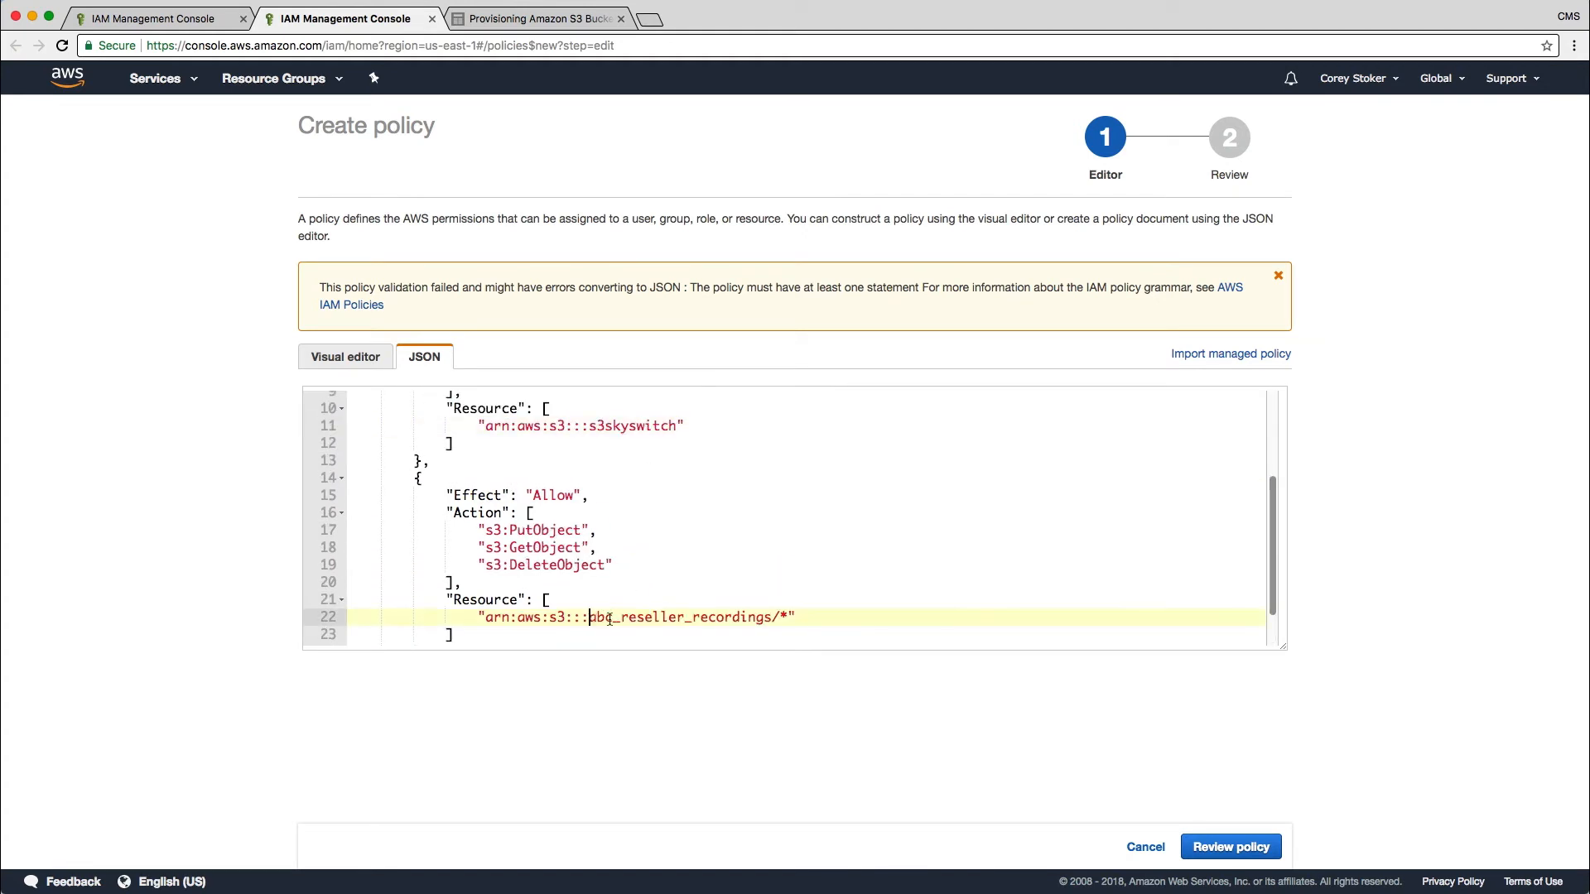
pyautogui.doubleClick(679, 616)
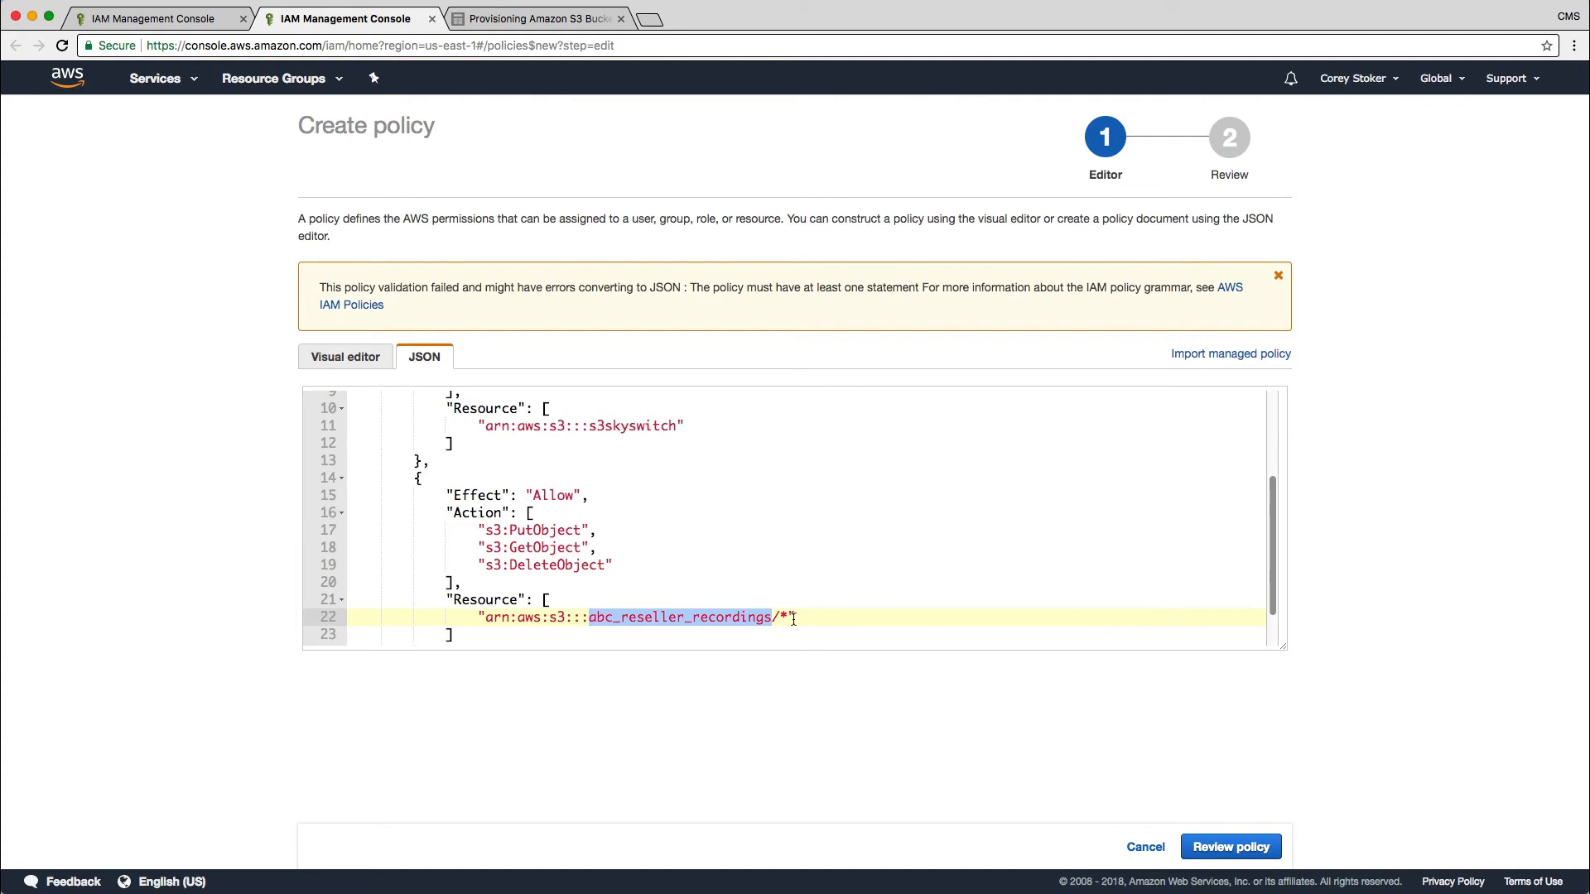
pyautogui.write('s3skysw/*"')
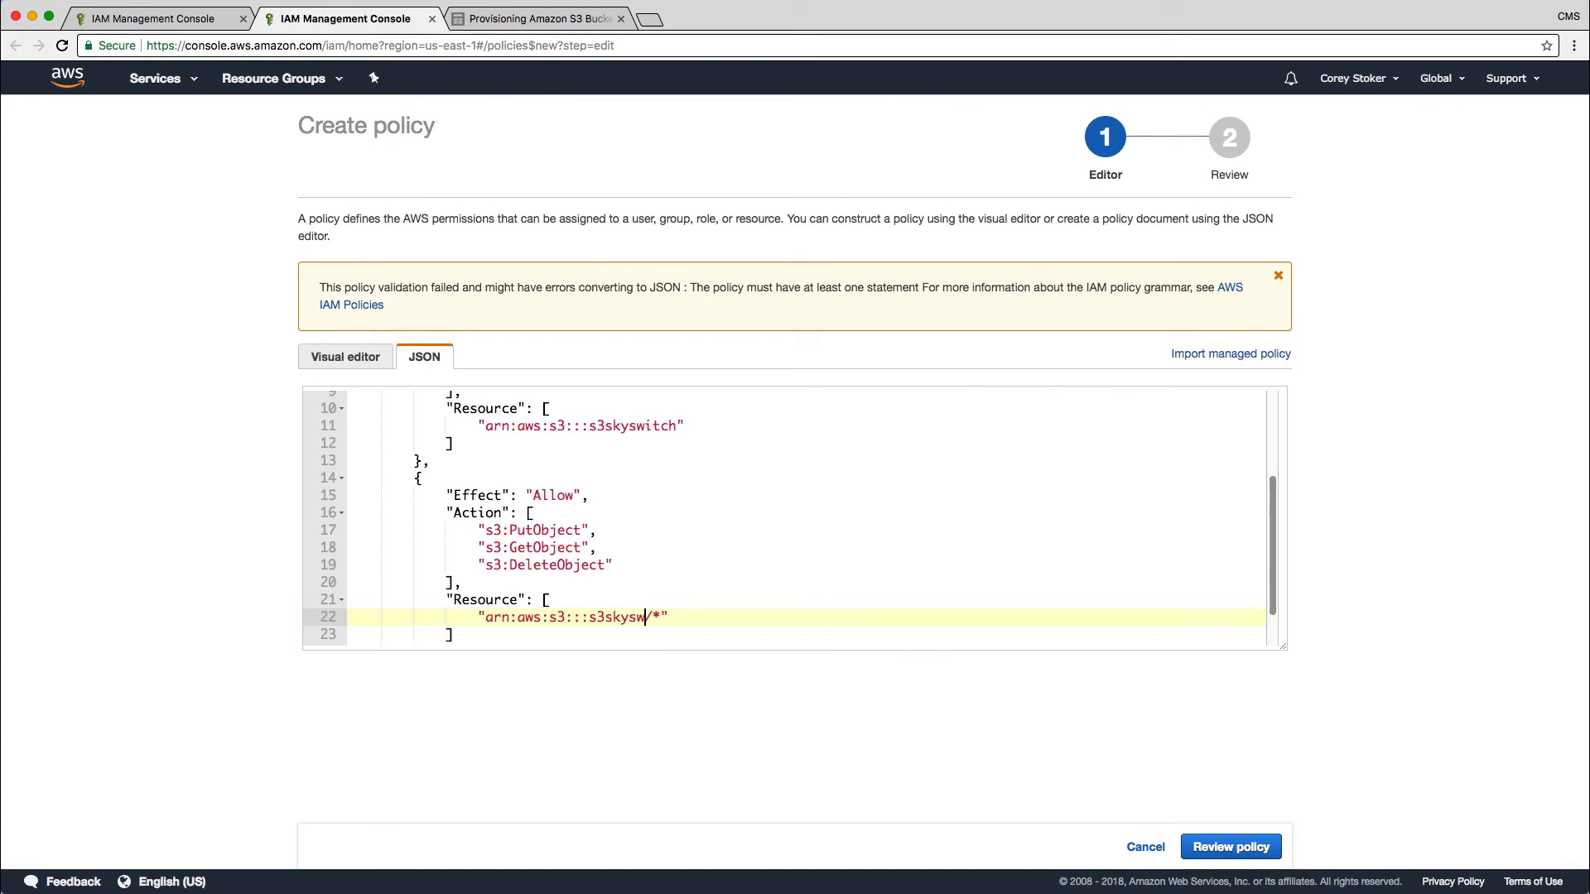
pyautogui.write('itch')
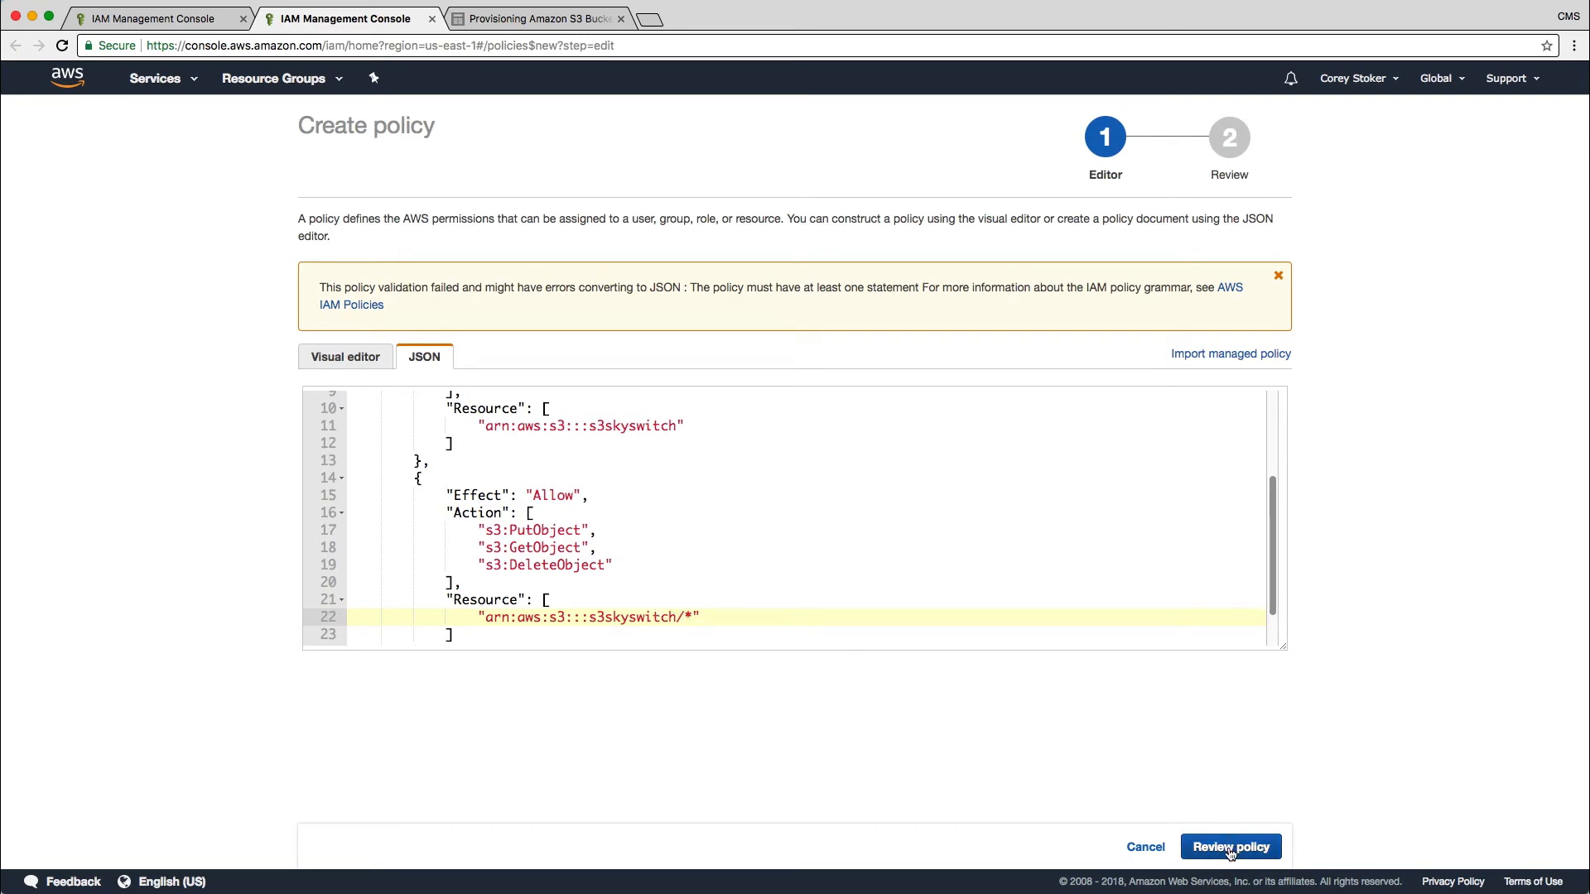
pyautogui.click(1230, 846)
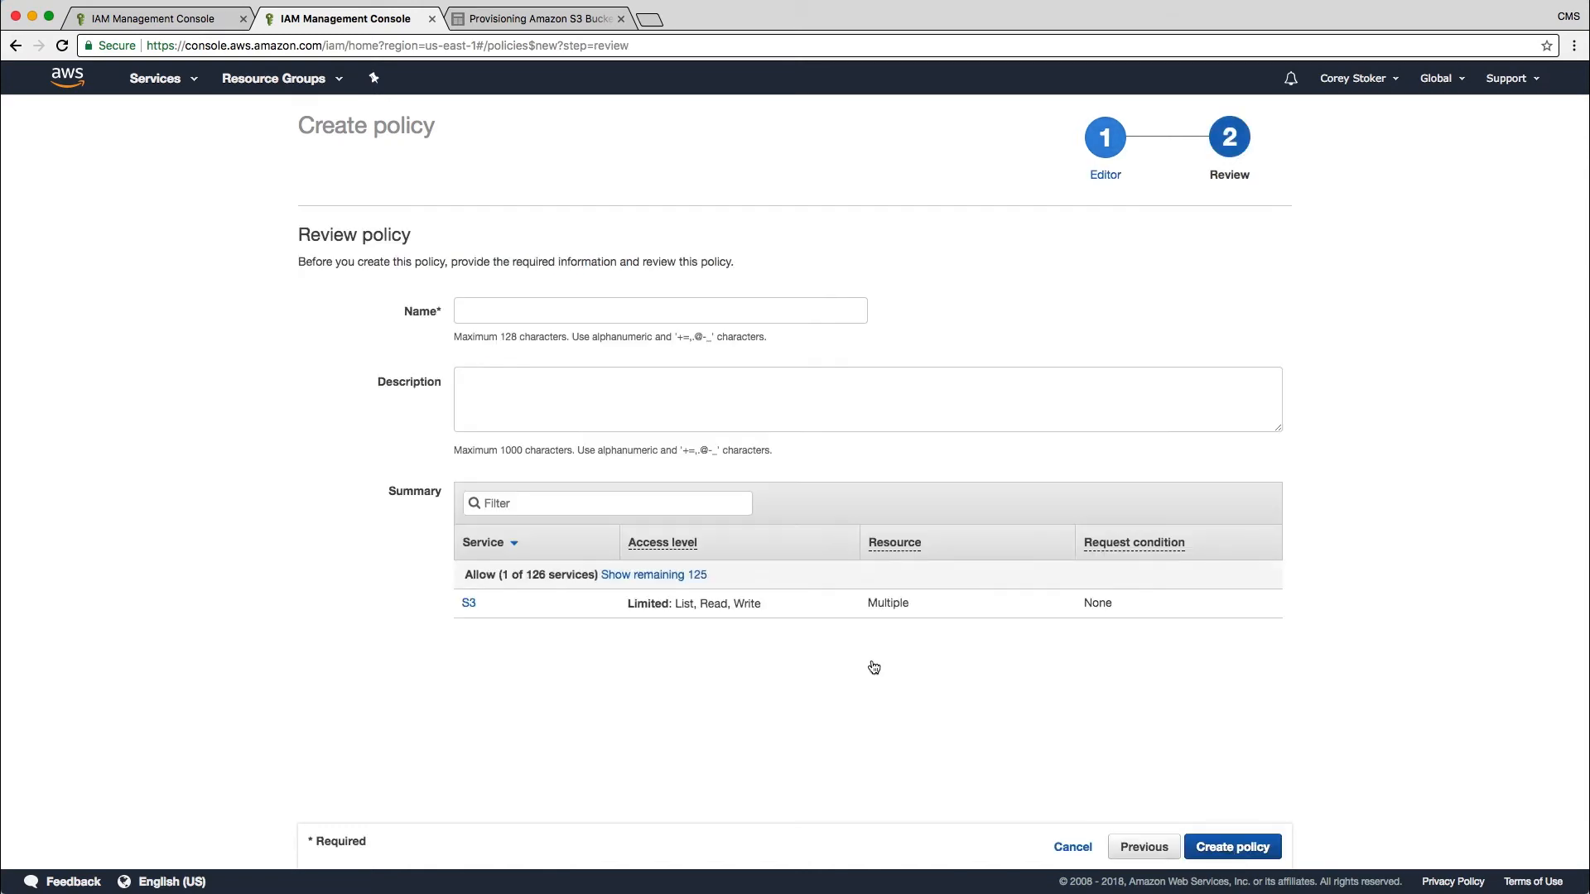
# Name the policy s3skyswitch with description s3, create it and return to the user setup
pyautogui.click(661, 310)
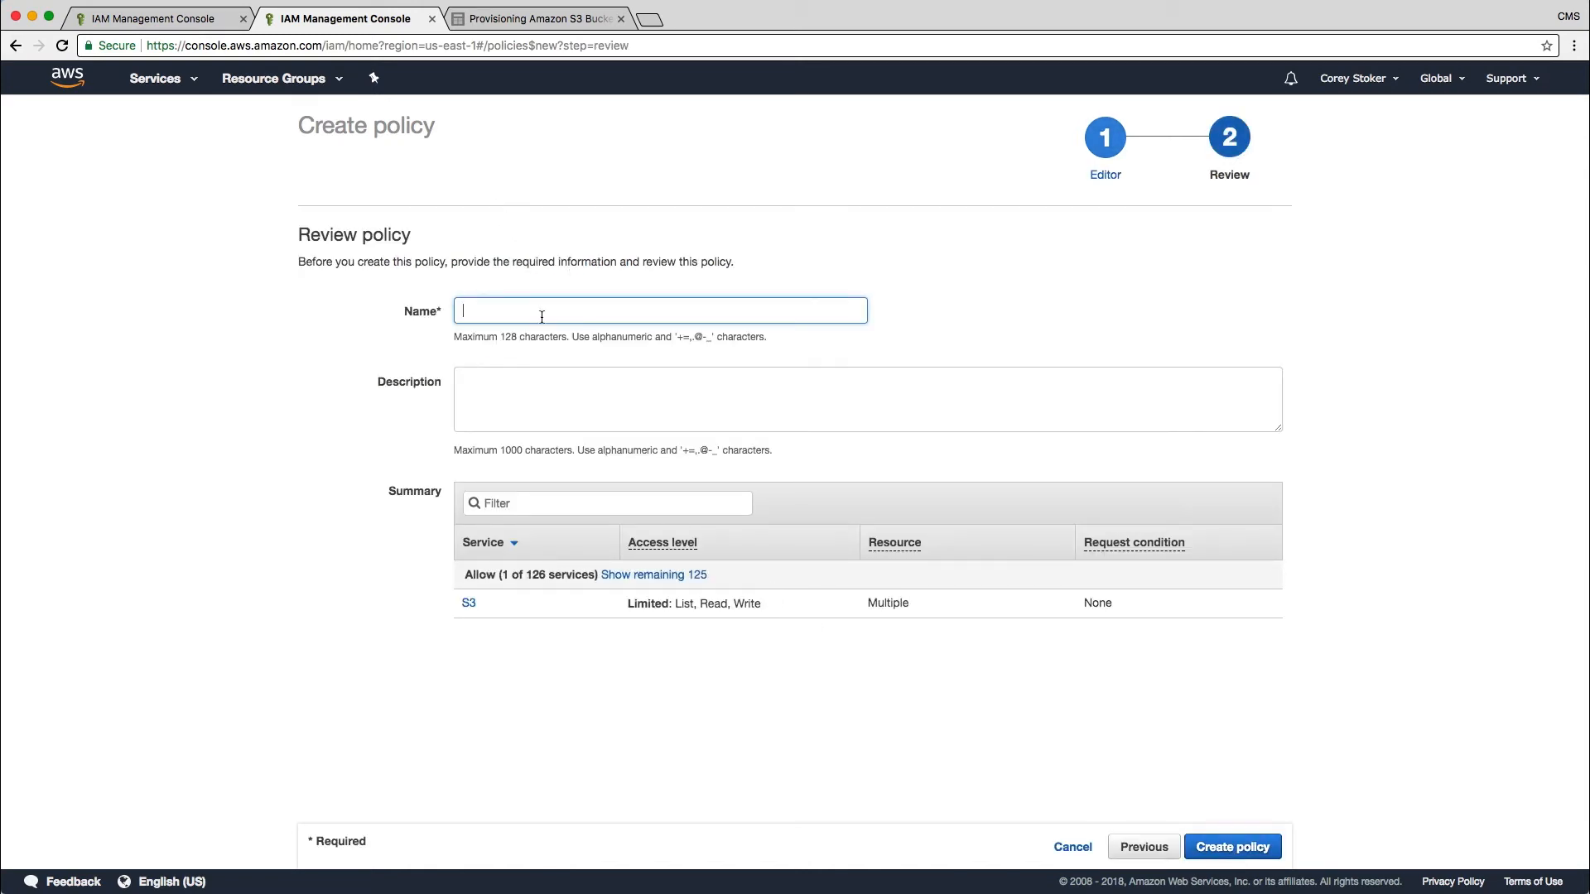
pyautogui.write('s3sky')
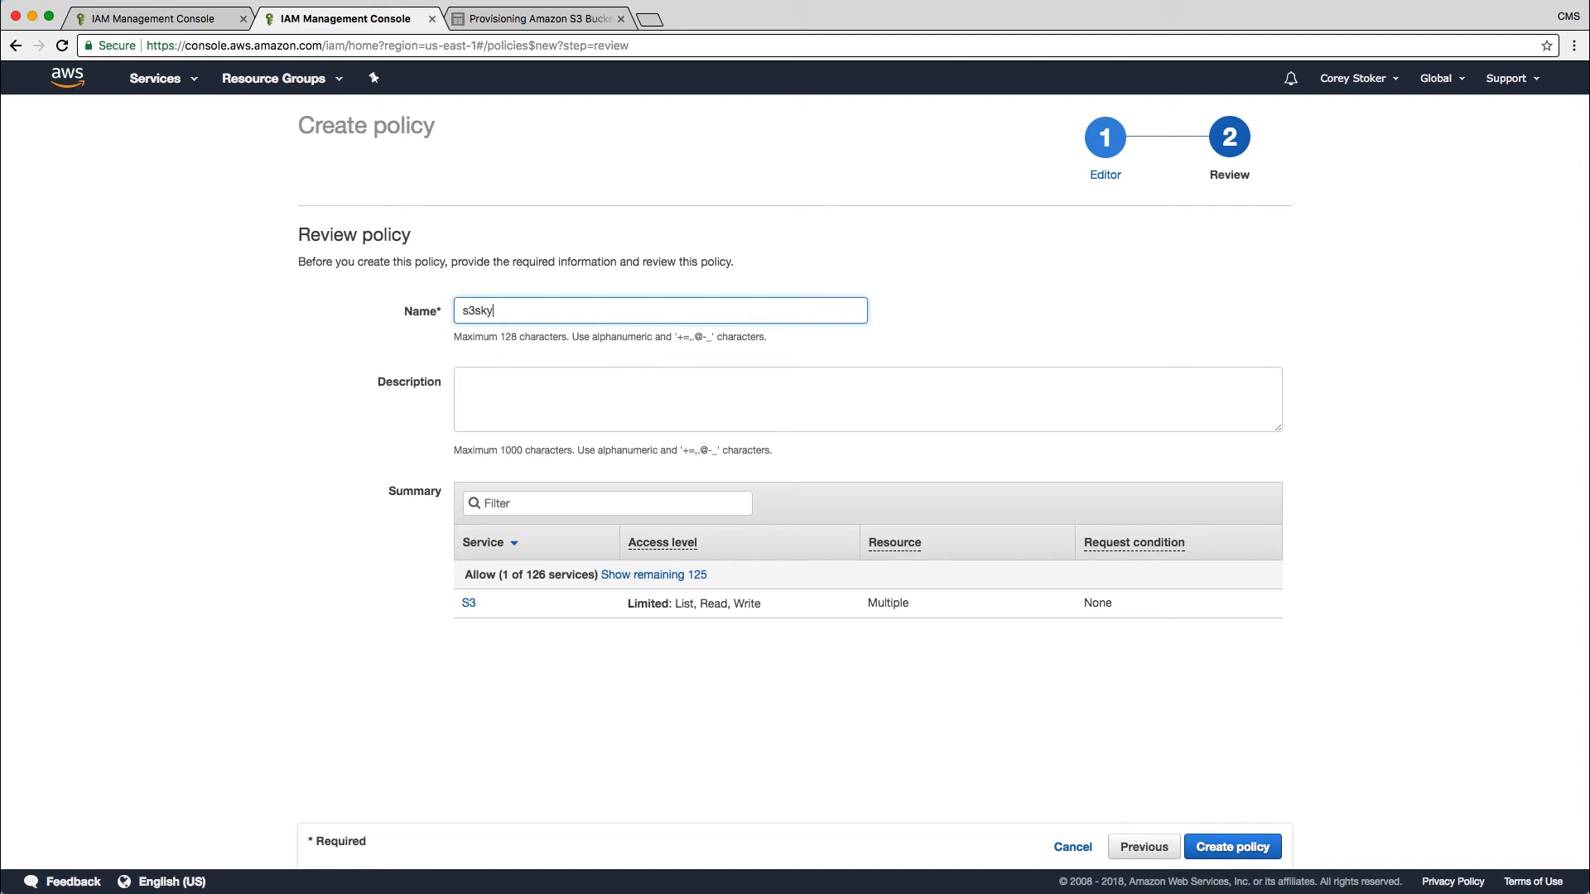
pyautogui.write('switch')
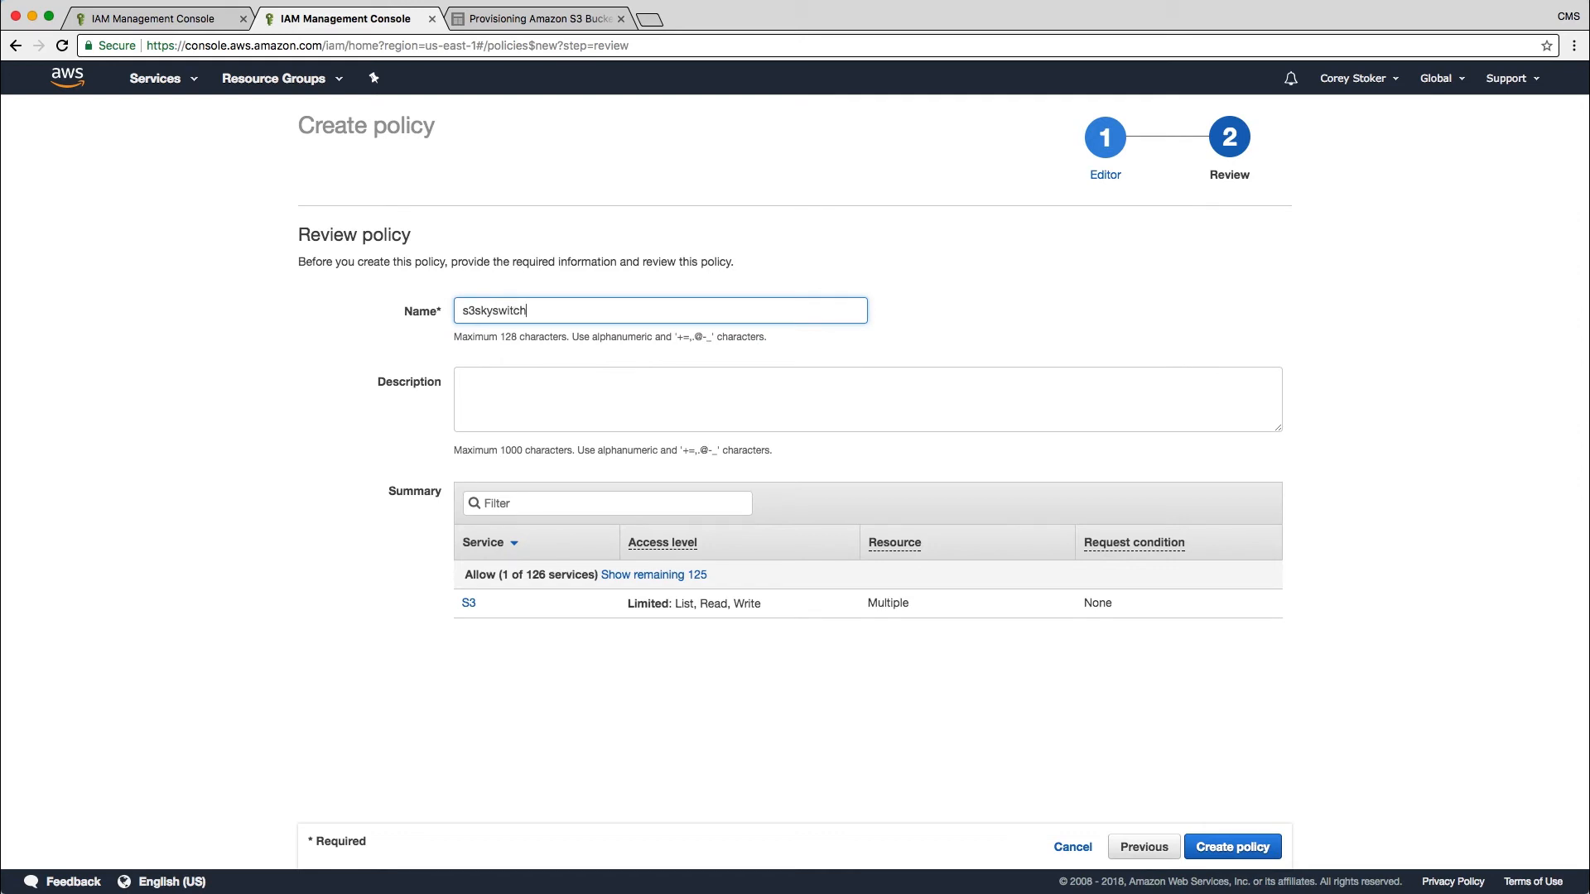
pyautogui.write('s')
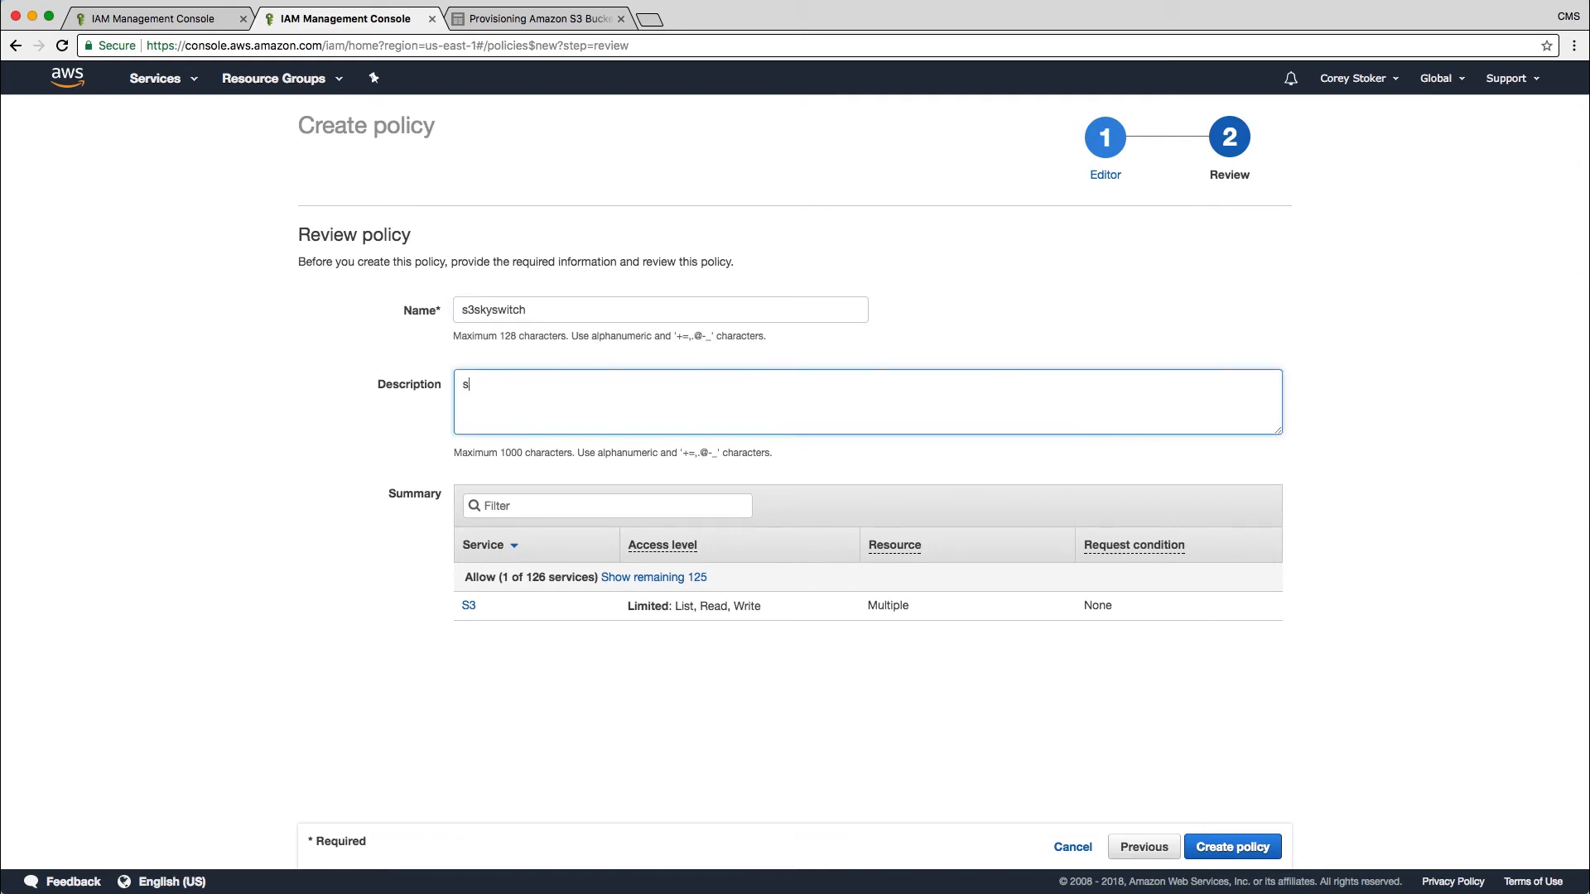
pyautogui.write('3')
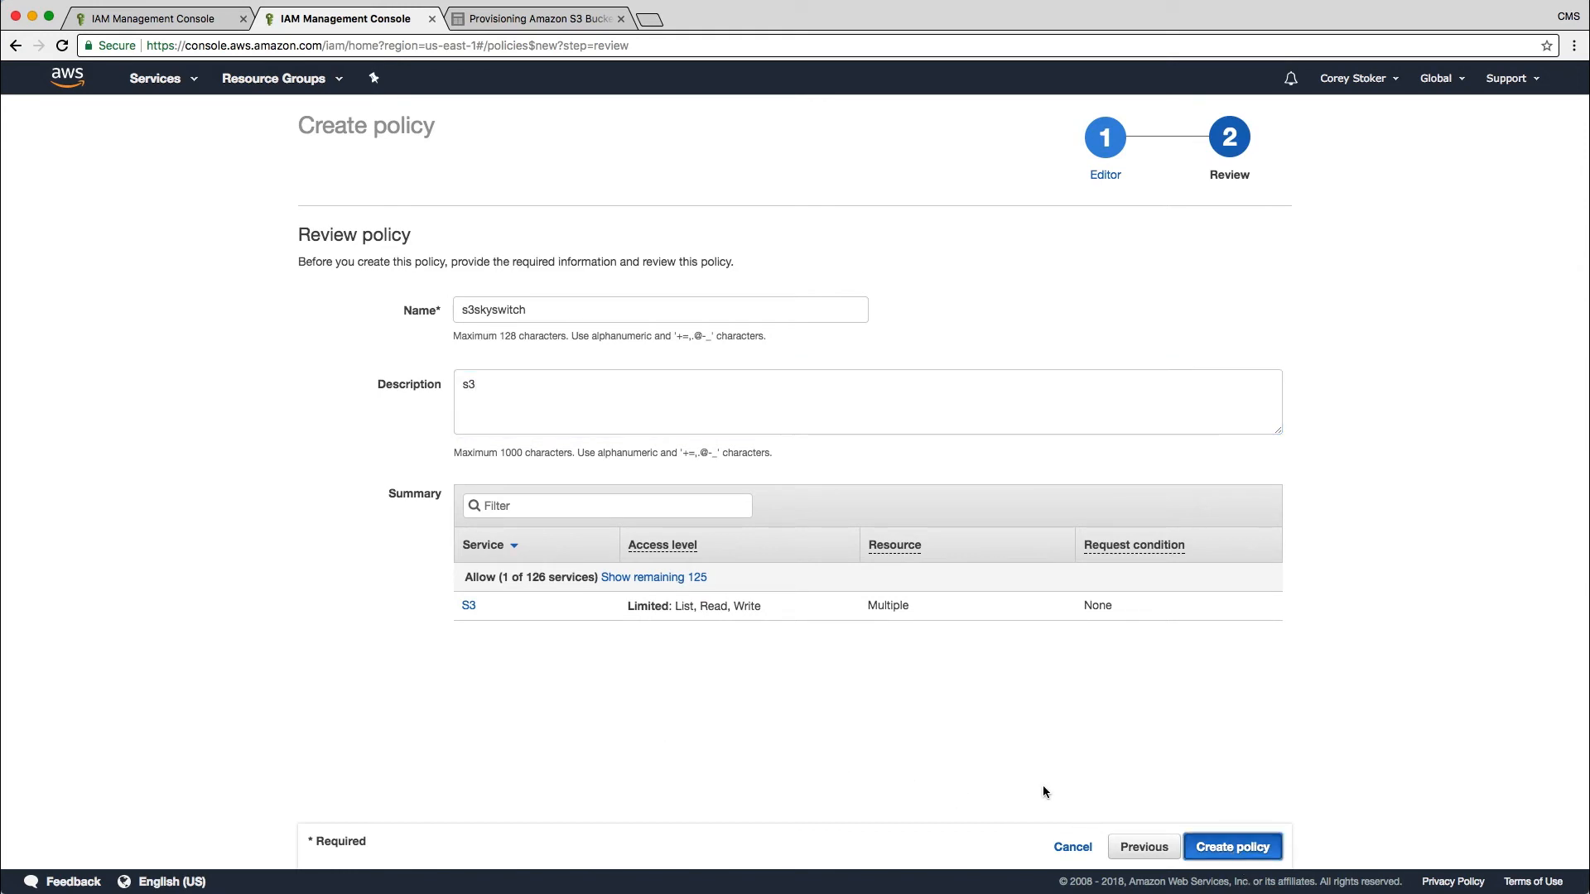
pyautogui.click(1232, 846)
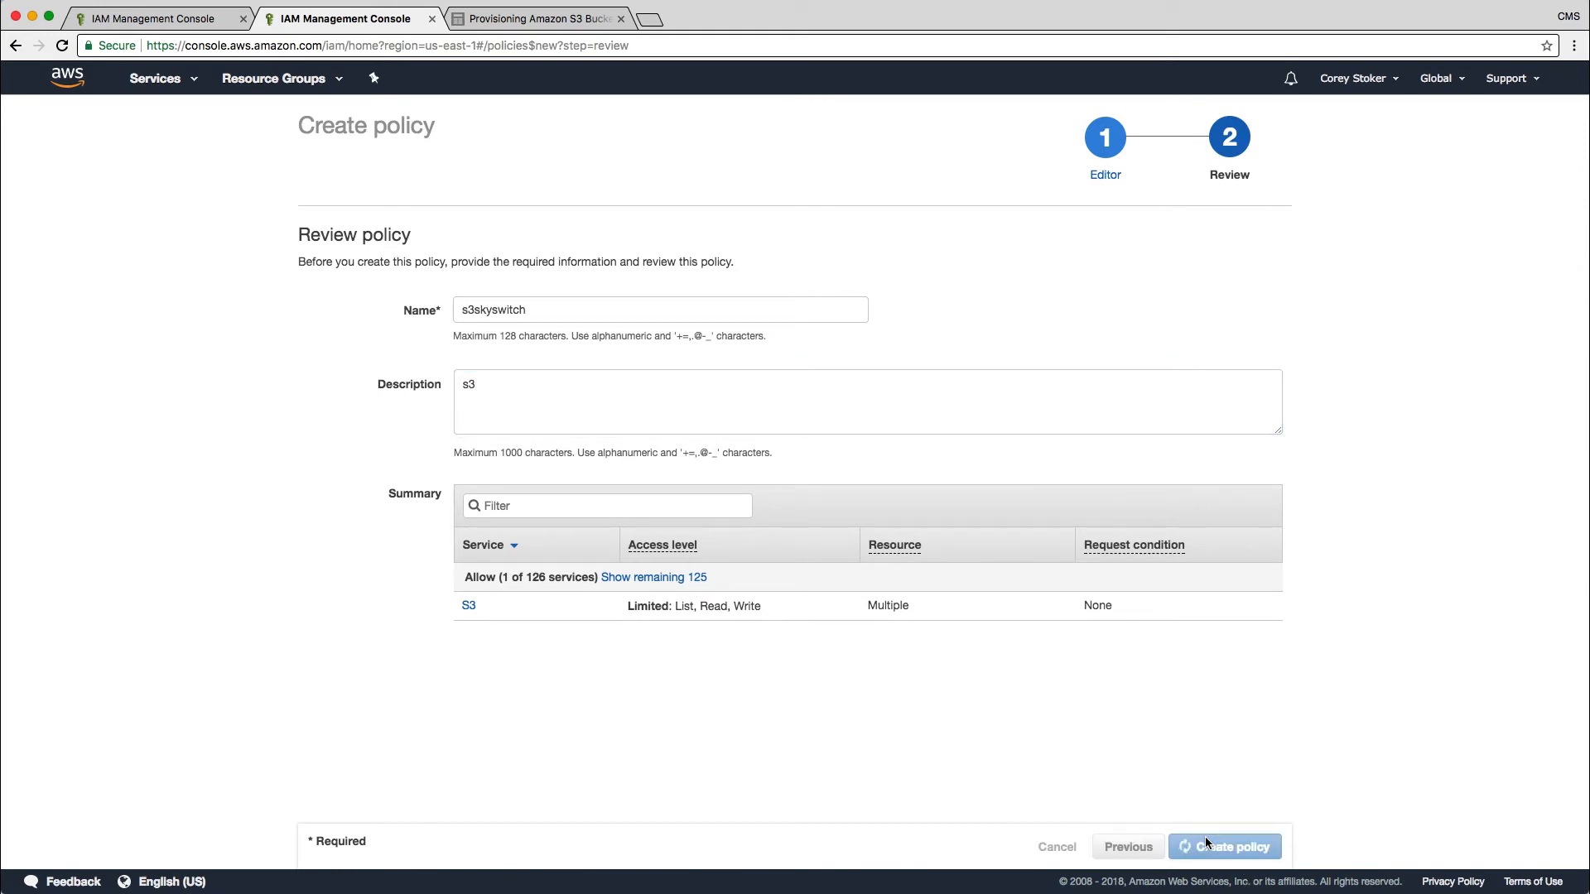
pyautogui.click(1225, 846)
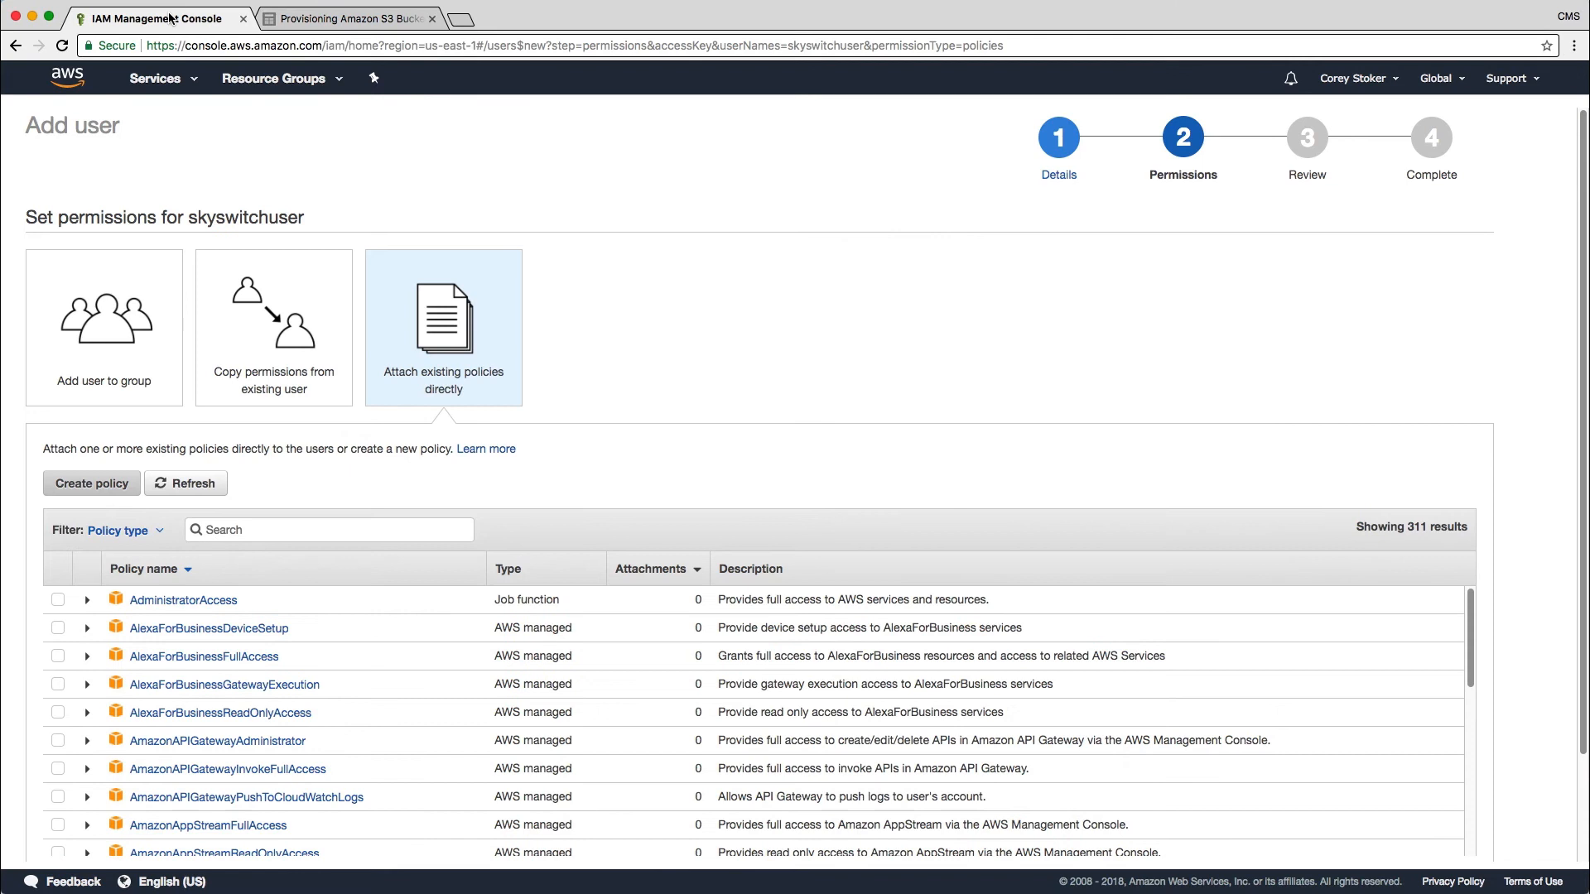
pyautogui.moveTo(253, 313)
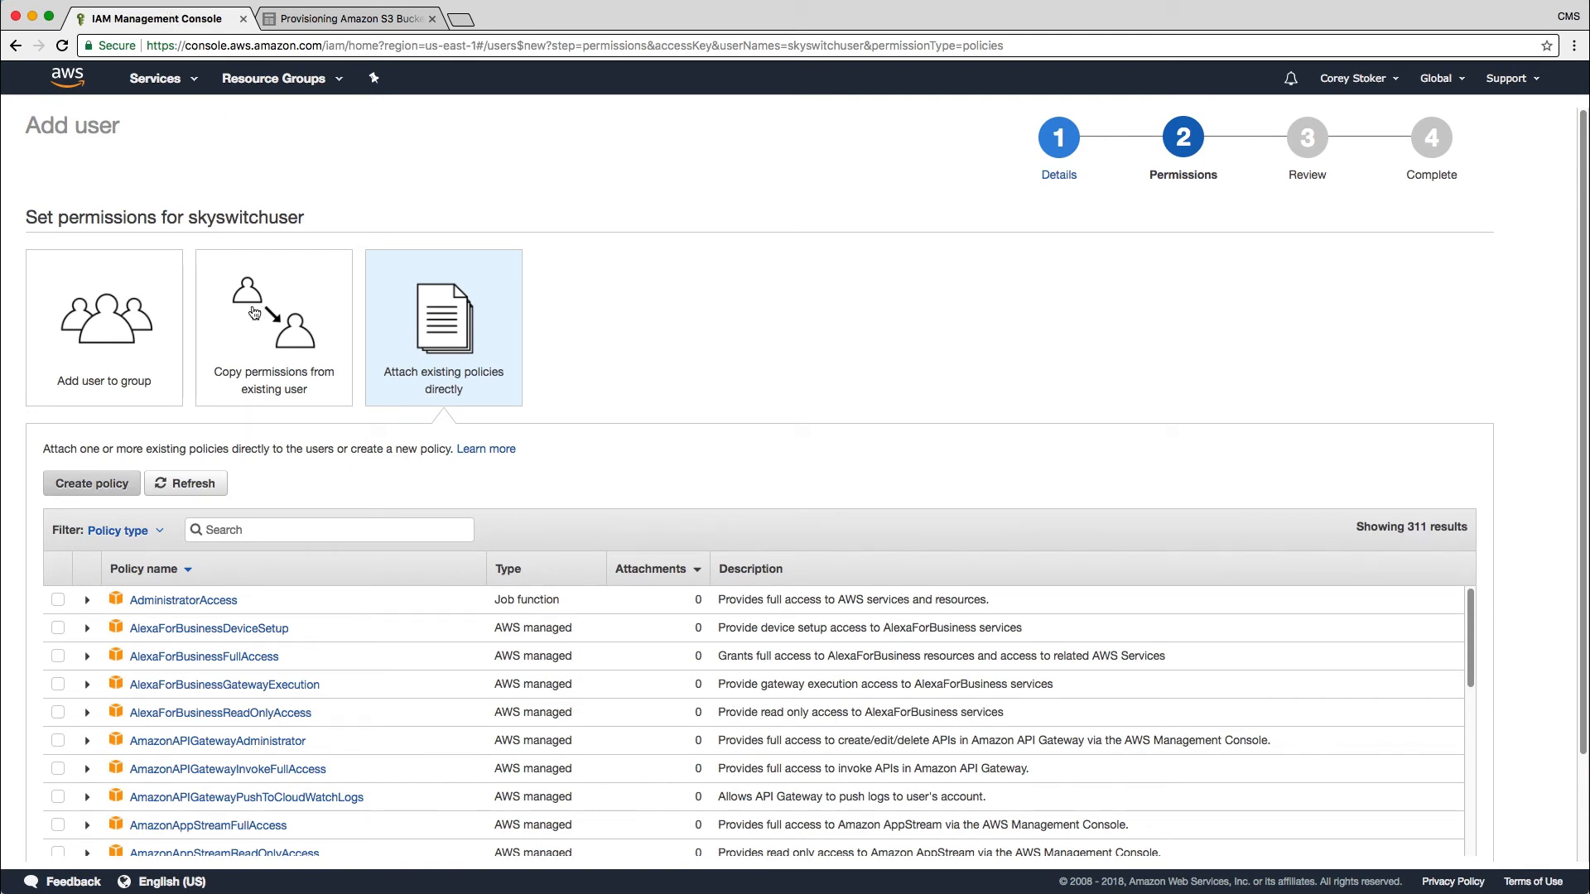
# Refresh the policy list, filter it by 's3' and attach the s3skyswitch policy to the user
pyautogui.click(185, 481)
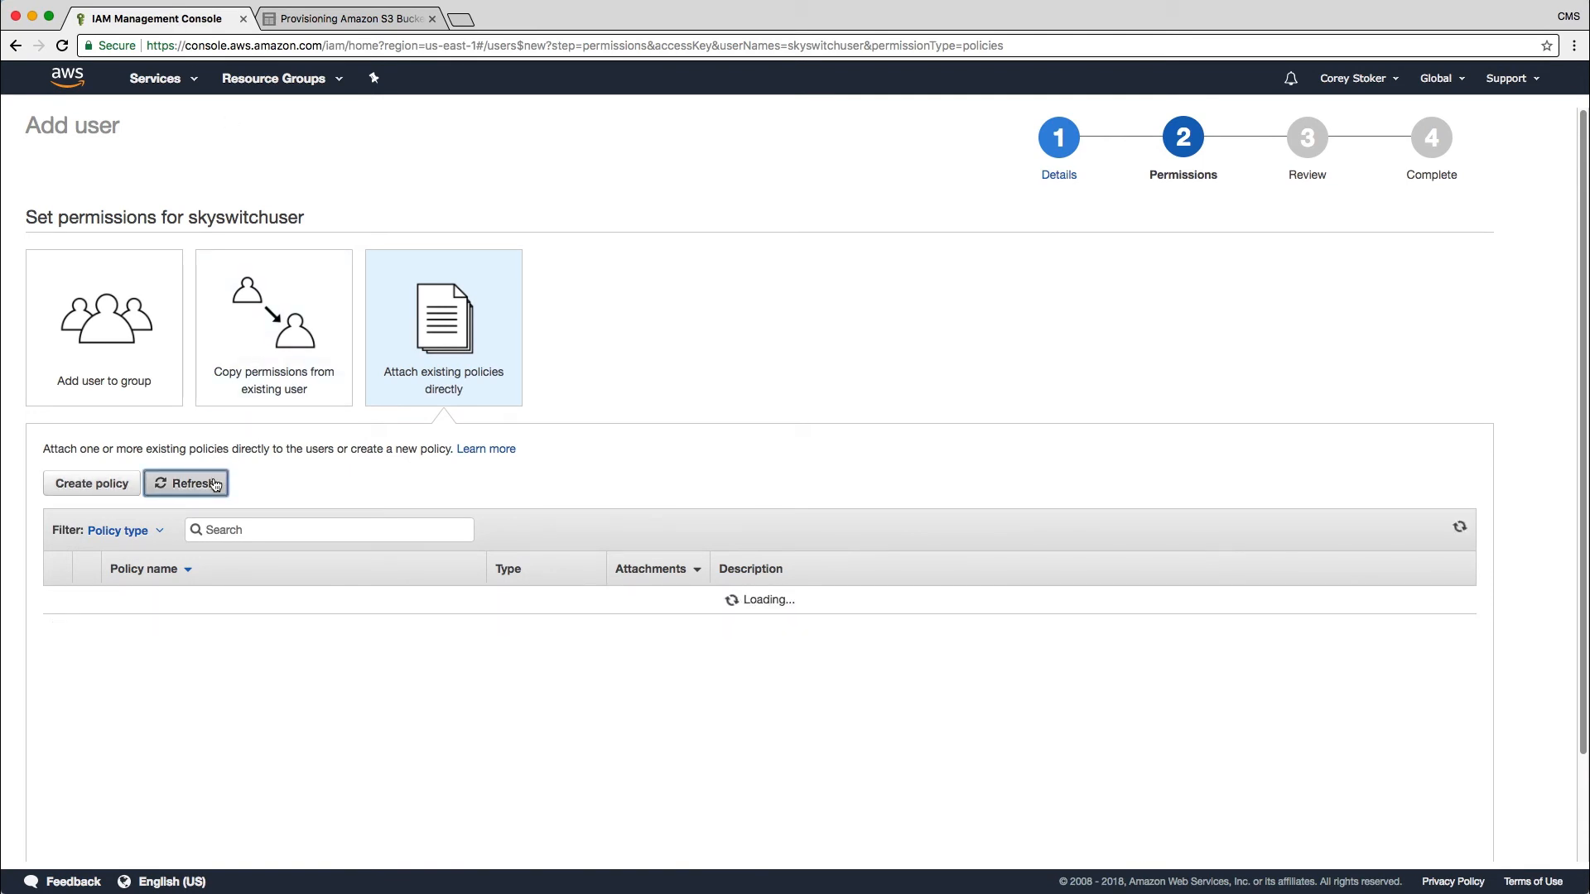
pyautogui.click(185, 481)
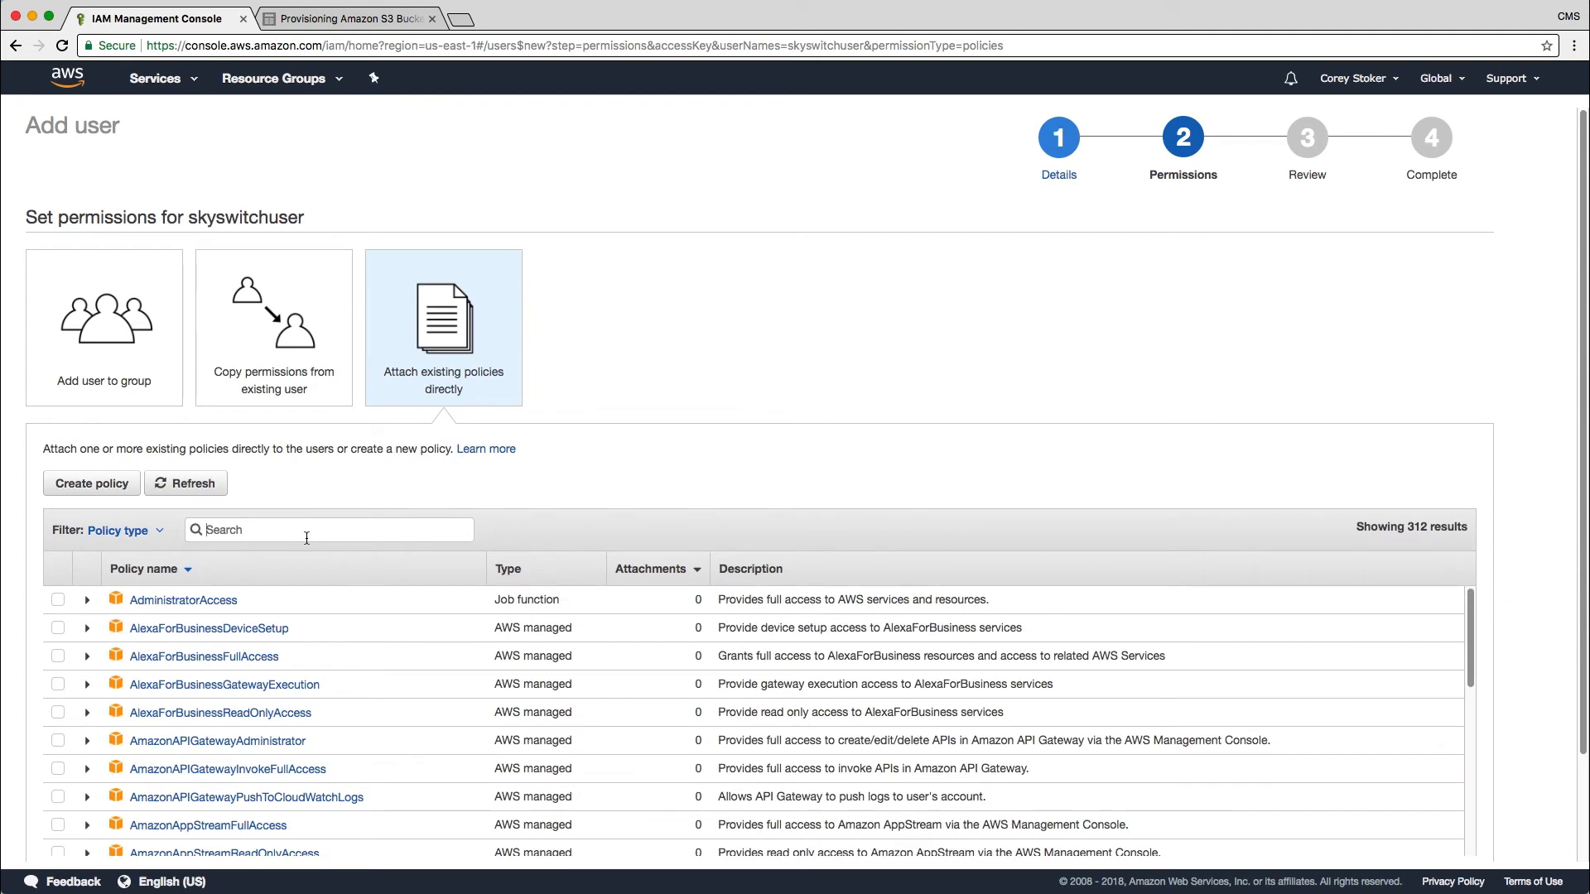
pyautogui.write('s3')
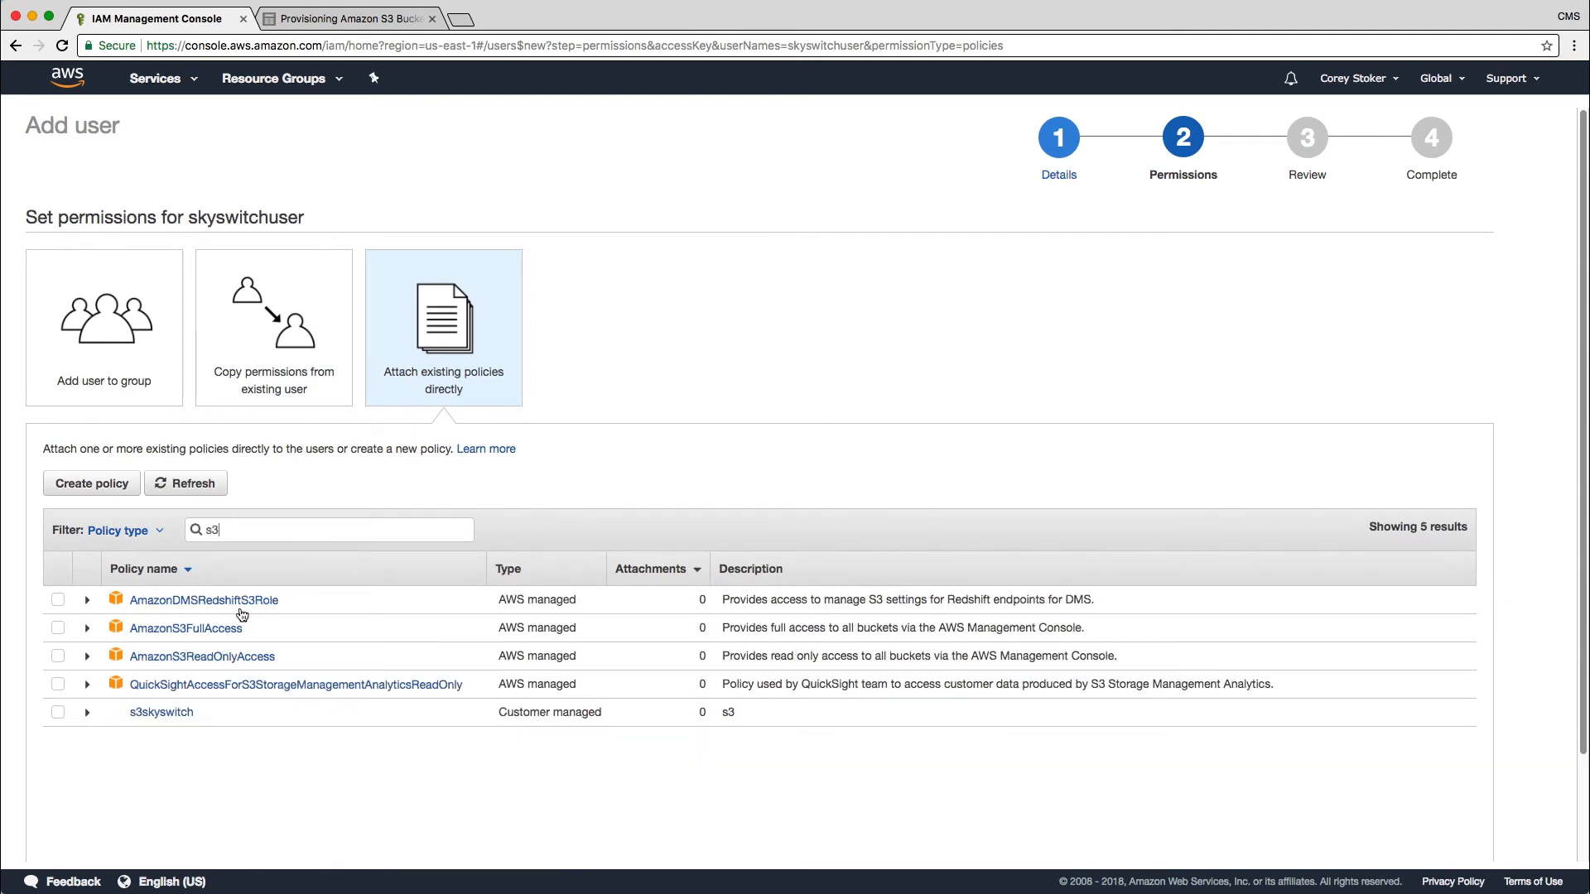
pyautogui.click(58, 712)
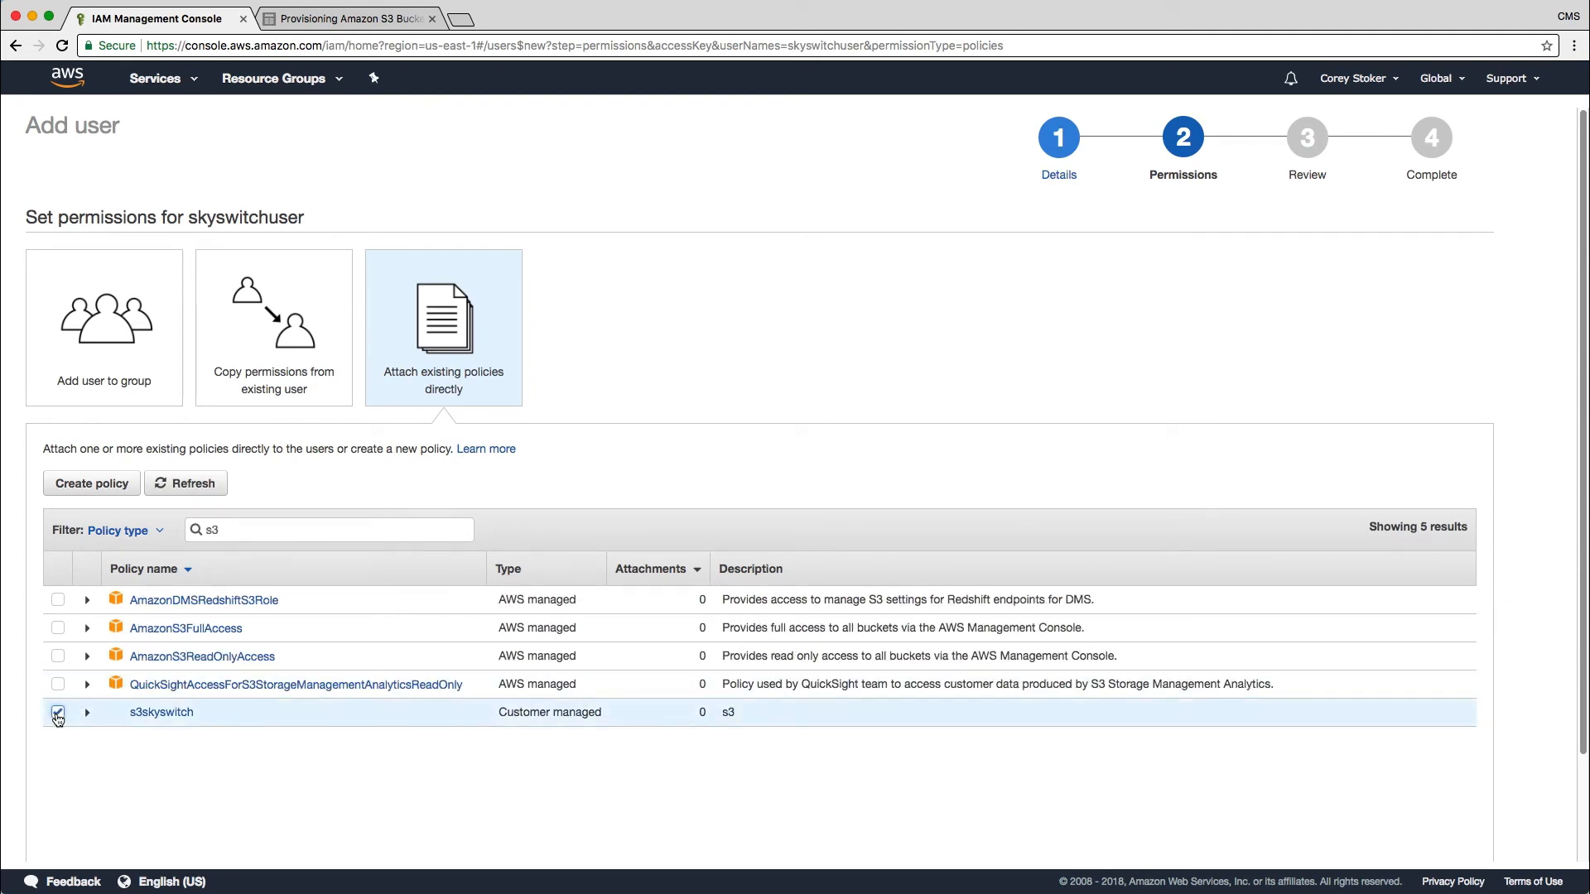
# Review the settings and create the skyswitchuser IAM user
pyautogui.scroll(-3)
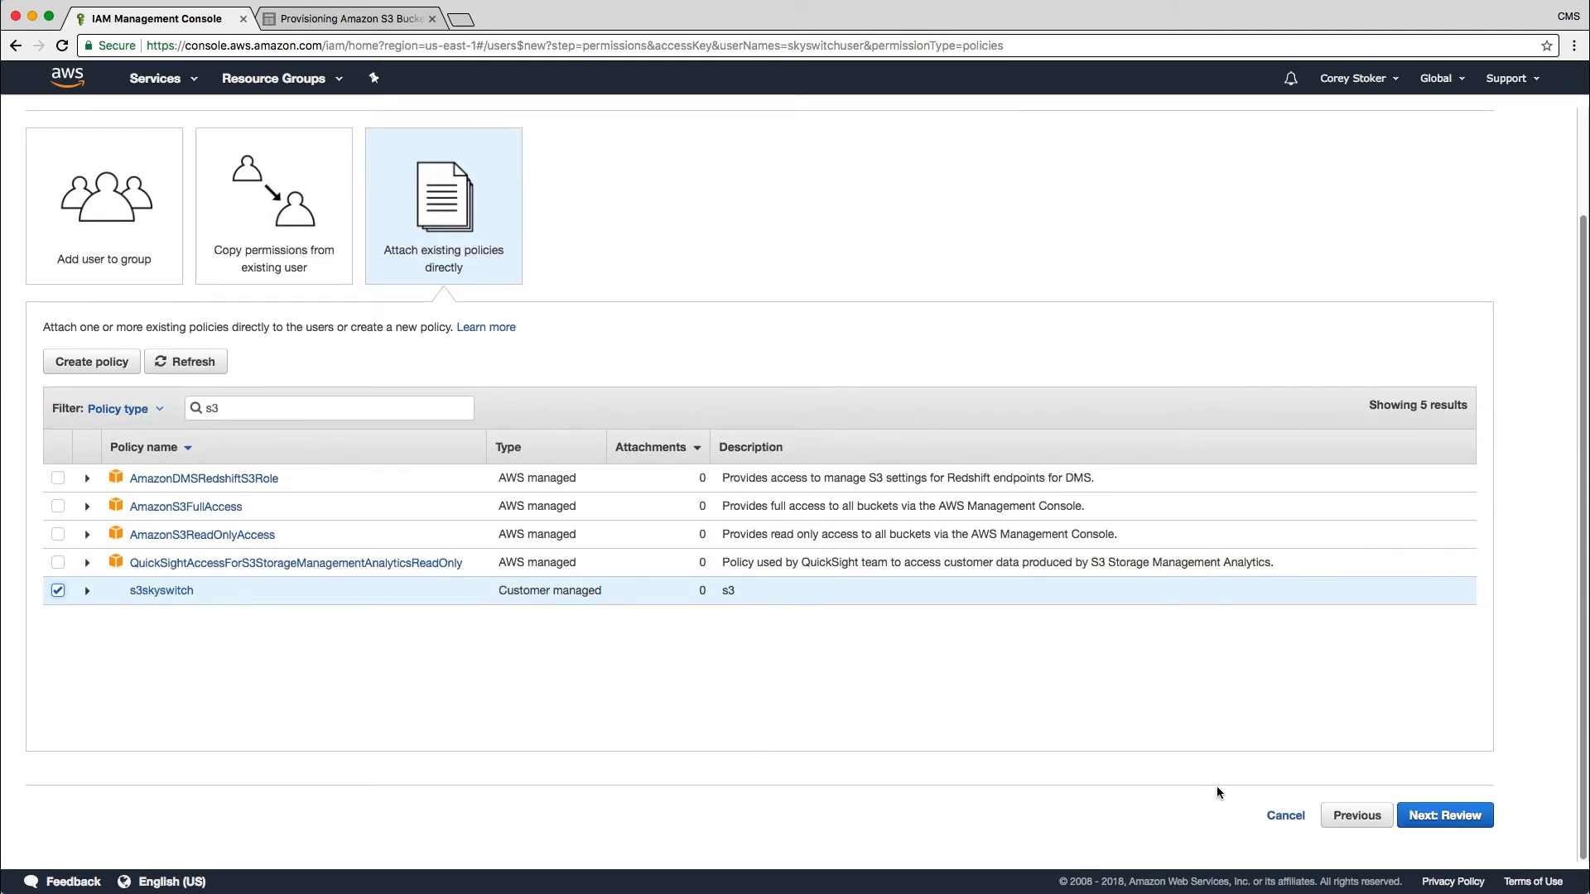
pyautogui.click(1444, 815)
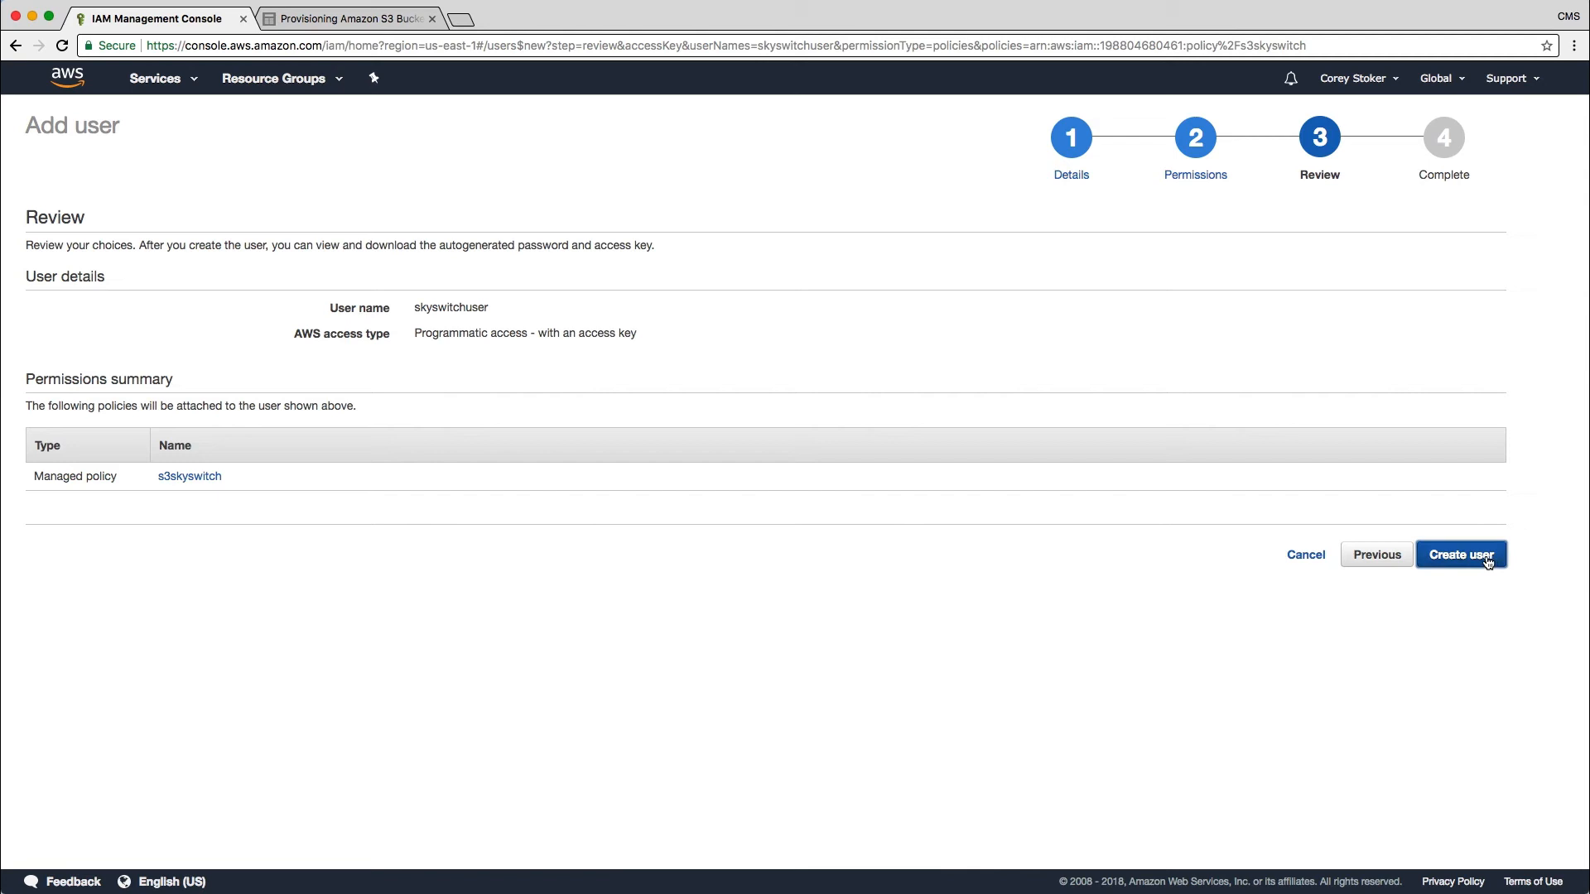
pyautogui.click(1461, 554)
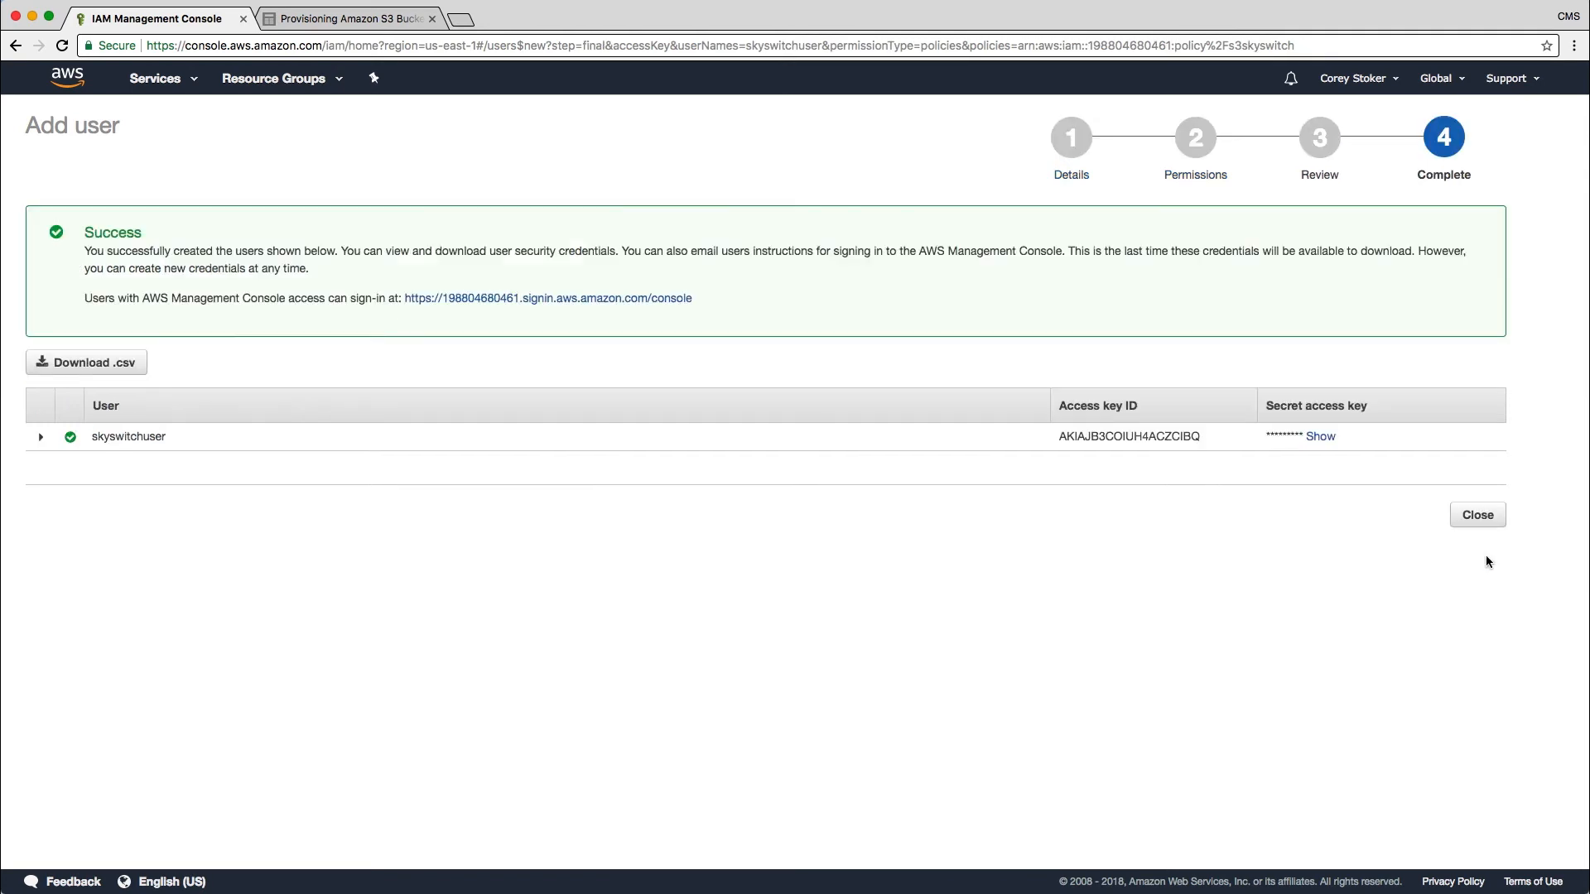
pyautogui.moveTo(1235, 514)
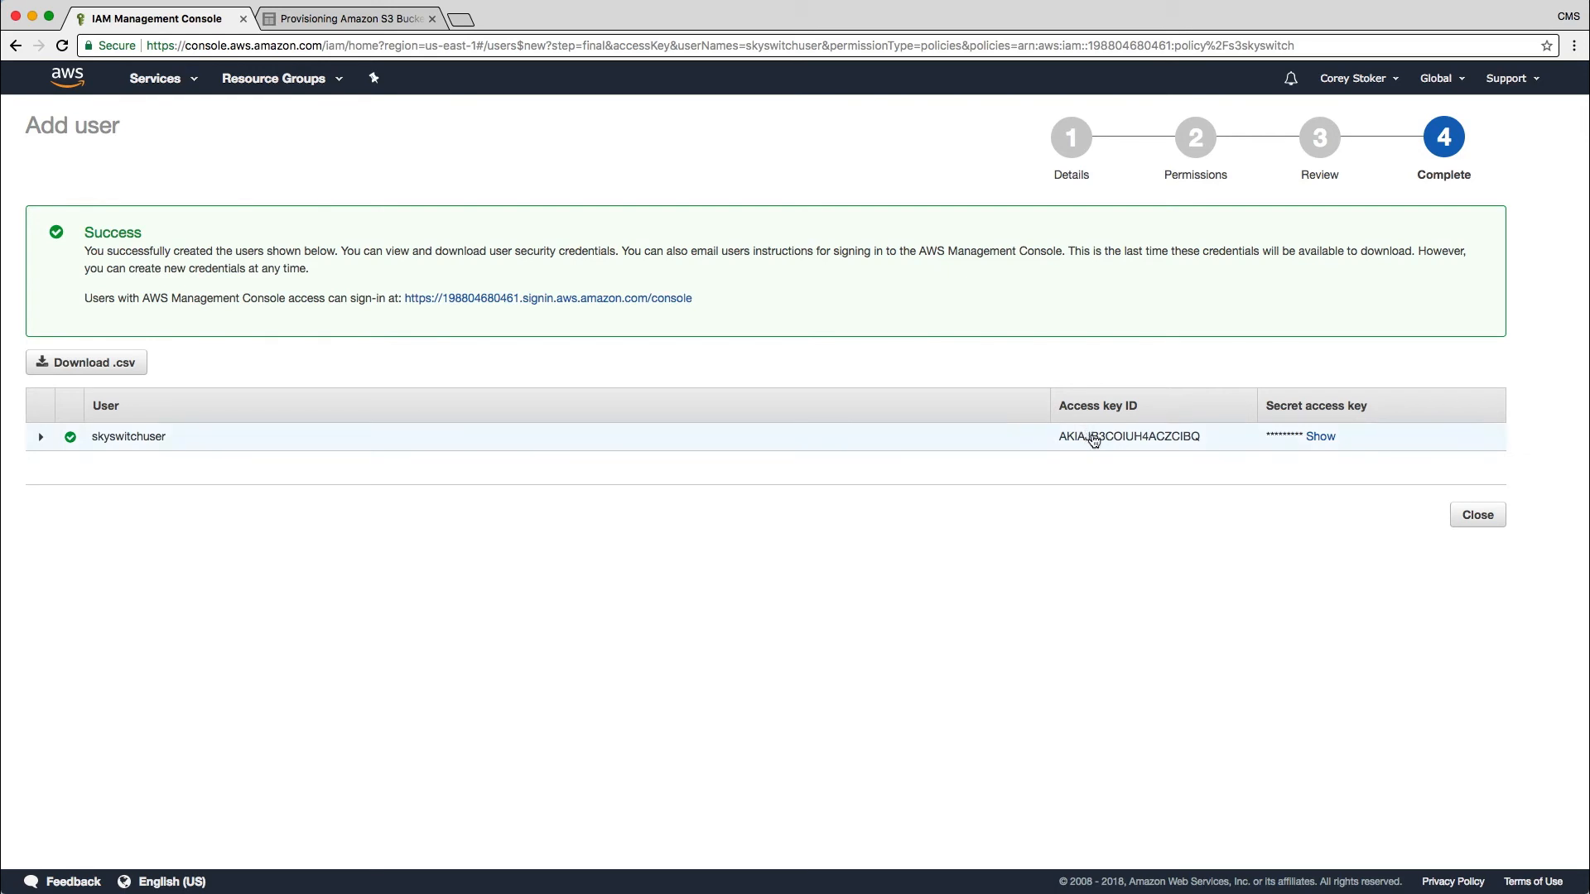
pyautogui.doubleClick(1128, 435)
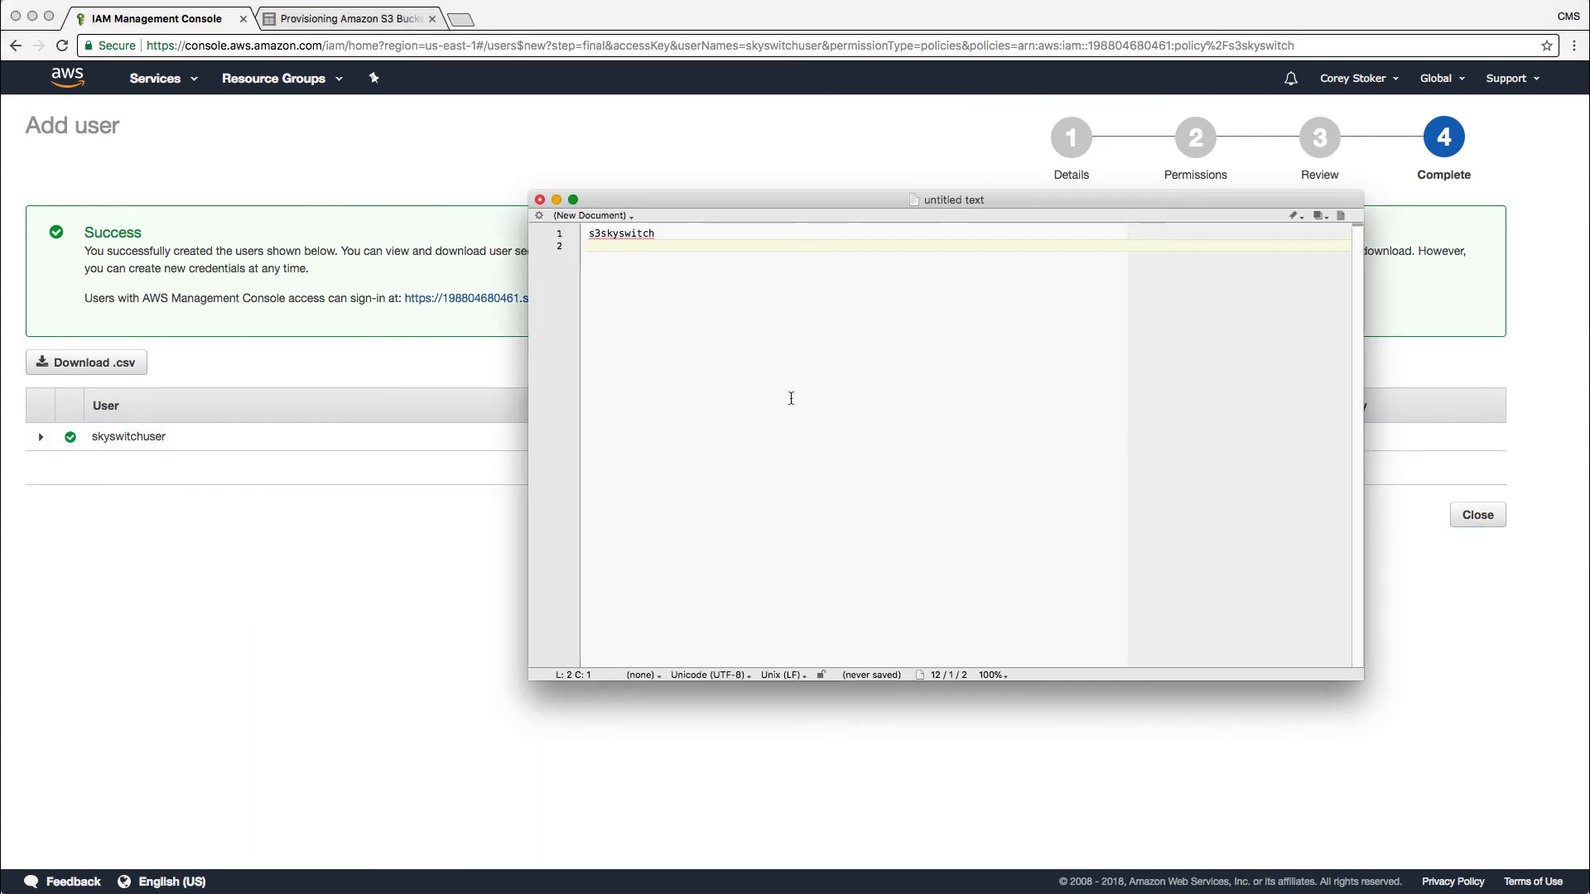
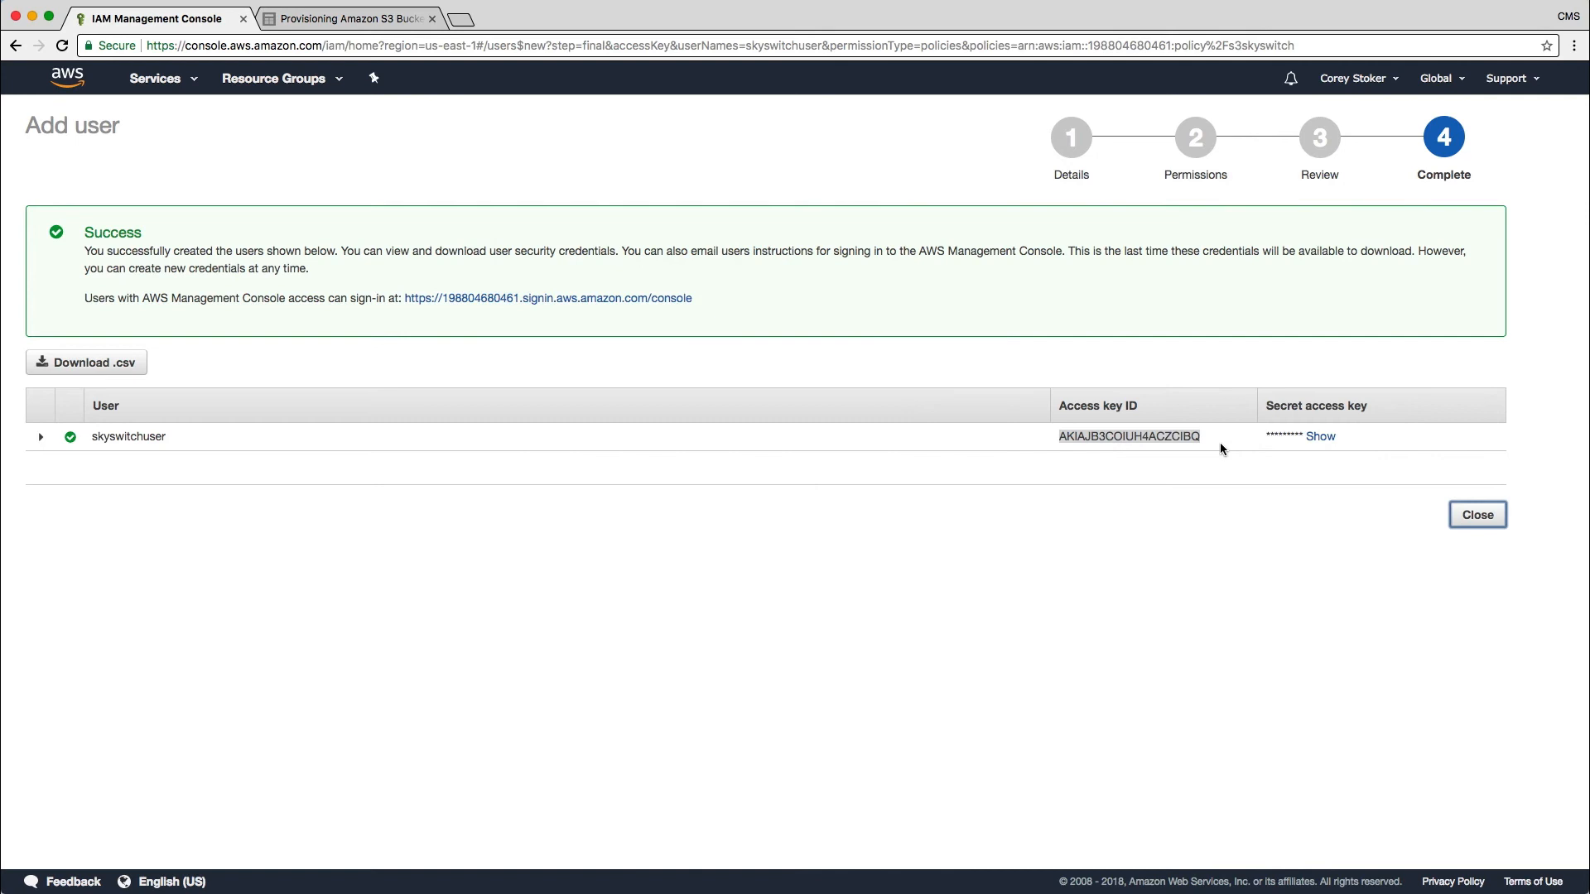
pyautogui.click(1320, 436)
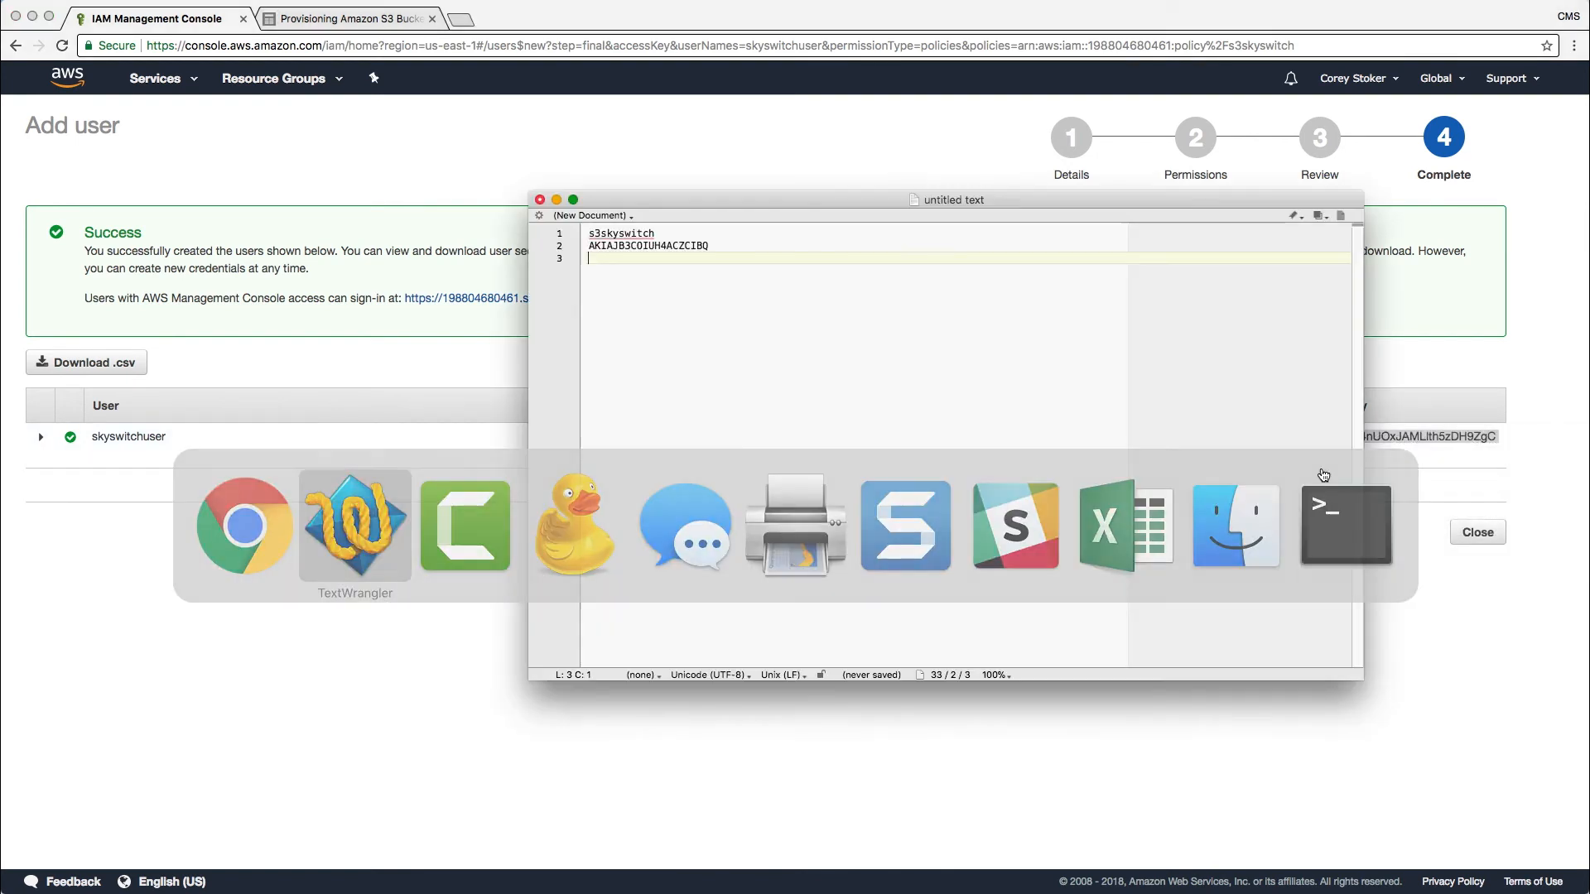
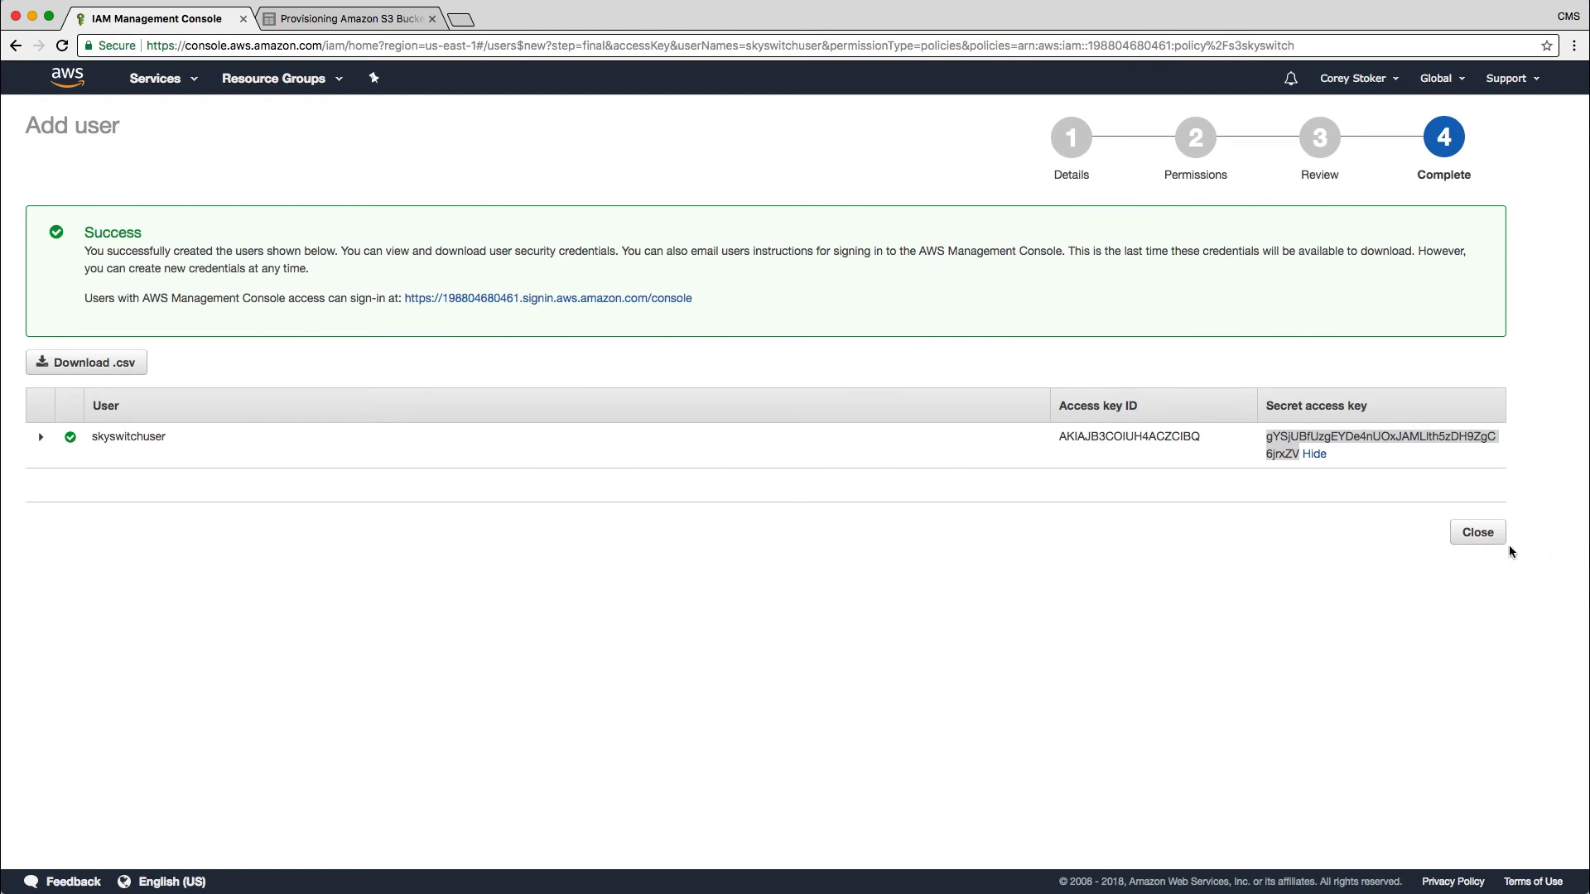
pyautogui.click(1476, 532)
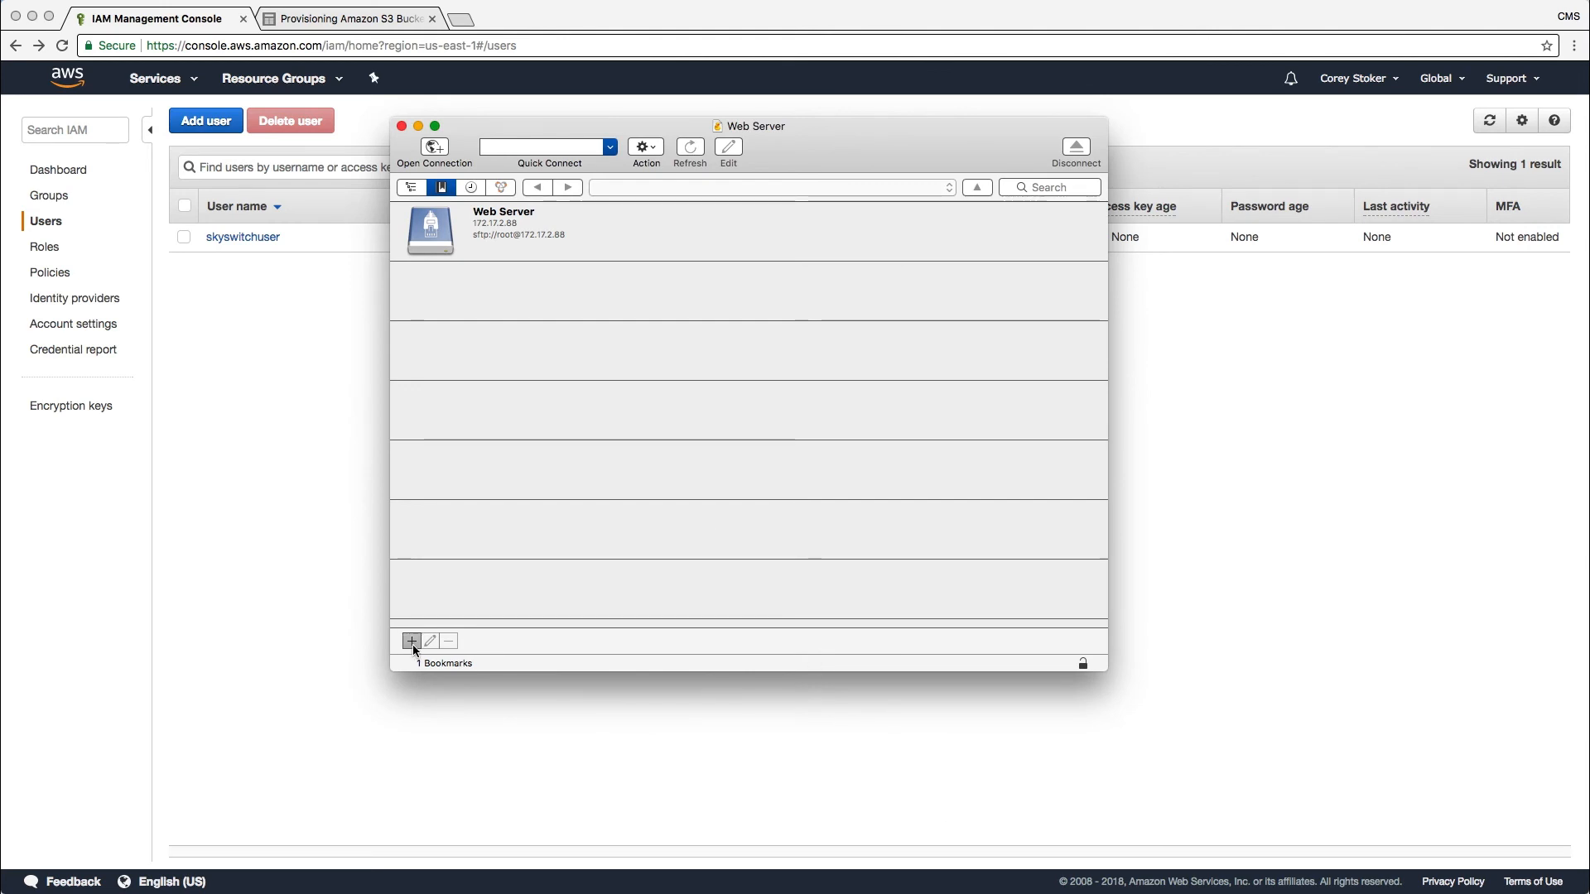
# Create a new Amazon S3 bookmark in Cyberduck with path s3skyswitch, ready for the access key ID
pyautogui.click(411, 639)
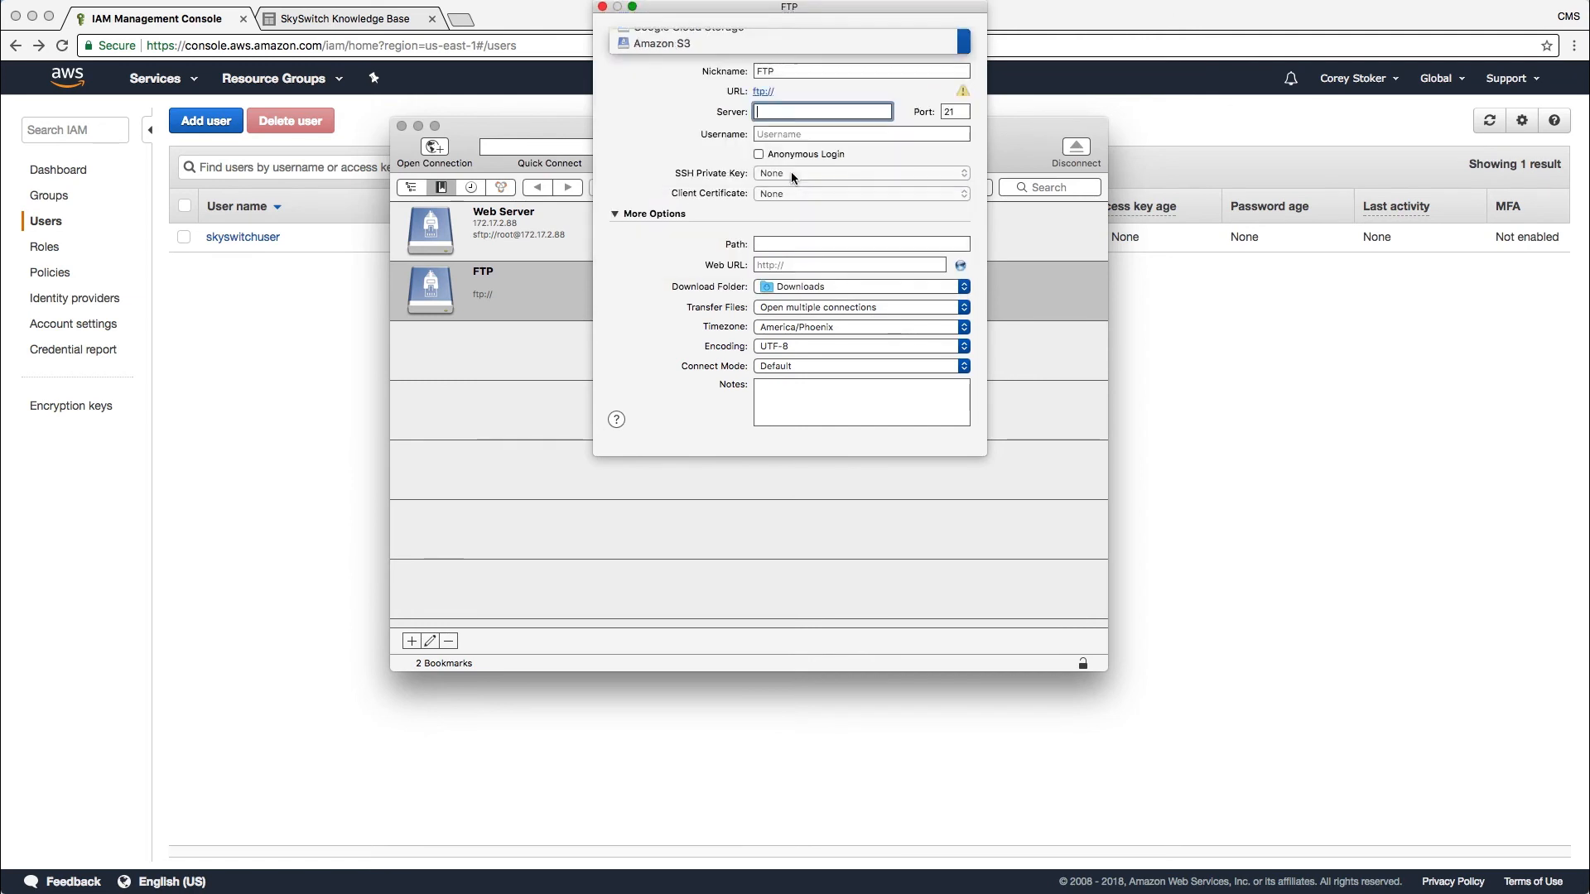
pyautogui.click(788, 38)
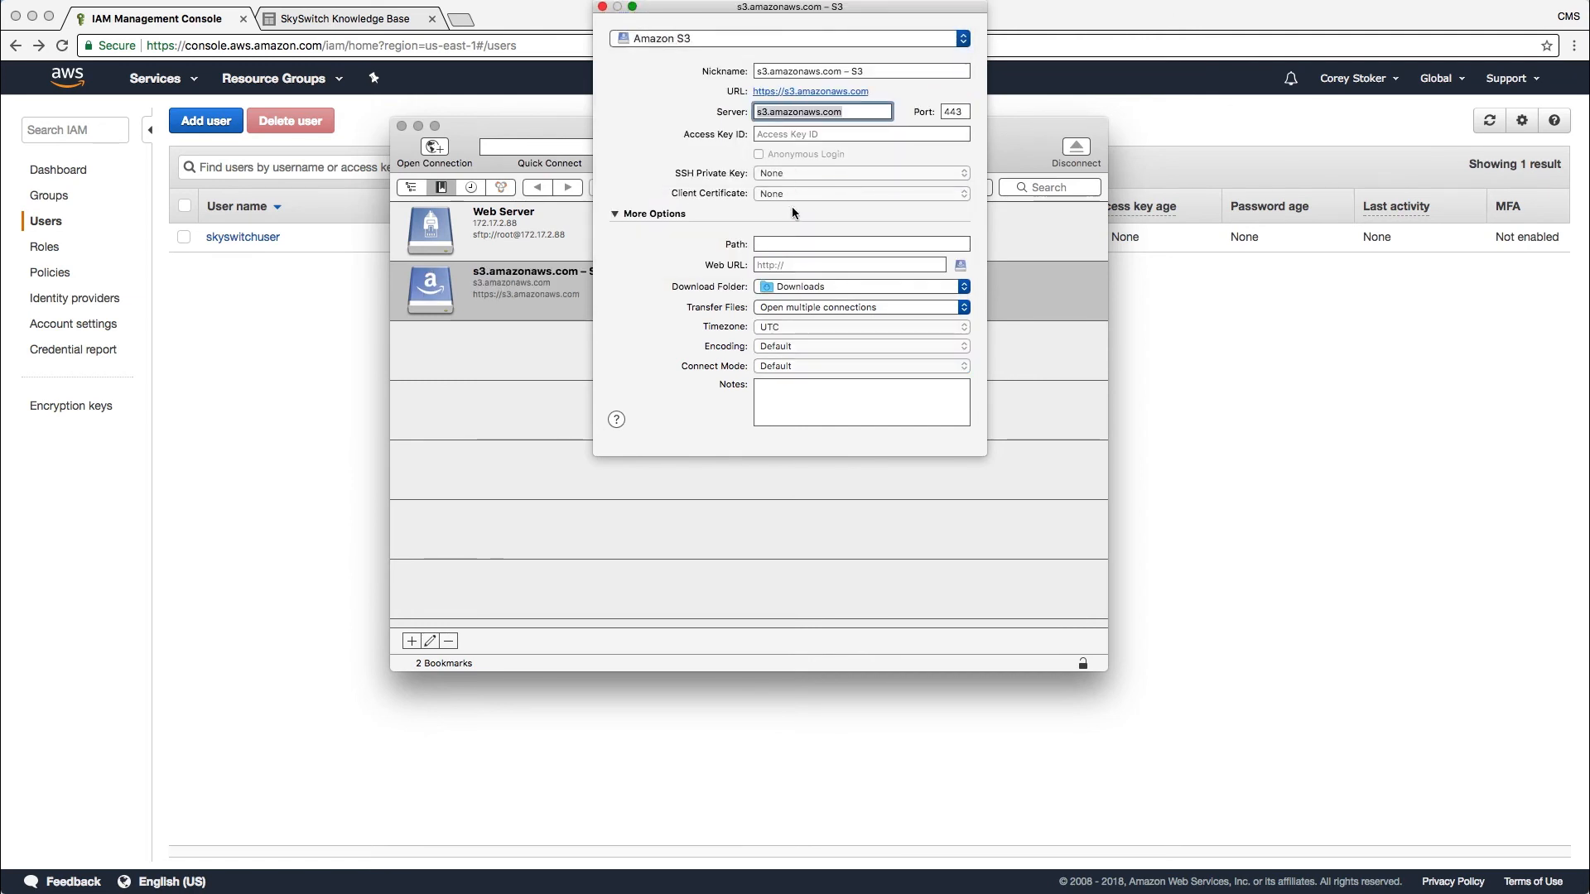
pyautogui.click(859, 243)
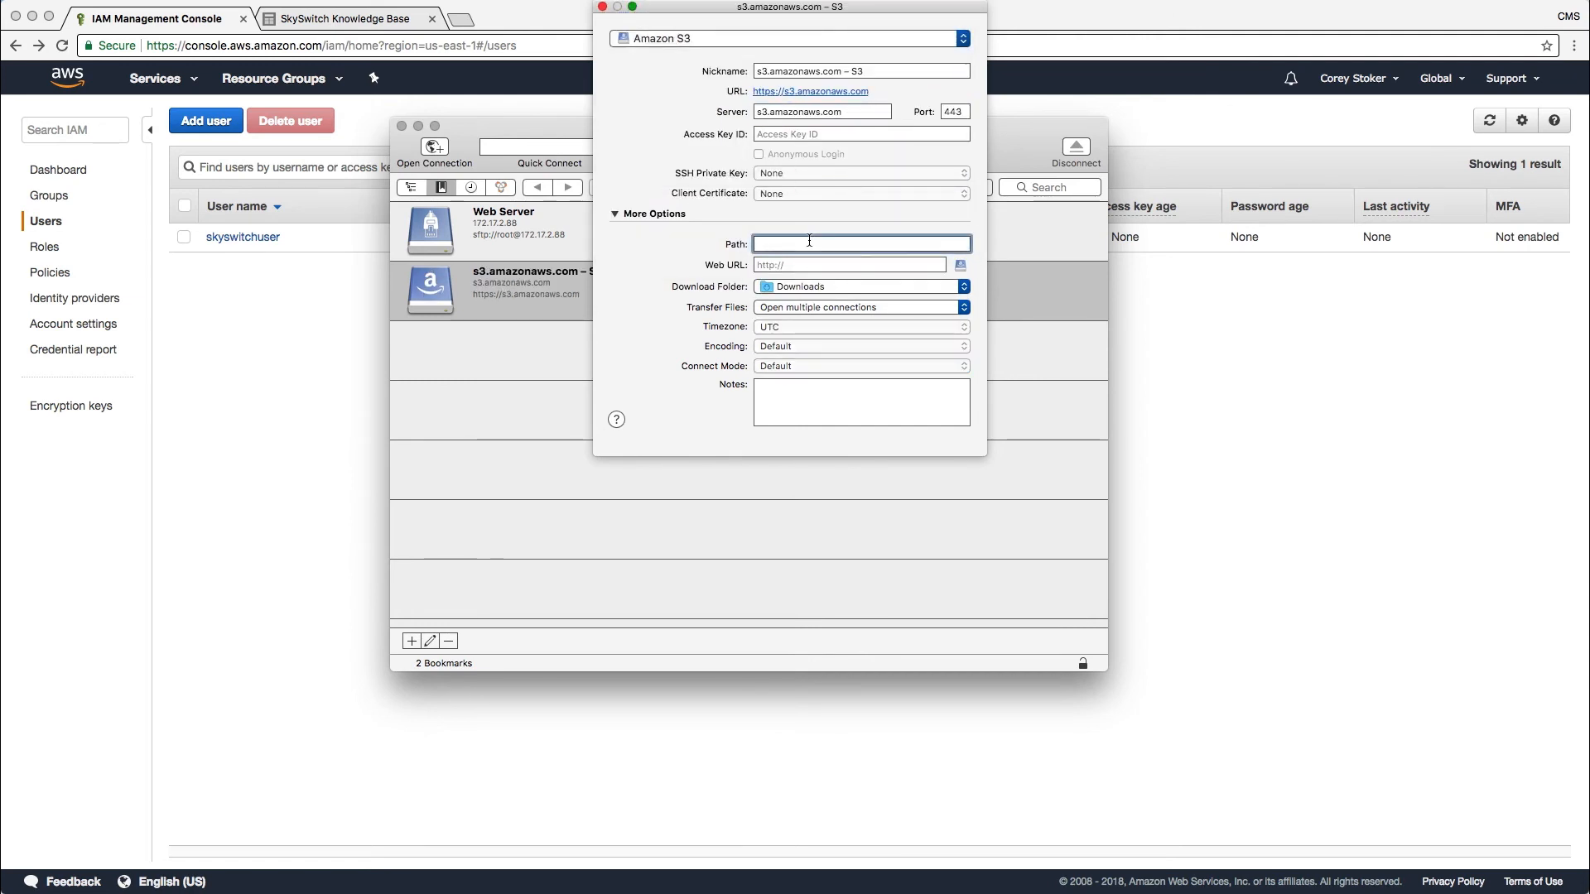
pyautogui.write('s')
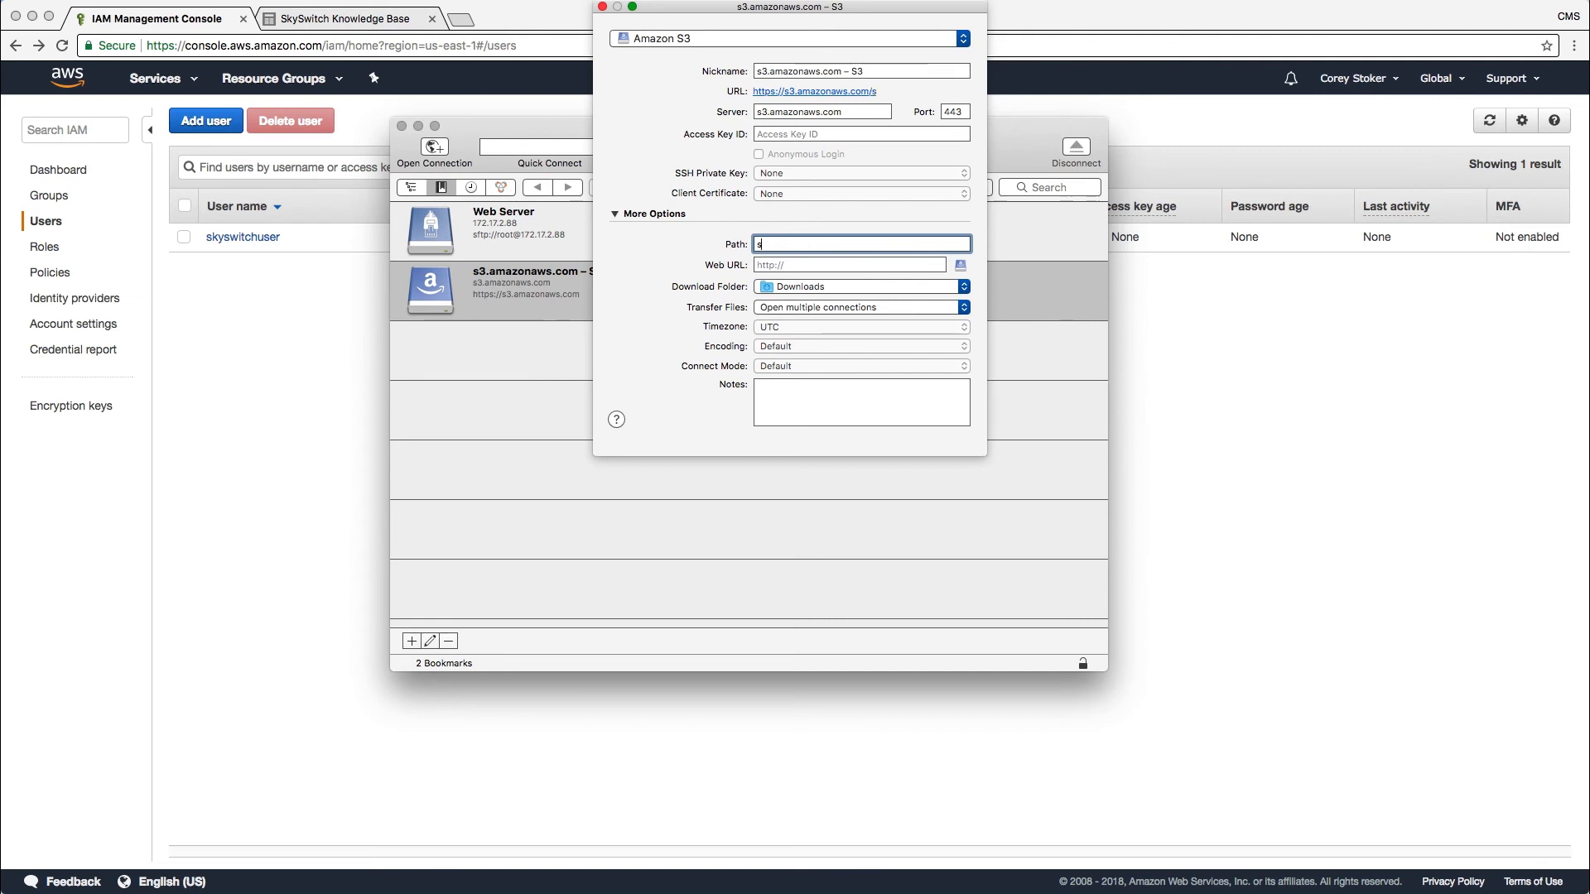
pyautogui.write('3switch')
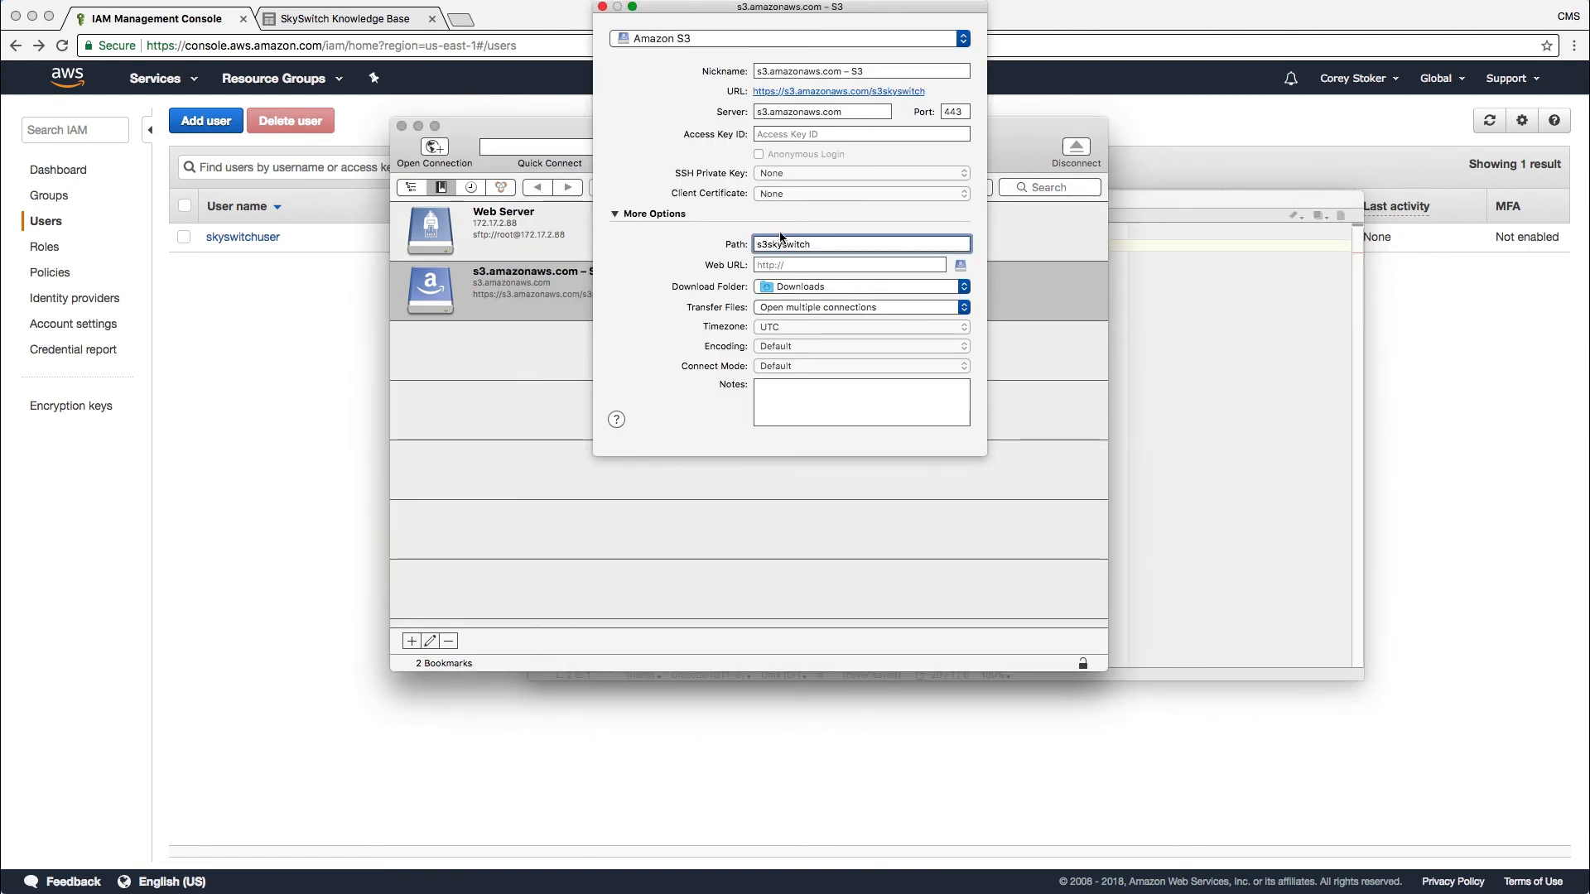
pyautogui.click(860, 133)
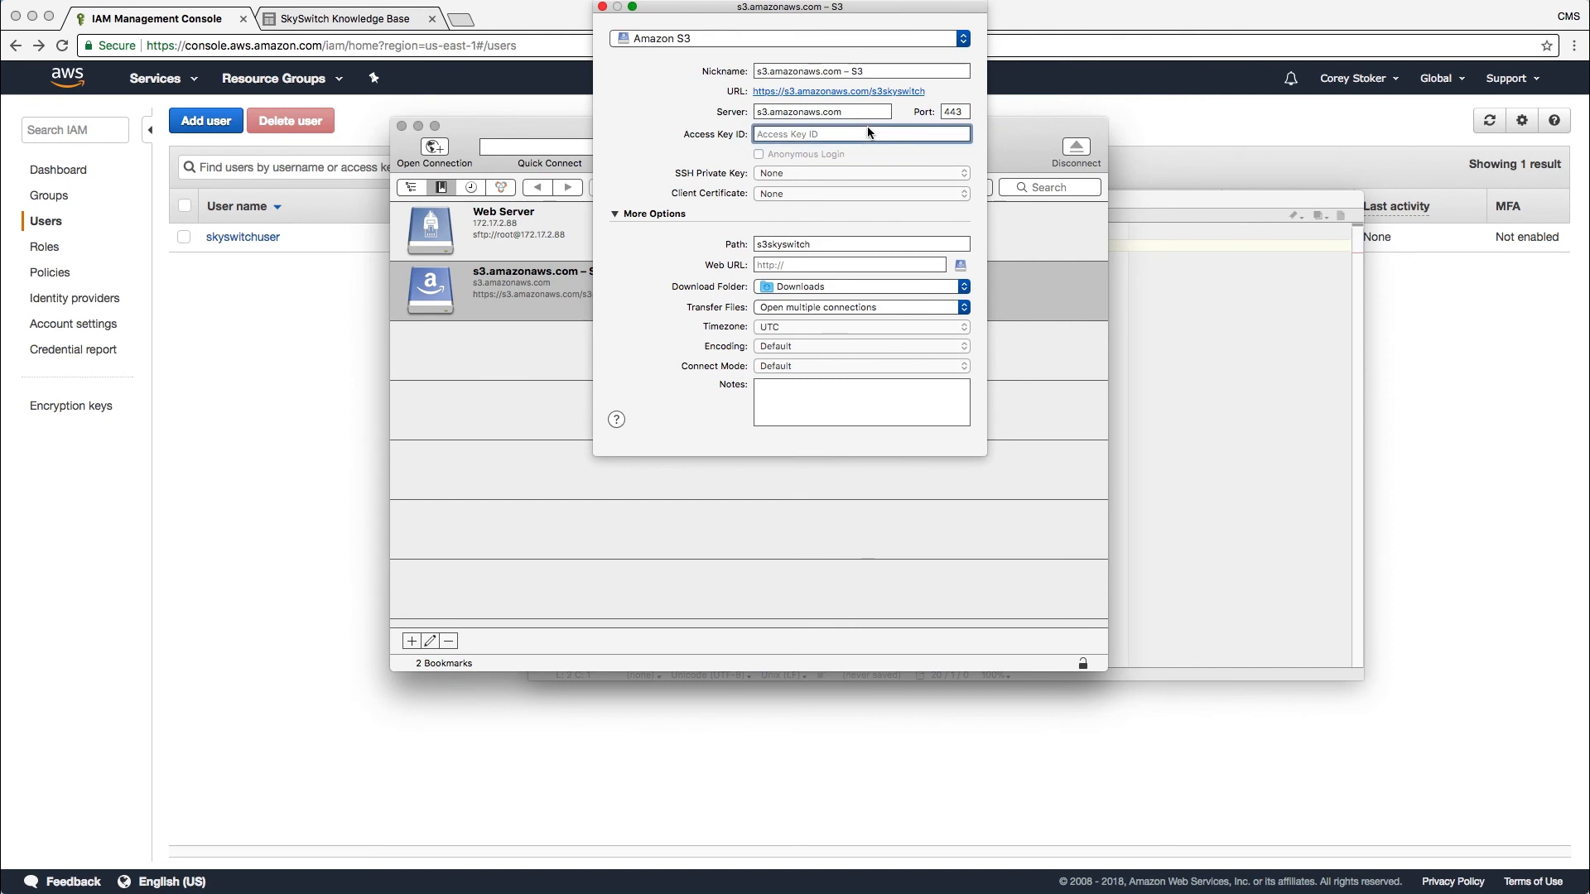
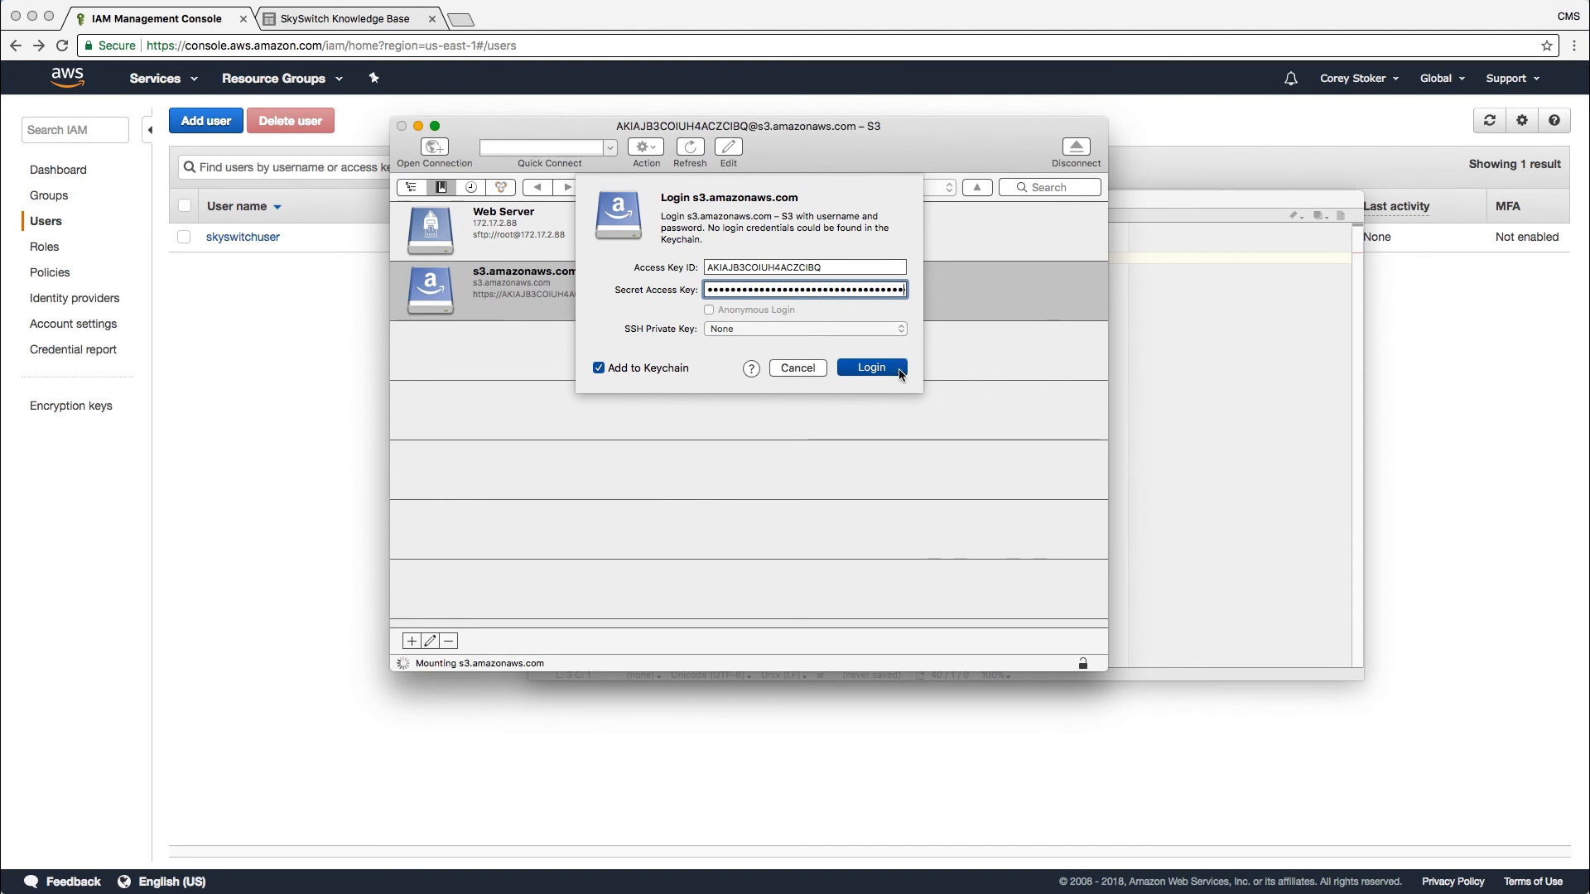
pyautogui.click(870, 368)
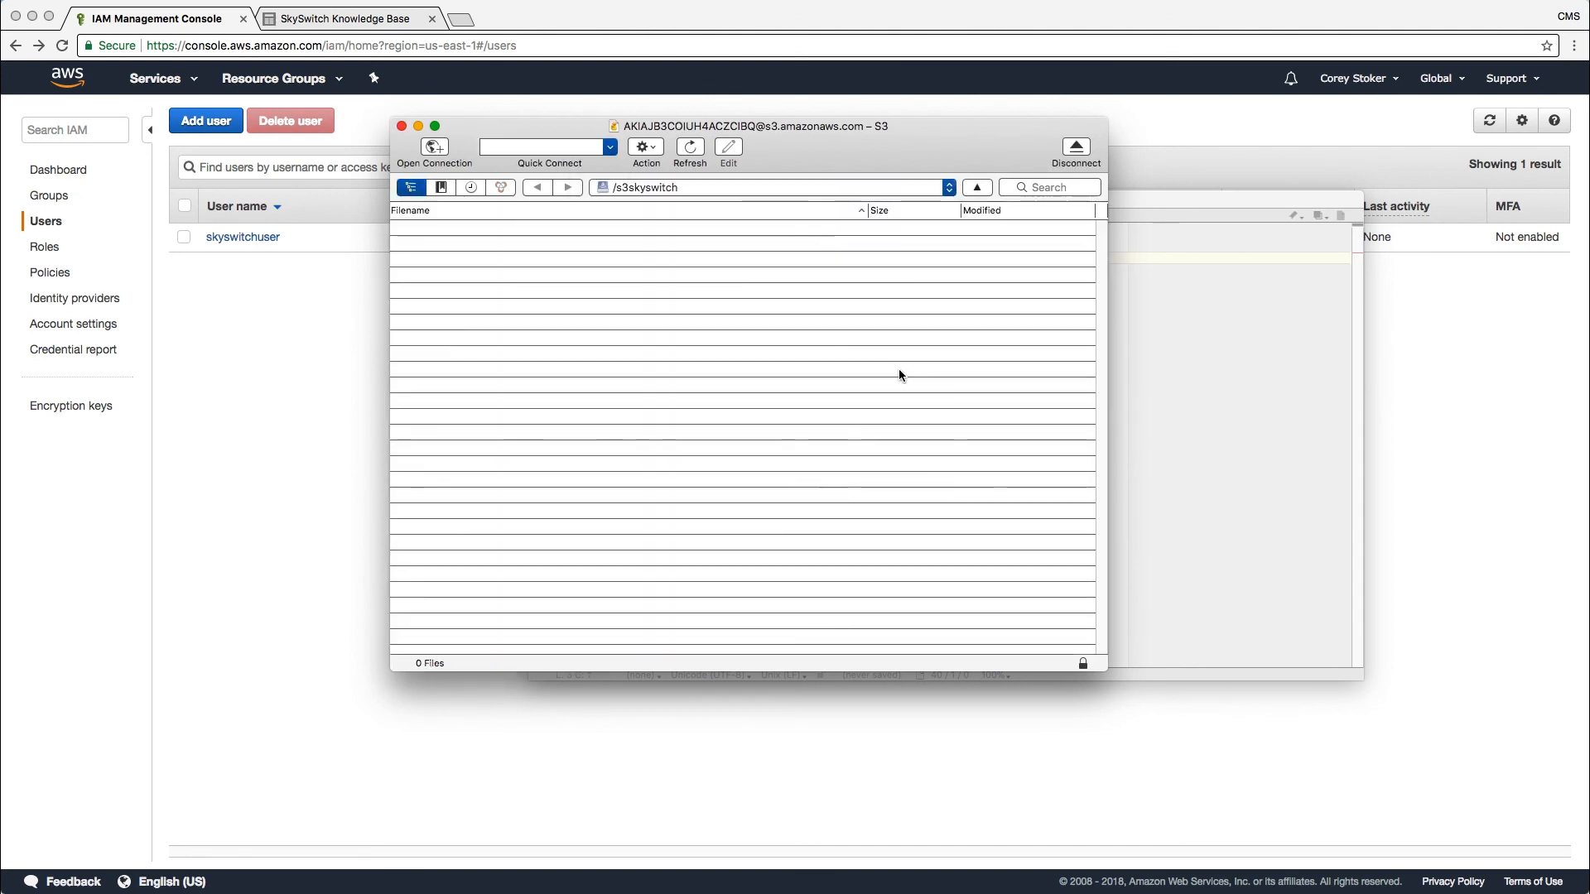